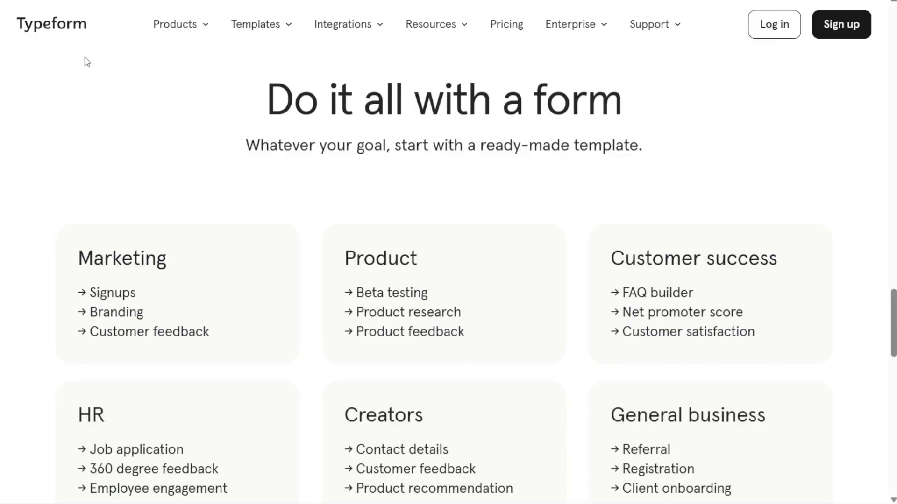
{"action": "mouse_move", "coordinate": [47, 33]}
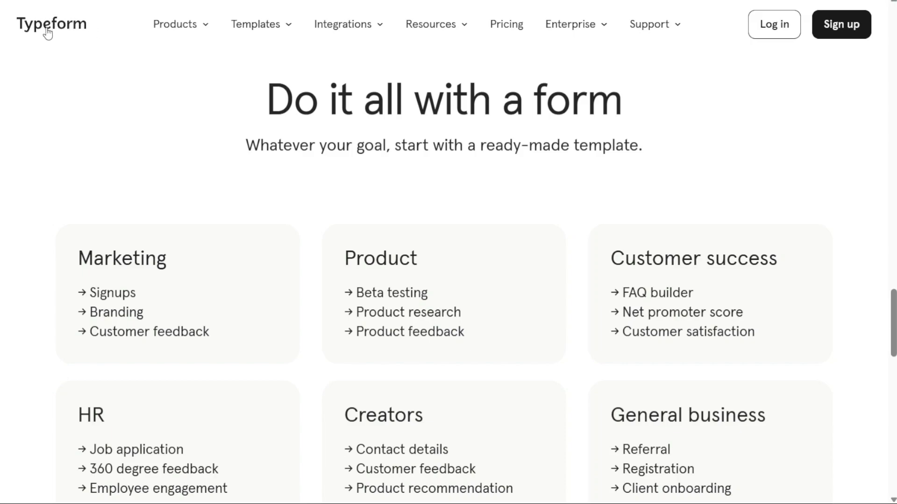
{"action": "mouse_move", "coordinate": [287, 118]}
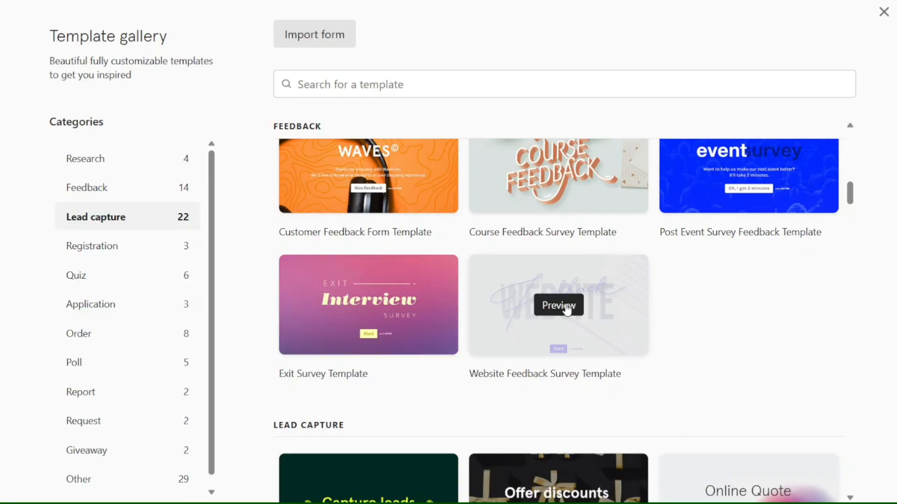
Preview the Website Feedback Survey template and answer its name and rating questions
{"action": "left_click", "coordinate": [558, 305]}
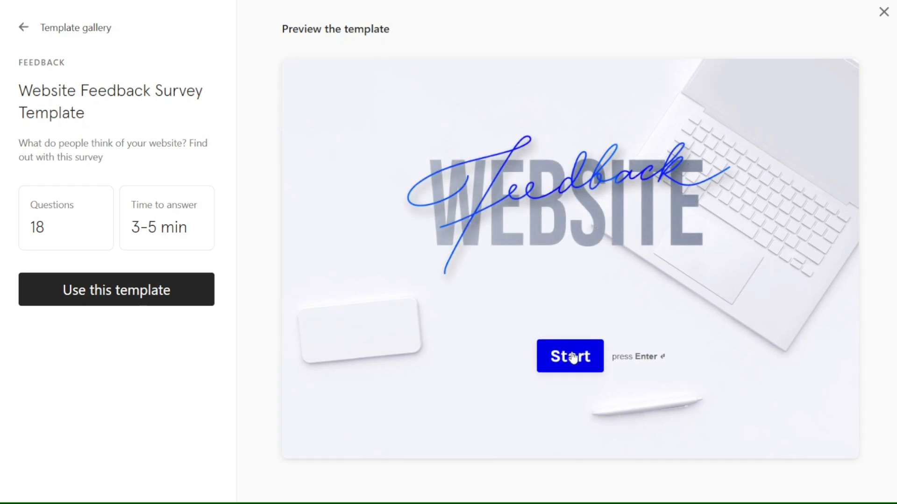
{"action": "left_click", "coordinate": [569, 356]}
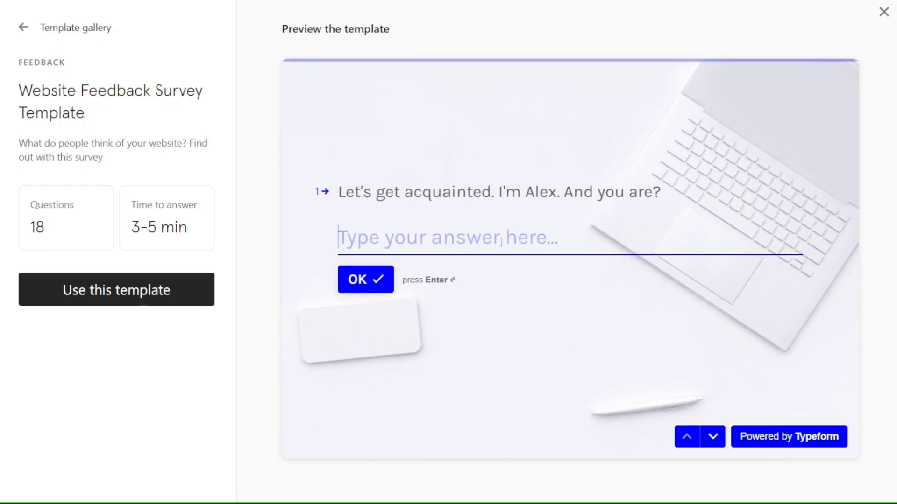
{"action": "type", "text": "Ma"}
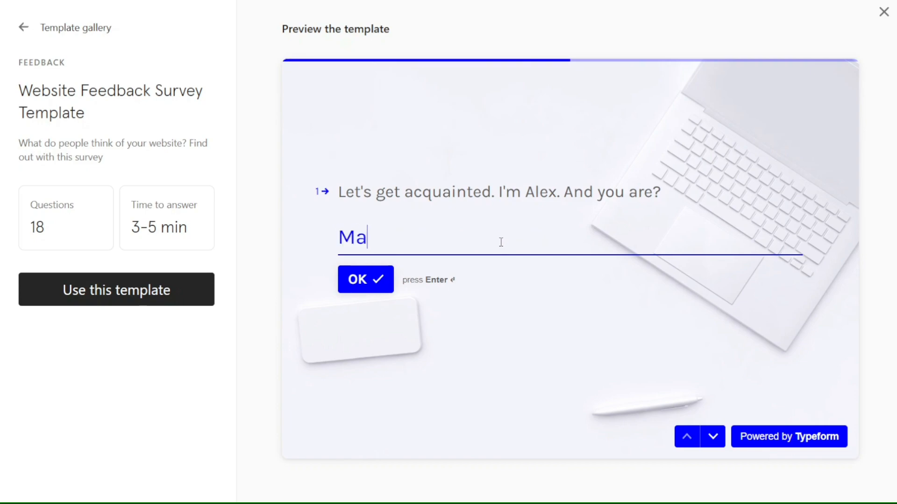
{"action": "left_click", "coordinate": [365, 279]}
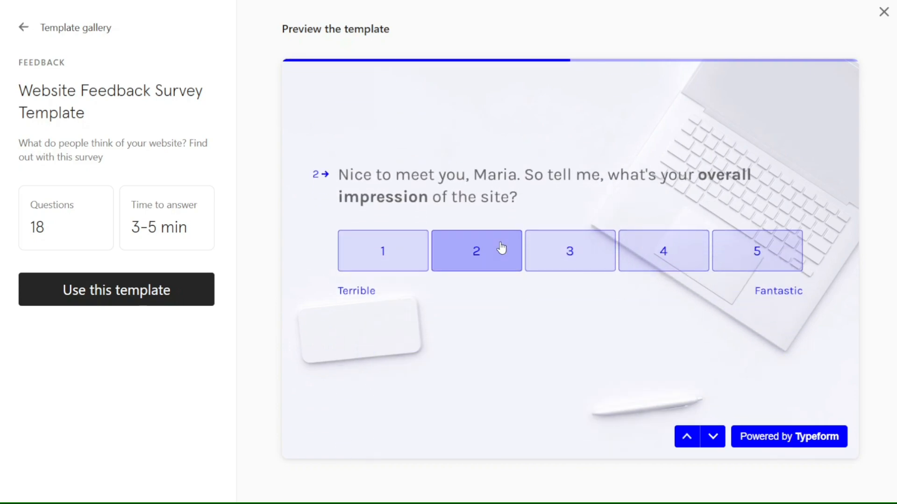
{"action": "left_click", "coordinate": [883, 12]}
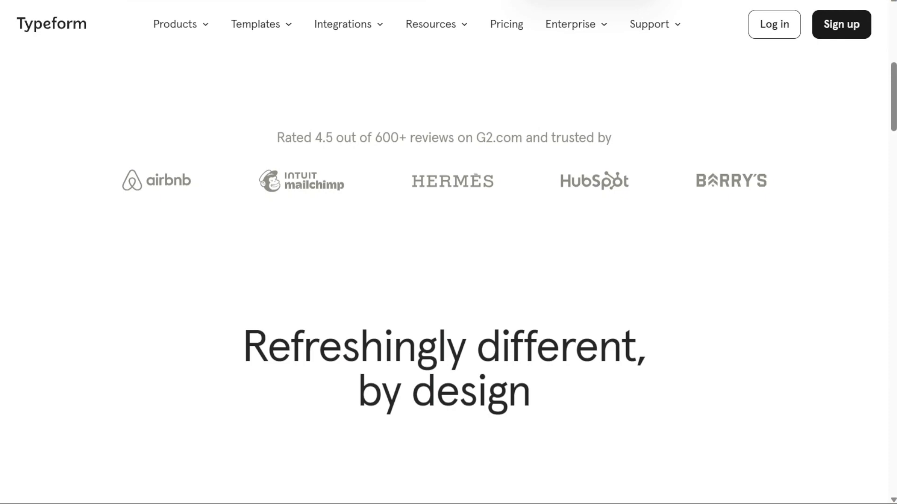
{"action": "mouse_move", "coordinate": [175, 169]}
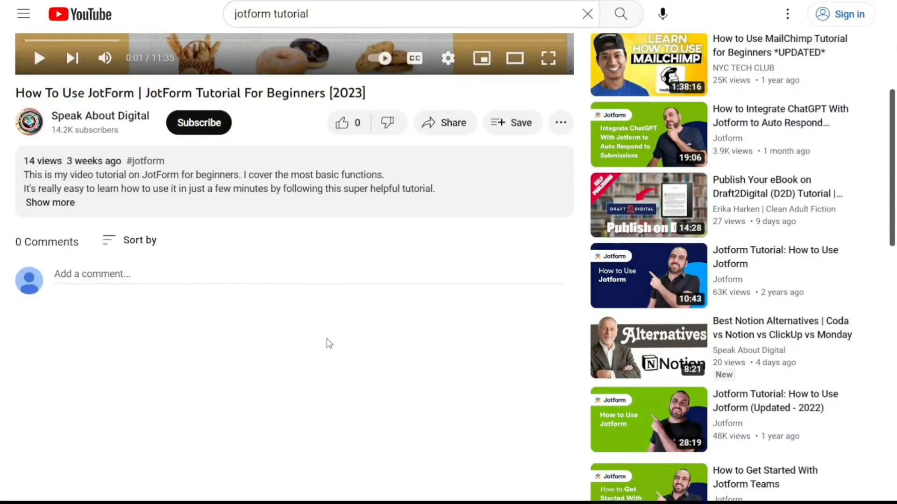
Expand the JotForm tutorial video's full description on YouTube
{"action": "left_click", "coordinate": [50, 203]}
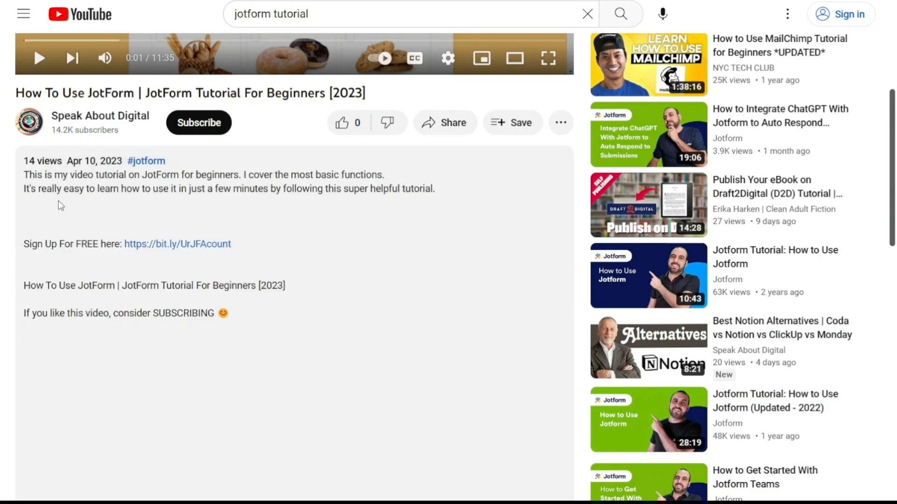
{"action": "mouse_move", "coordinate": [179, 246]}
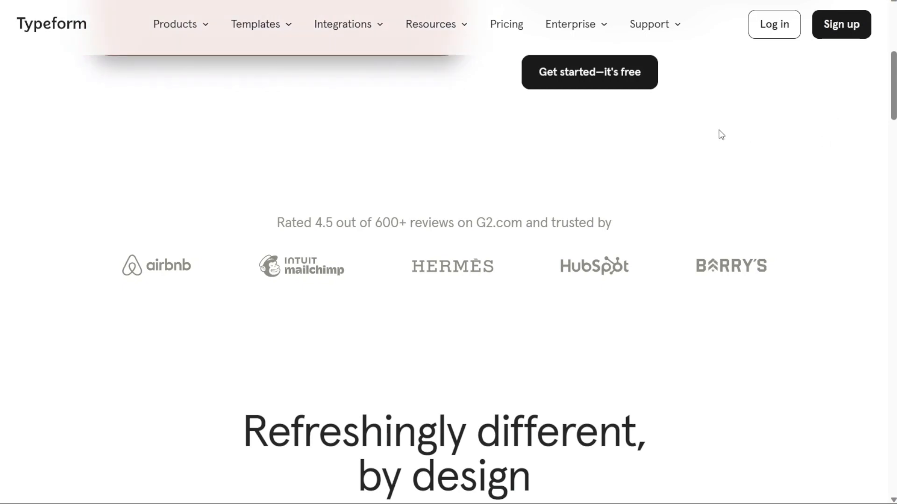
{"action": "mouse_move", "coordinate": [613, 98]}
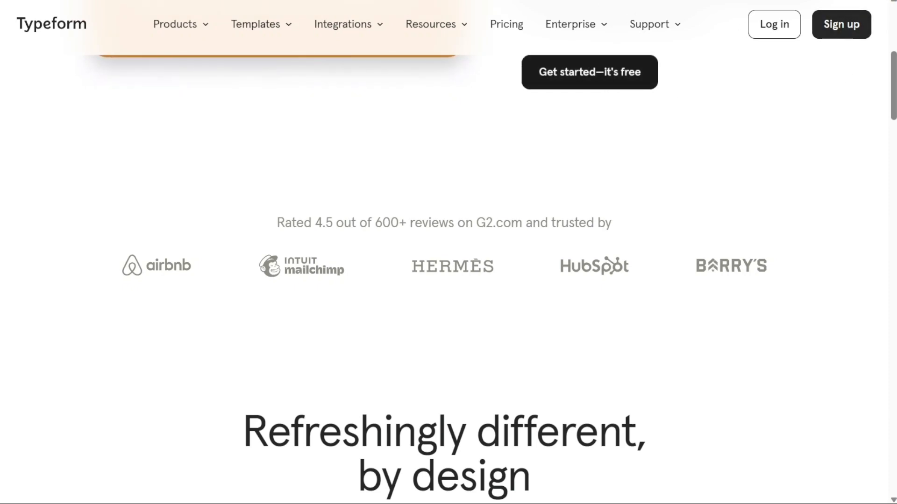
{"action": "left_click", "coordinate": [841, 25]}
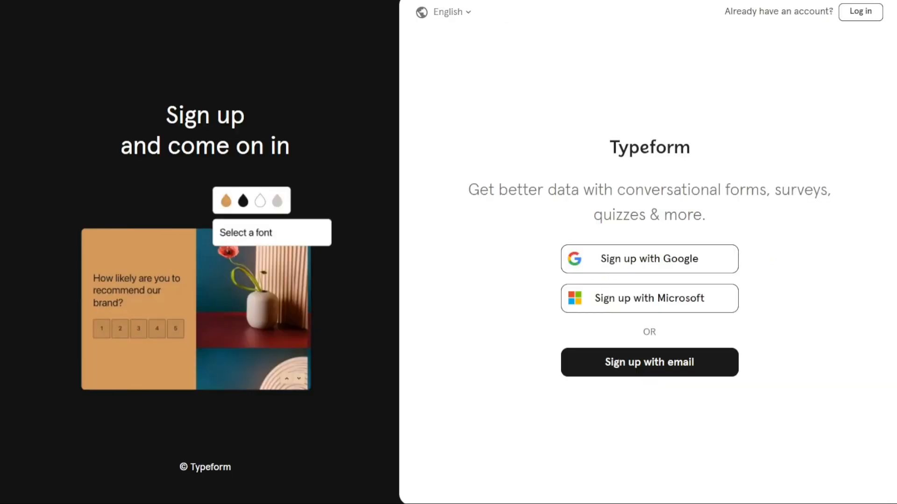
{"action": "mouse_move", "coordinate": [561, 120]}
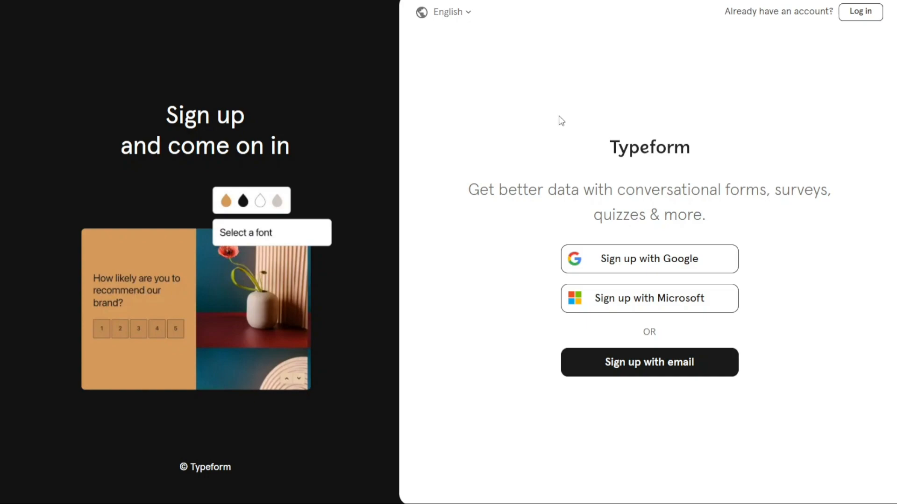
{"action": "mouse_move", "coordinate": [579, 213]}
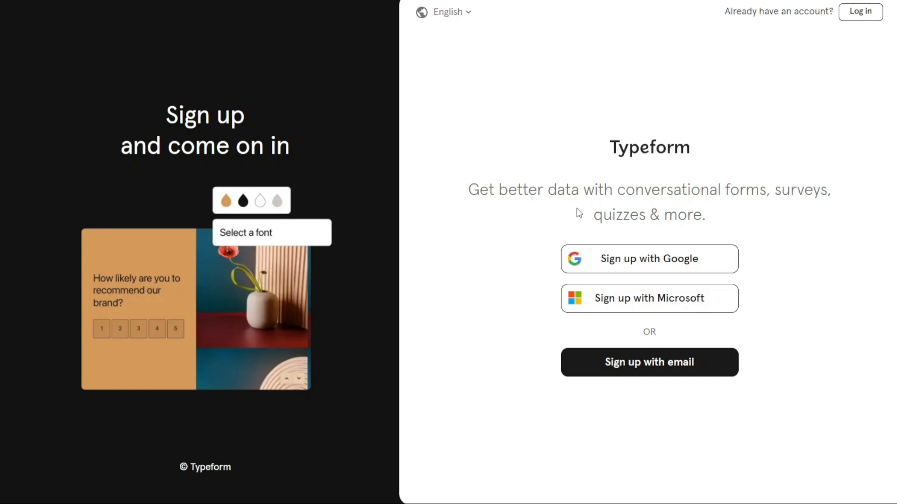
{"action": "mouse_move", "coordinate": [649, 307]}
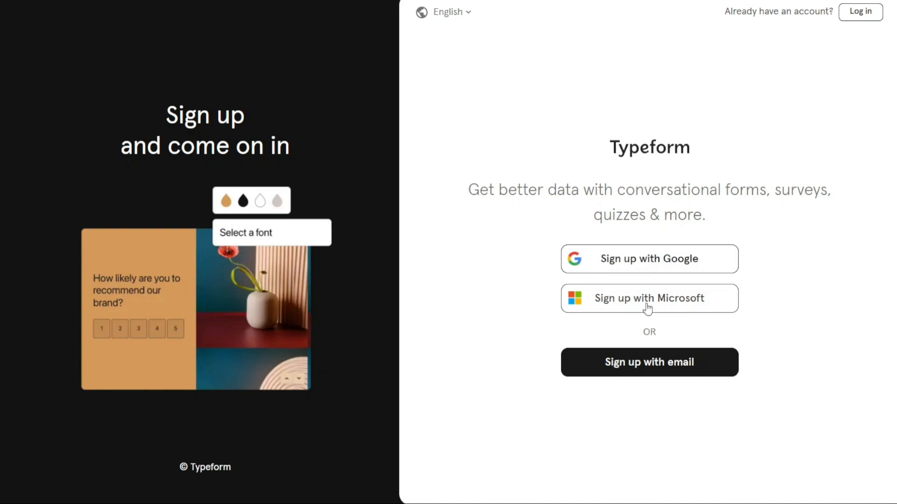
{"action": "mouse_move", "coordinate": [648, 360]}
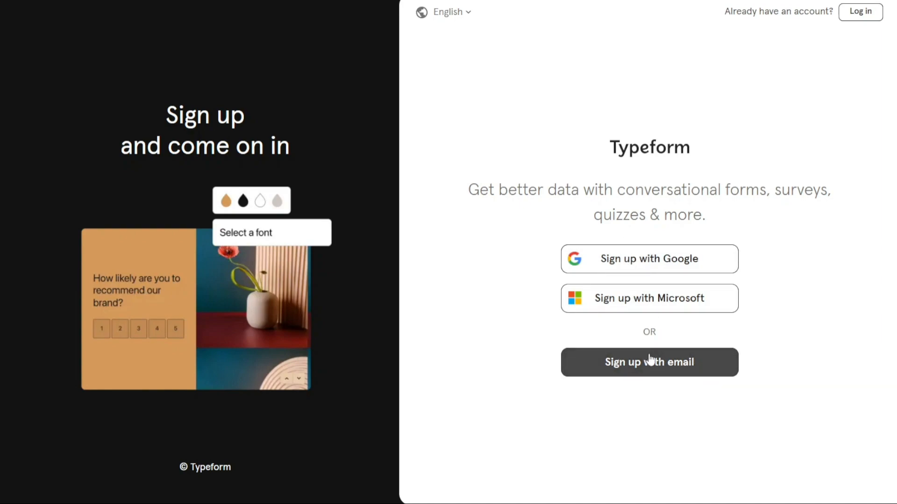
{"action": "mouse_move", "coordinate": [487, 92]}
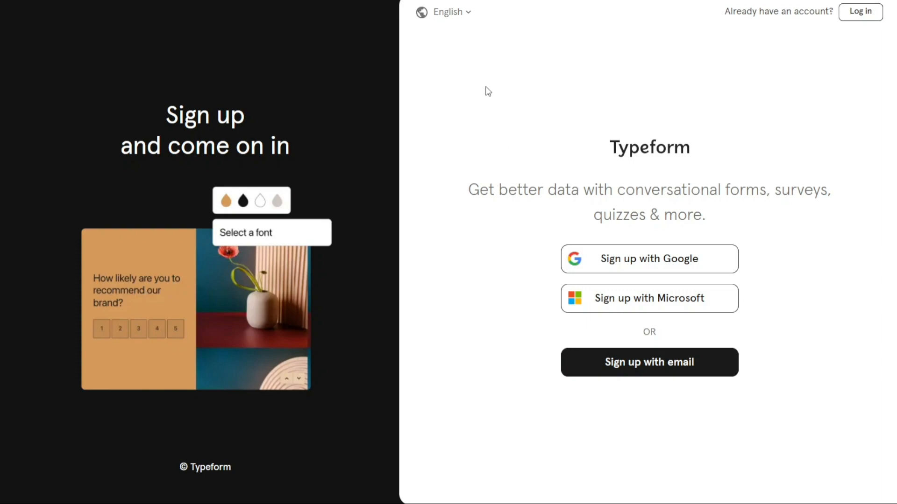
Complete sign-up and answer onboarding: name Maria, main use Work, and a role
{"action": "left_click", "coordinate": [648, 362]}
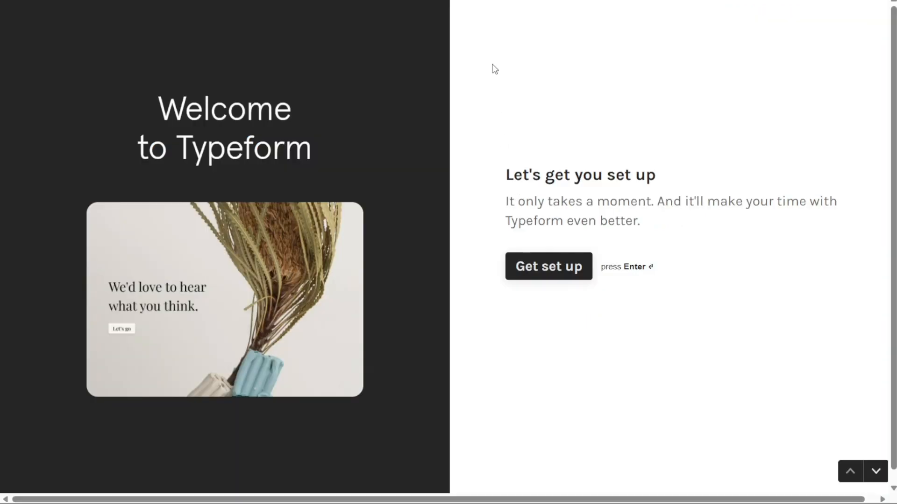
{"action": "left_click", "coordinate": [547, 266]}
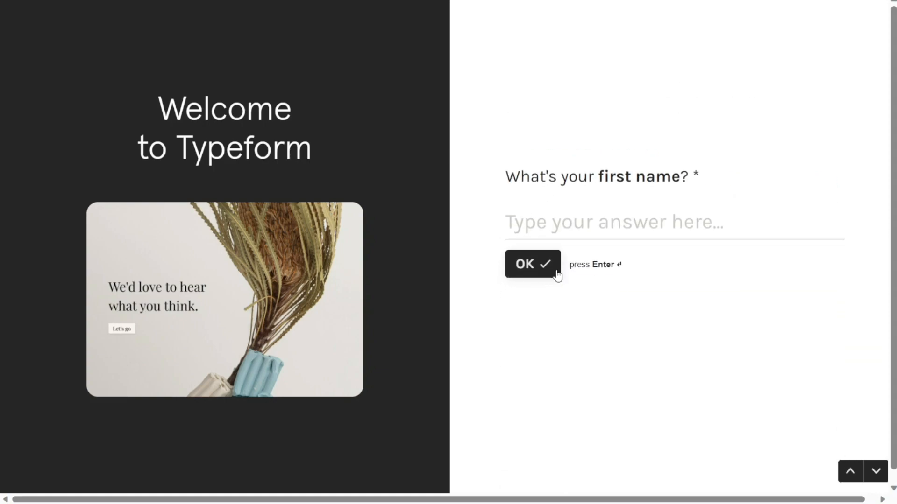
{"action": "type", "text": "Maria"}
{"action": "type", "text": "Smah"}
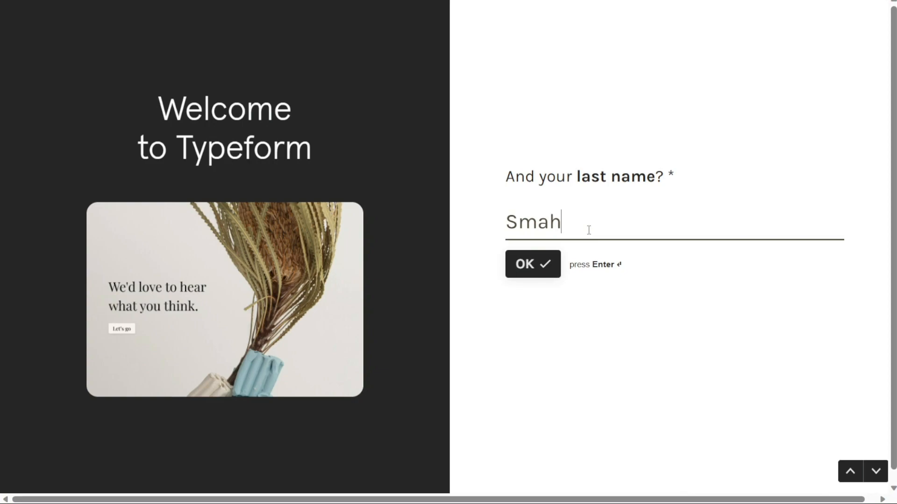
{"action": "left_click", "coordinate": [532, 264]}
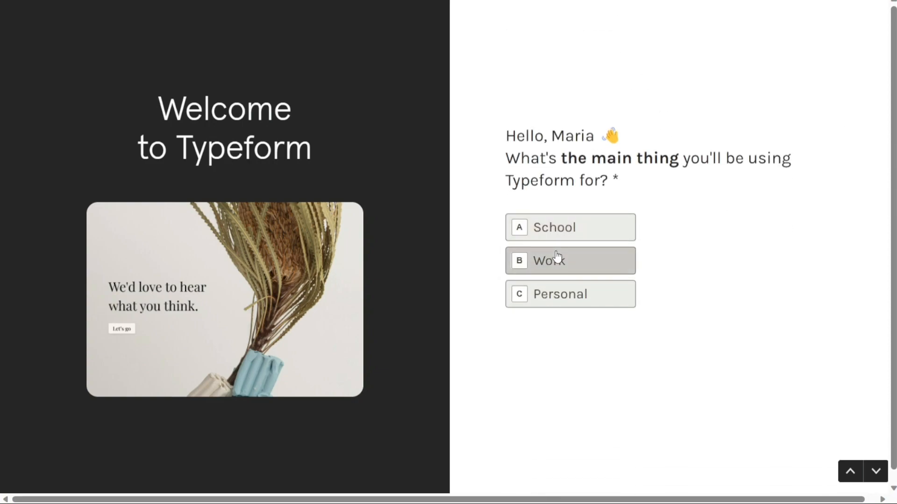
{"action": "left_click", "coordinate": [570, 261]}
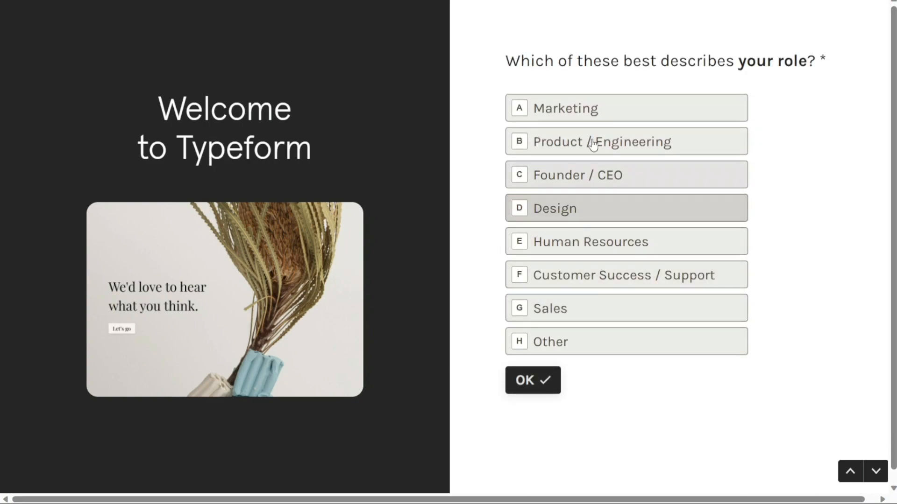
{"action": "left_click", "coordinate": [532, 381]}
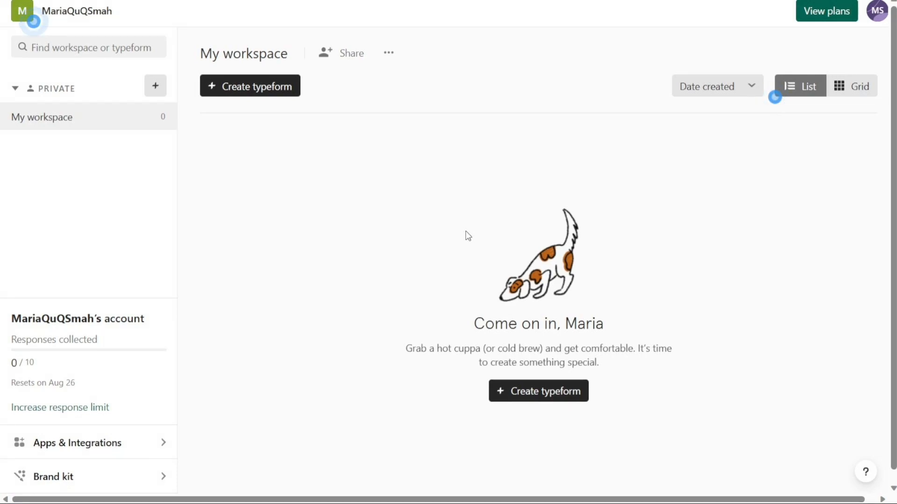
{"action": "mouse_move", "coordinate": [391, 231]}
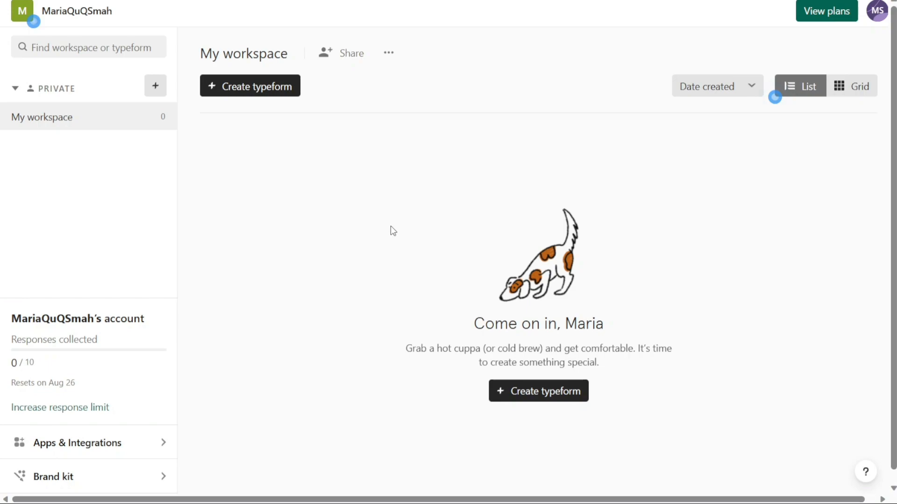
{"action": "mouse_move", "coordinate": [272, 210]}
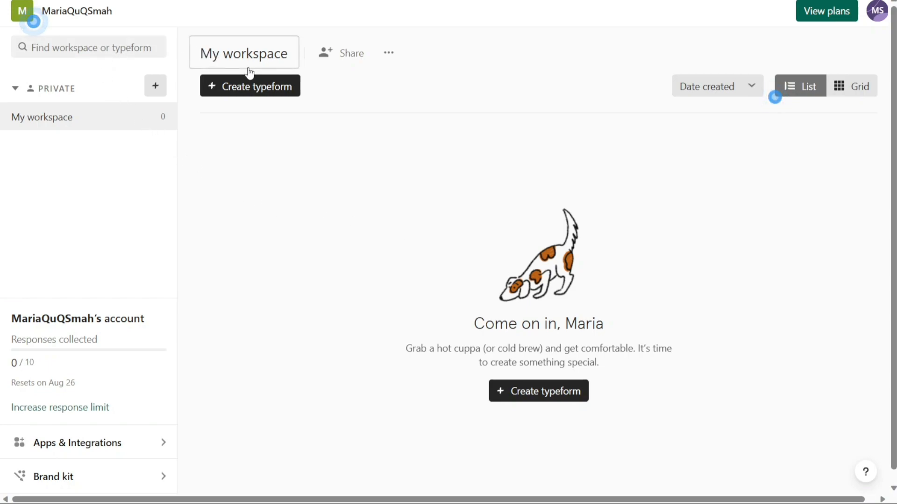
{"action": "mouse_move", "coordinate": [693, 102]}
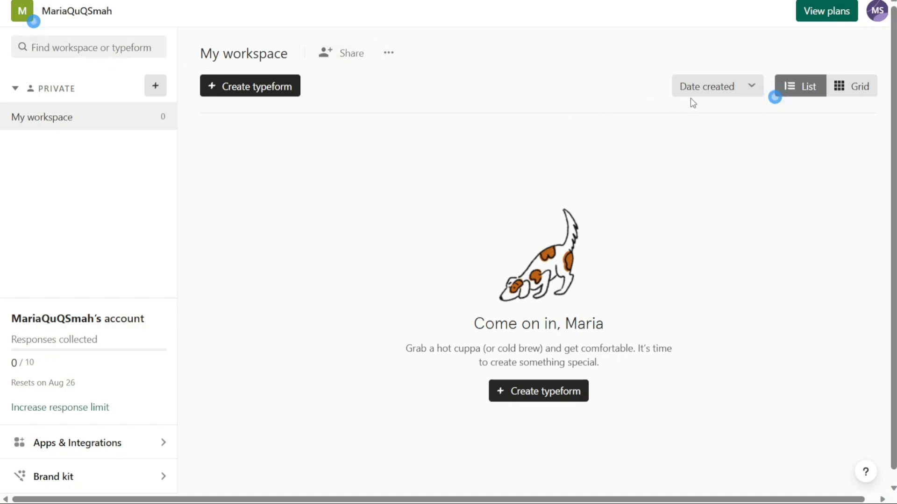
{"action": "mouse_move", "coordinate": [83, 121]}
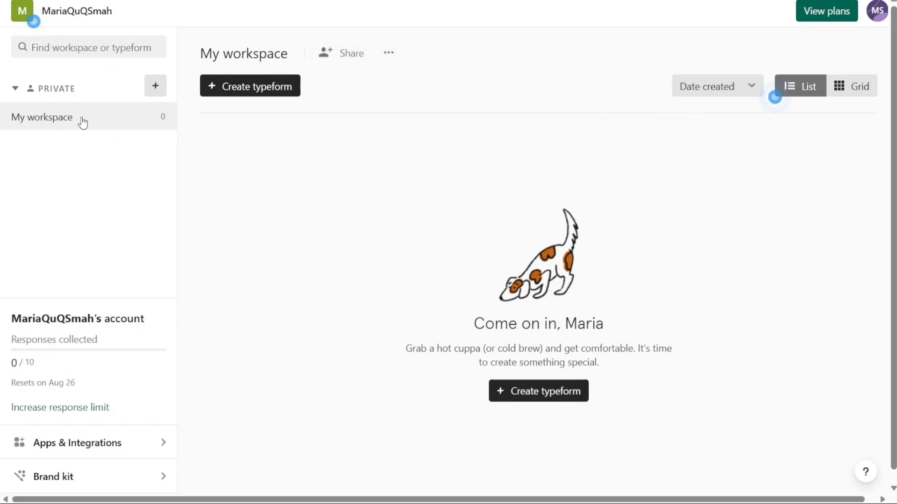
{"action": "mouse_move", "coordinate": [73, 452]}
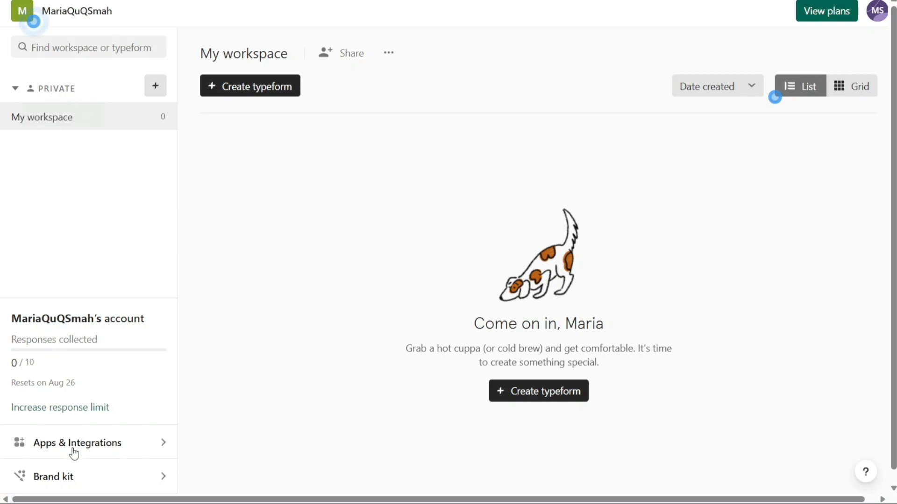
{"action": "mouse_move", "coordinate": [82, 79]}
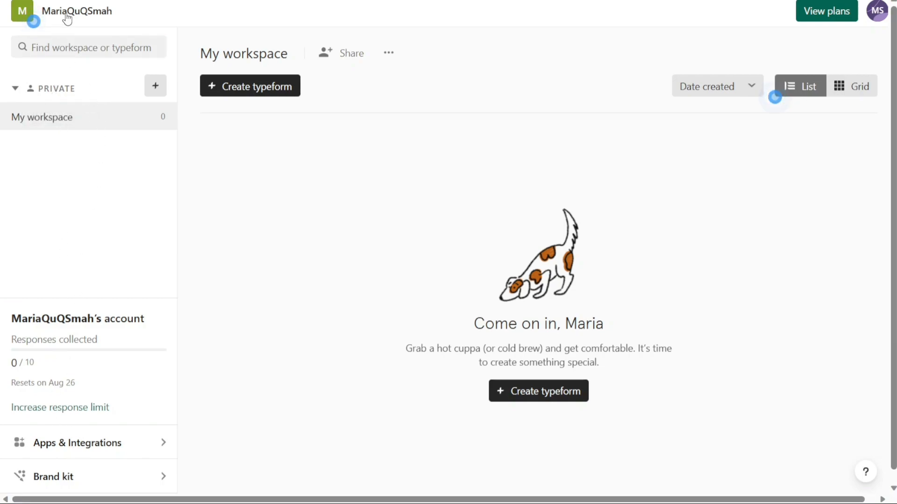
{"action": "left_click", "coordinate": [76, 11]}
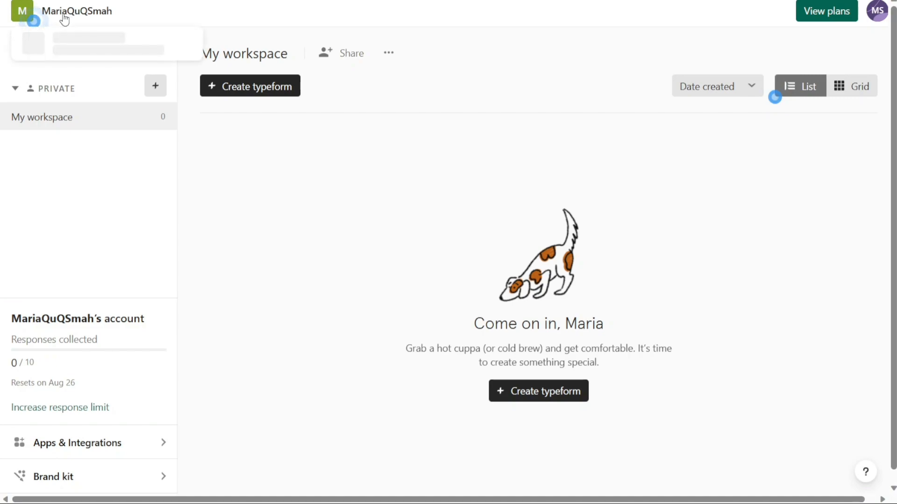
{"action": "left_click", "coordinate": [62, 11]}
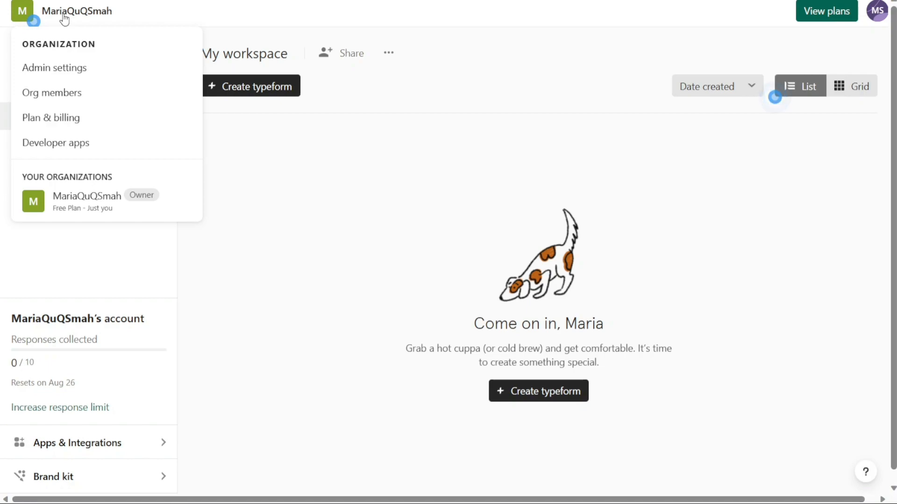
{"action": "mouse_move", "coordinate": [51, 93]}
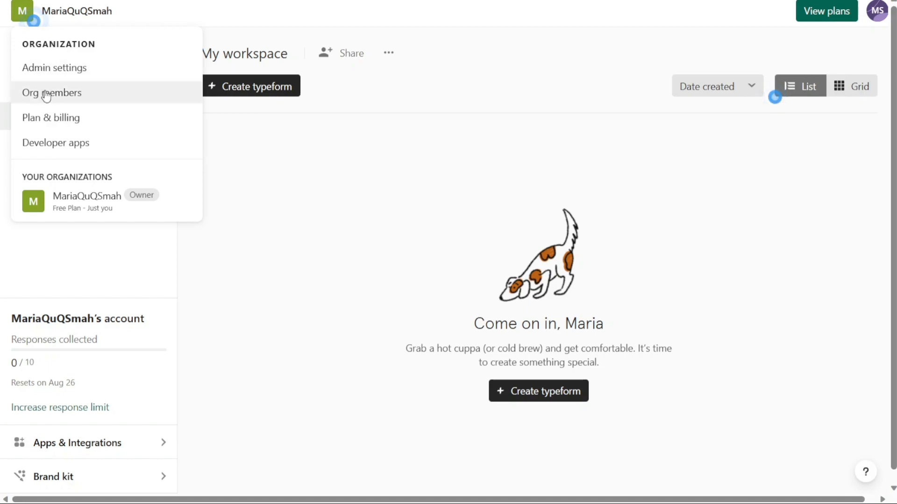
{"action": "mouse_move", "coordinate": [65, 143]}
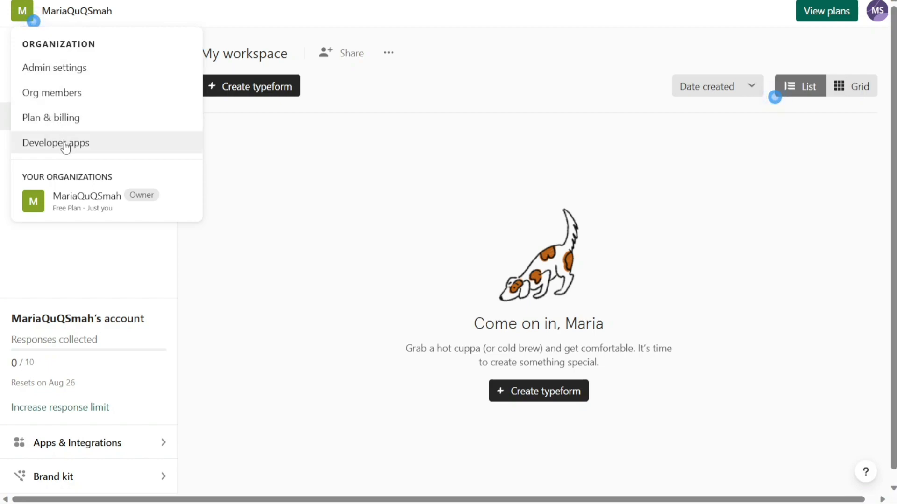
{"action": "mouse_move", "coordinate": [191, 19]}
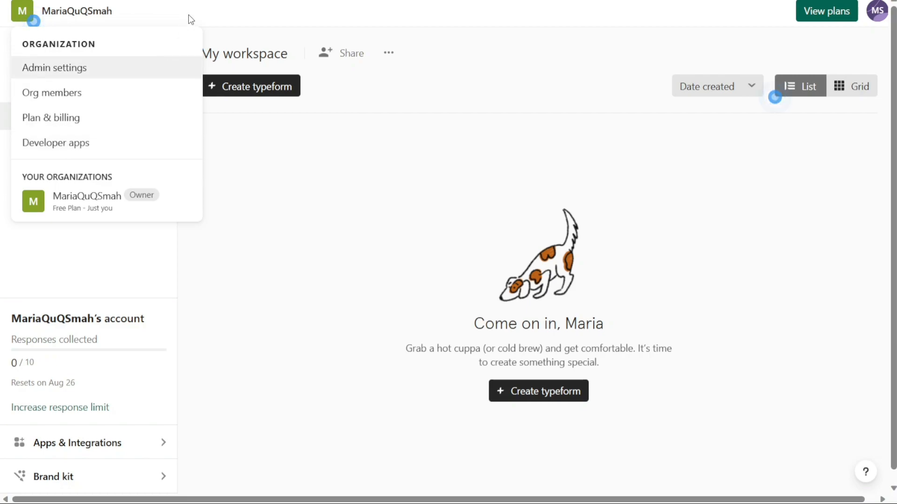
{"action": "mouse_move", "coordinate": [180, 13]}
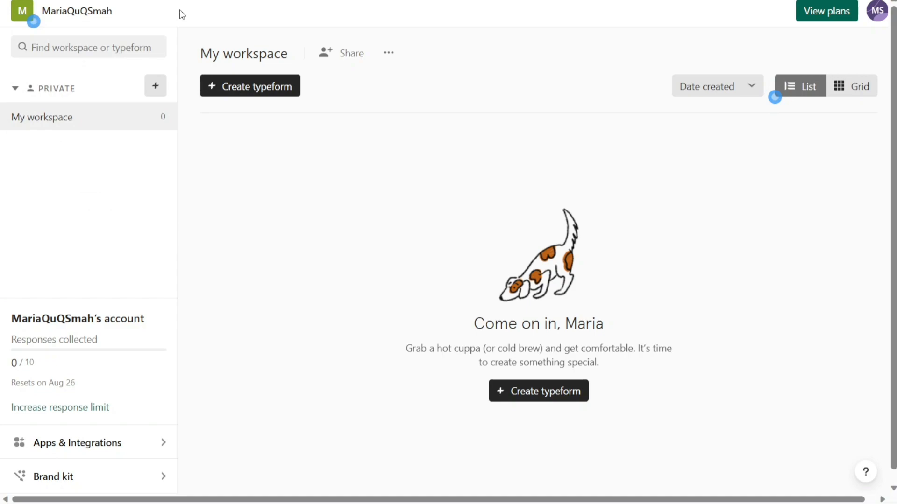
{"action": "mouse_move", "coordinate": [83, 77]}
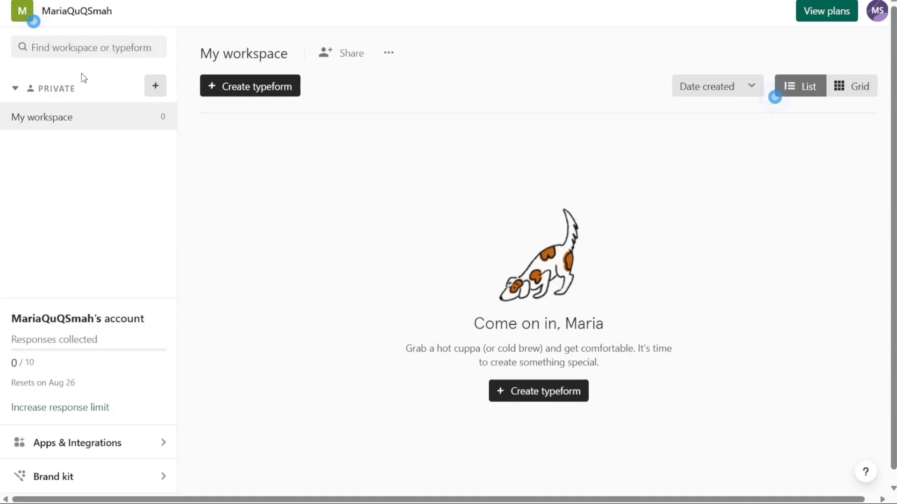
{"action": "mouse_move", "coordinate": [50, 126]}
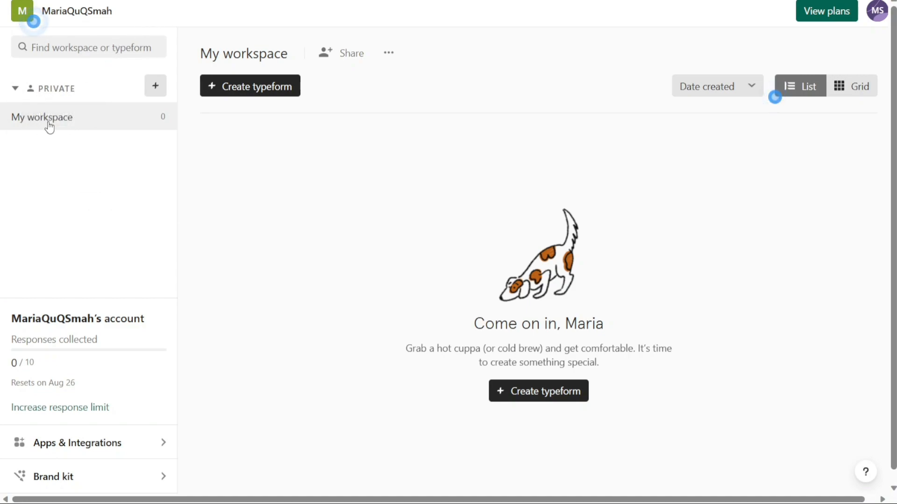
{"action": "mouse_move", "coordinate": [59, 172]}
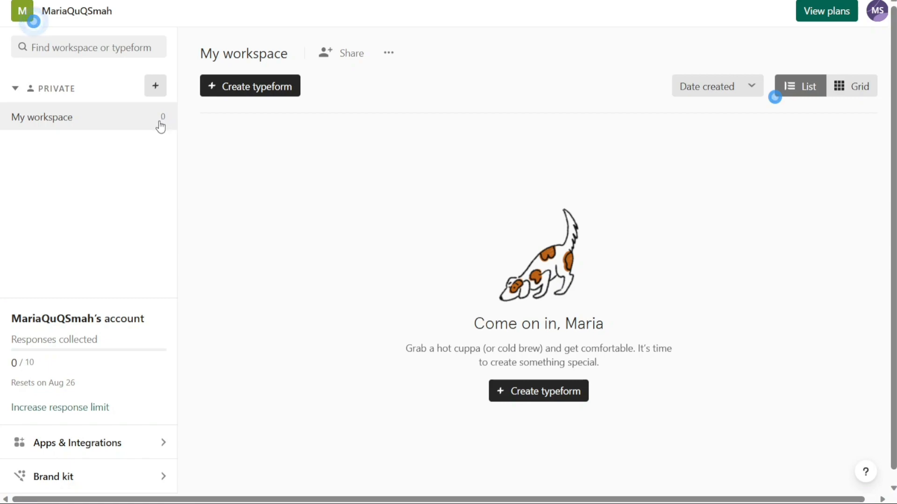
{"action": "mouse_move", "coordinate": [155, 86]}
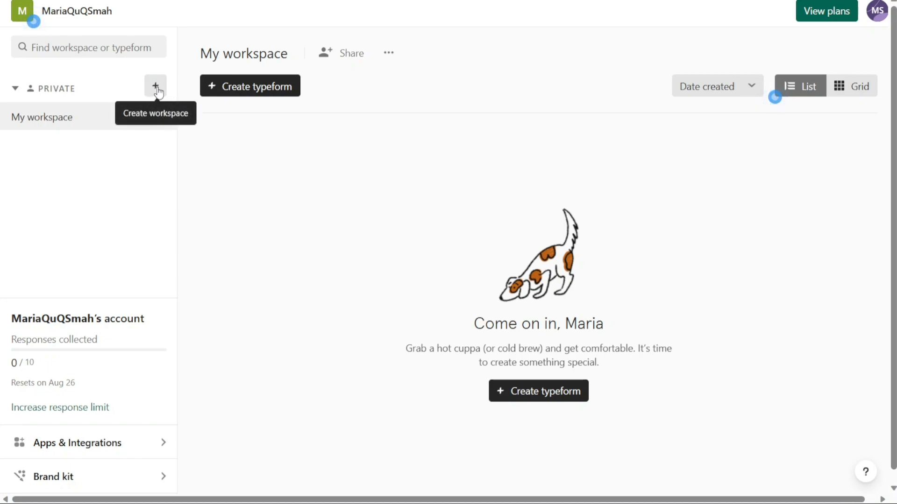
{"action": "left_click", "coordinate": [155, 86]}
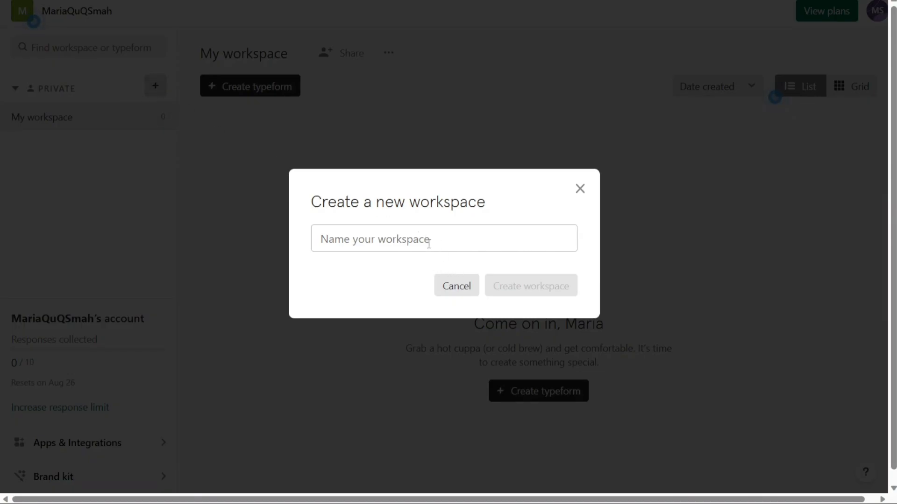
{"action": "left_click", "coordinate": [456, 286]}
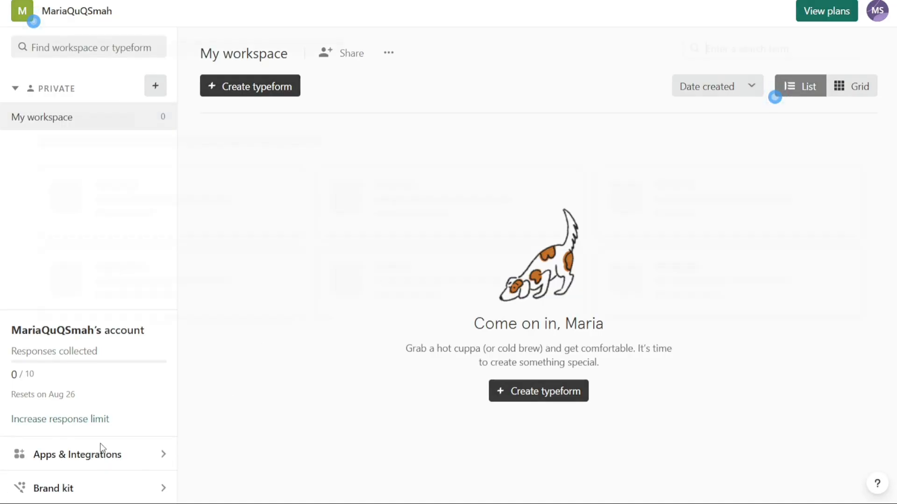
Browse the Apps & Integrations Discover page through its integrations and back to the top
{"action": "left_click", "coordinate": [77, 455]}
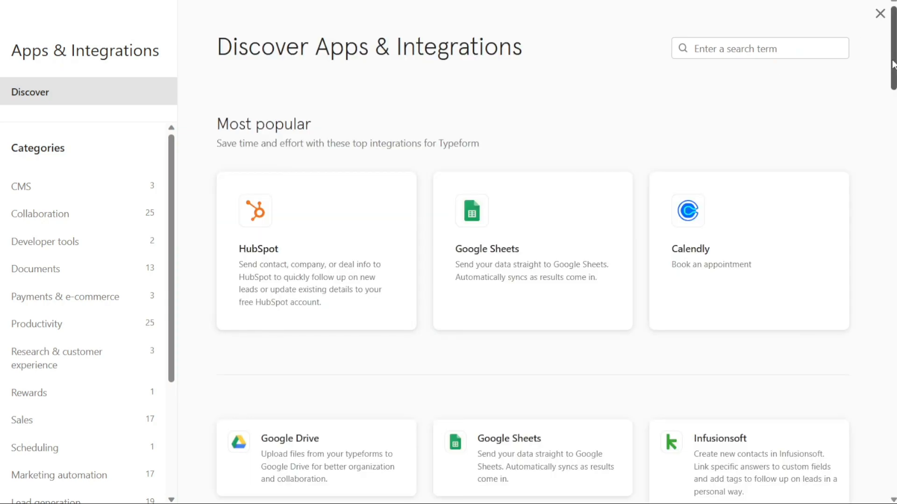
{"action": "scroll", "scroll_direction": "down", "scroll_amount": 3}
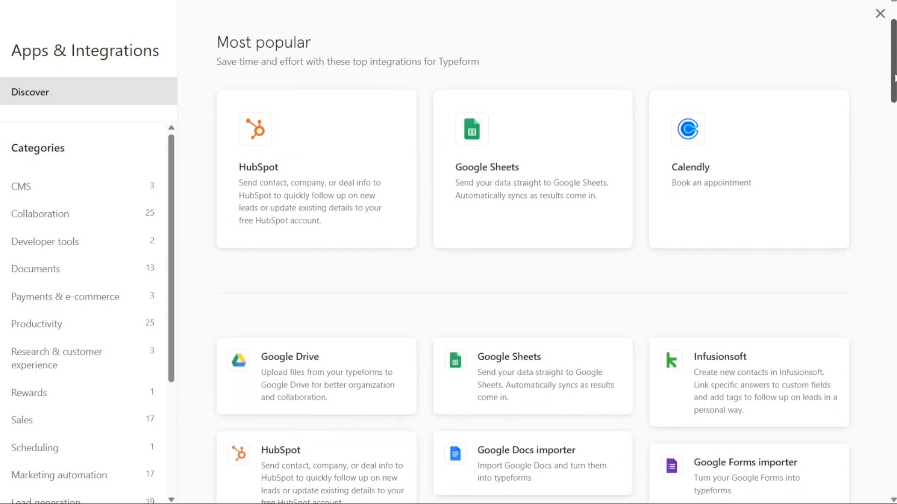
{"action": "scroll", "scroll_direction": "down", "scroll_amount": 3}
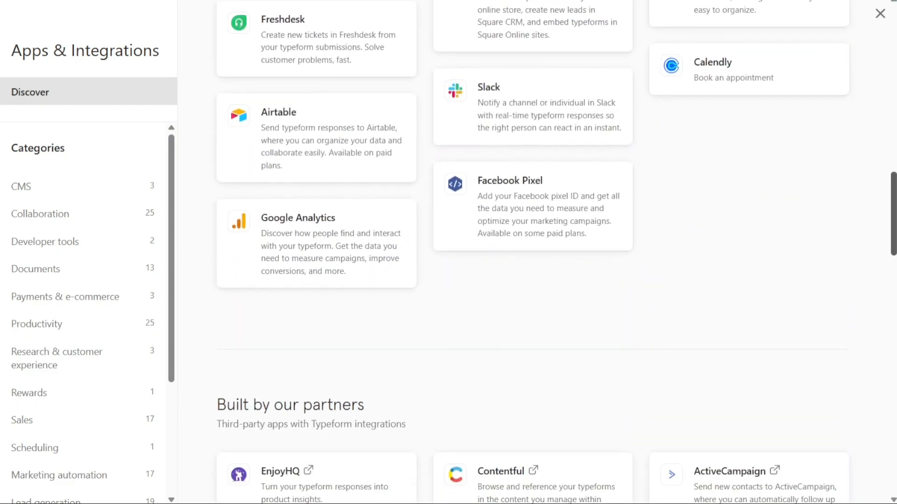
{"action": "scroll", "scroll_direction": "down", "scroll_amount": 3}
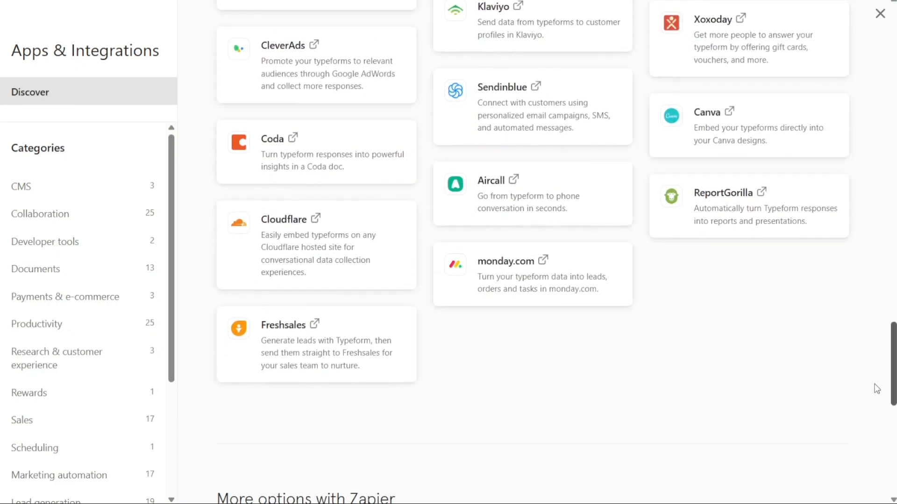
{"action": "scroll", "scroll_direction": "up", "scroll_amount": 3}
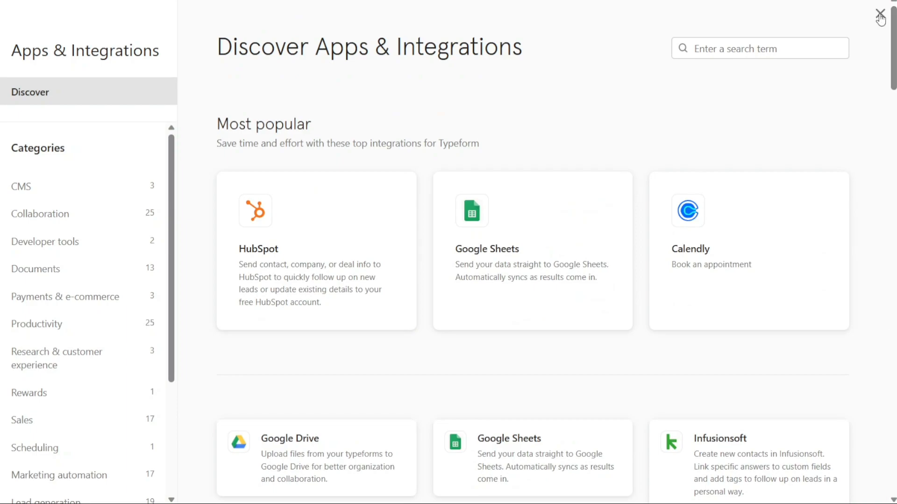
Close the integrations catalogue, view the Brand kit upgrade prompt, and dismiss it
{"action": "left_click", "coordinate": [880, 14]}
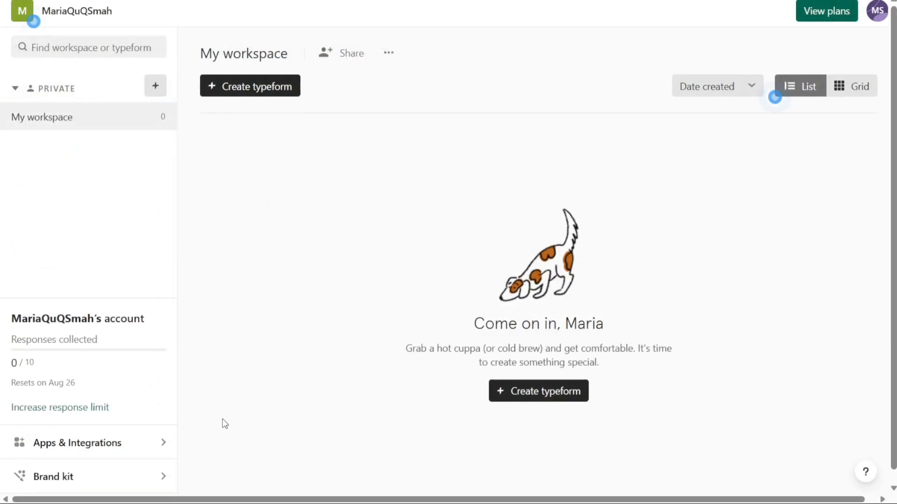
{"action": "mouse_move", "coordinate": [156, 478]}
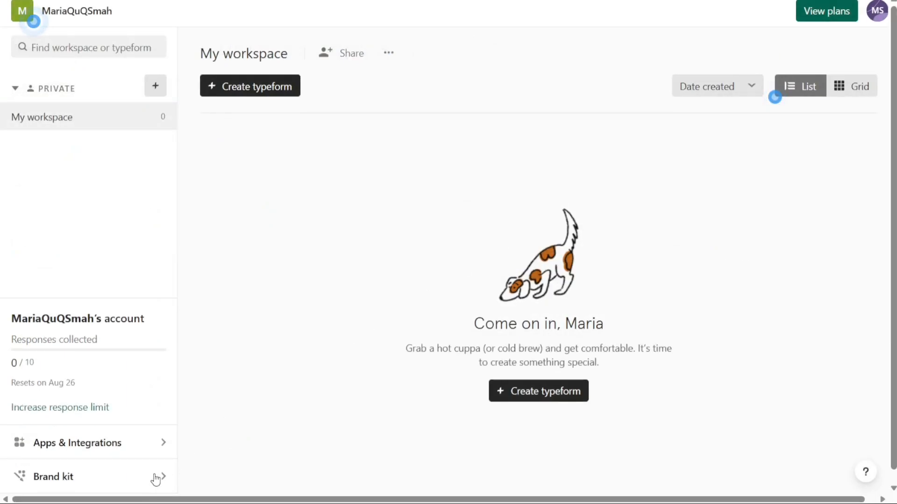
{"action": "left_click", "coordinate": [55, 476]}
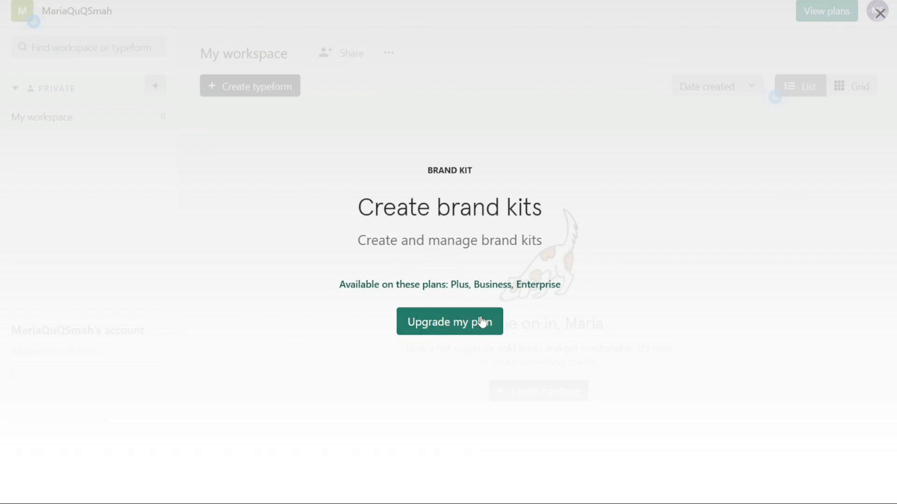
{"action": "left_click", "coordinate": [879, 11]}
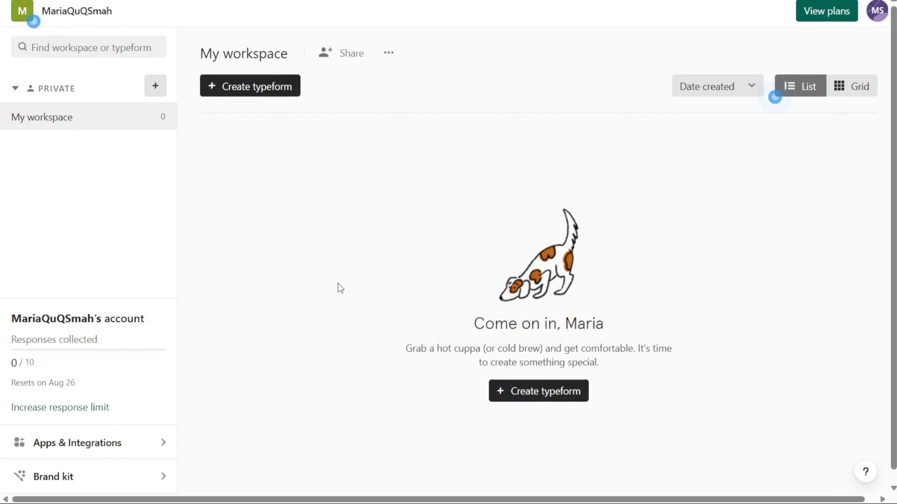
{"action": "mouse_move", "coordinate": [318, 300]}
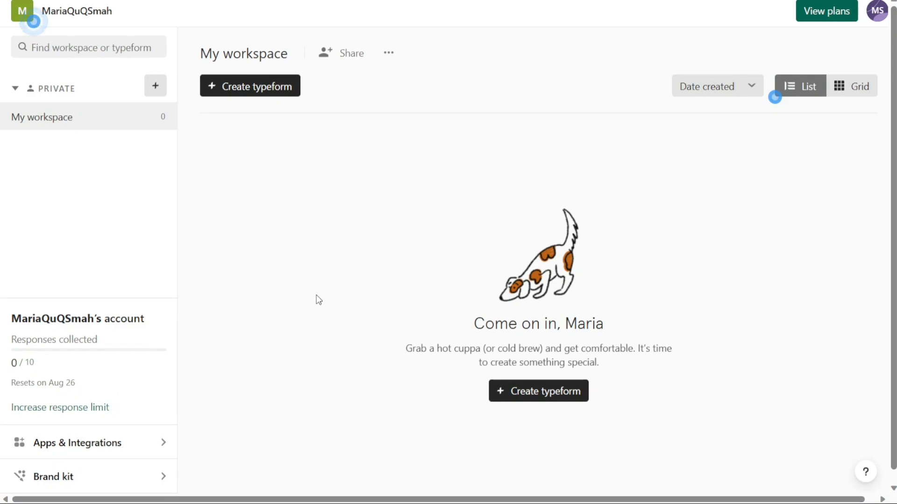
{"action": "mouse_move", "coordinate": [303, 179]}
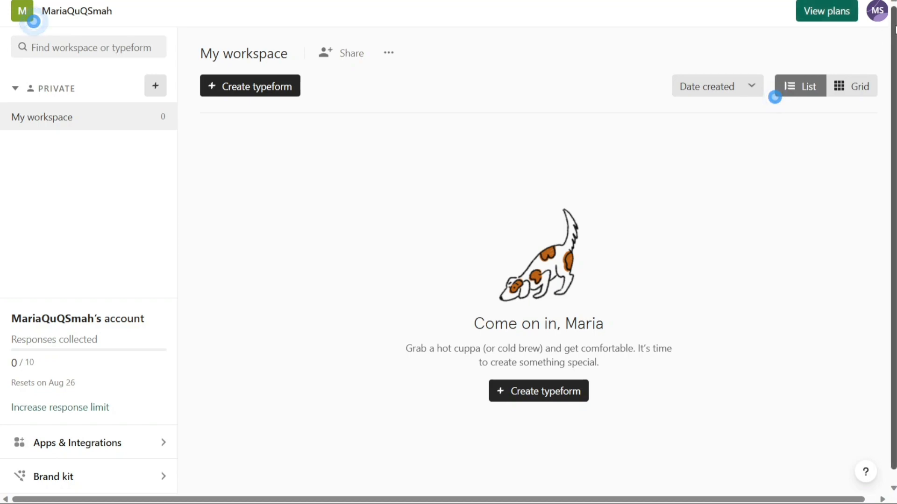
Show the profile menu with account settings, help resources and log out
{"action": "left_click", "coordinate": [877, 11]}
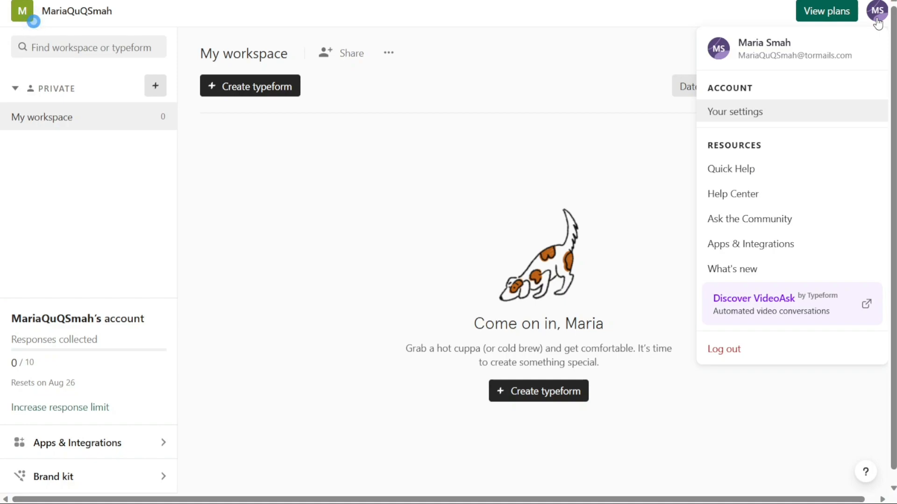
{"action": "mouse_move", "coordinate": [879, 28]}
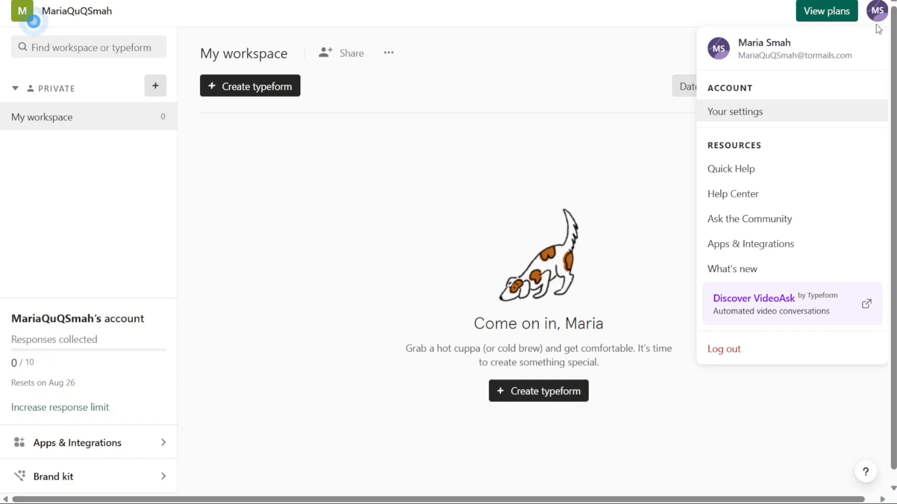
{"action": "mouse_move", "coordinate": [743, 168]}
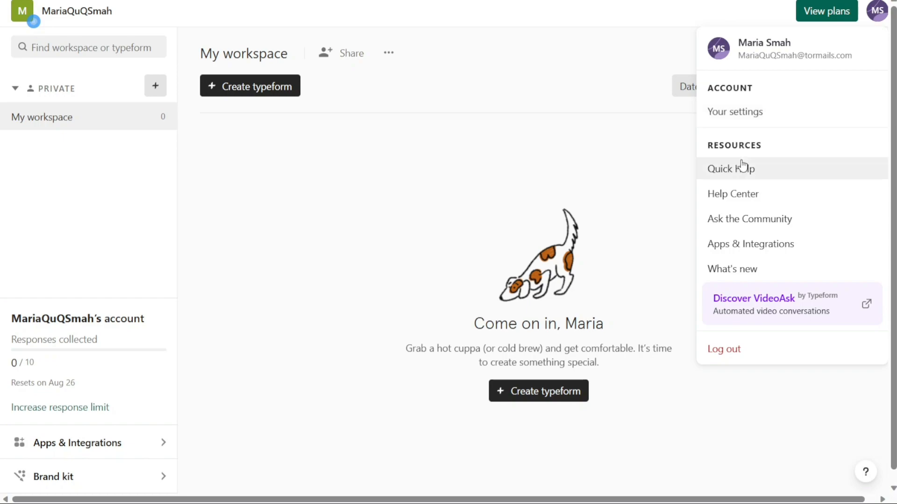
{"action": "mouse_move", "coordinate": [744, 170]}
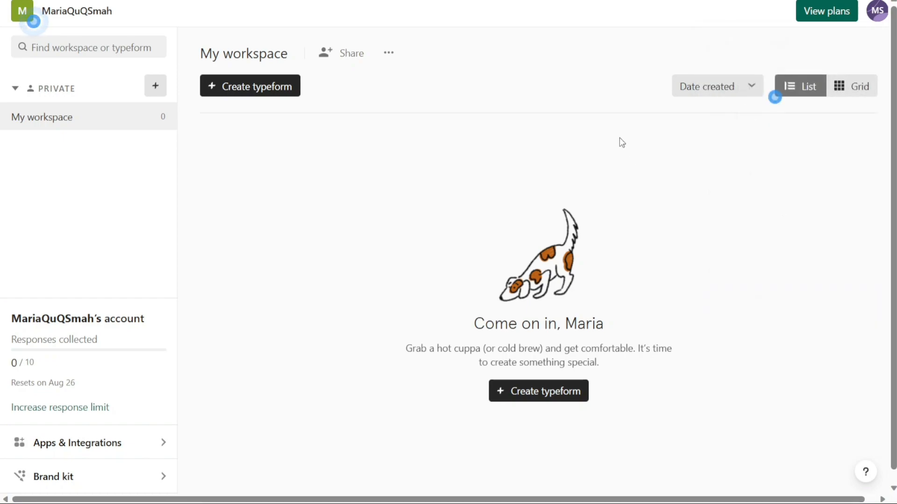
{"action": "mouse_move", "coordinate": [447, 157]}
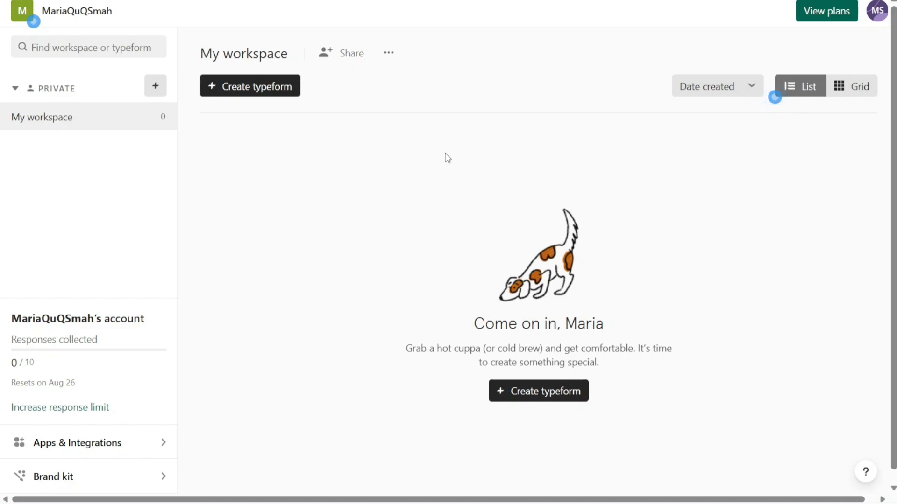
{"action": "mouse_move", "coordinate": [389, 53]}
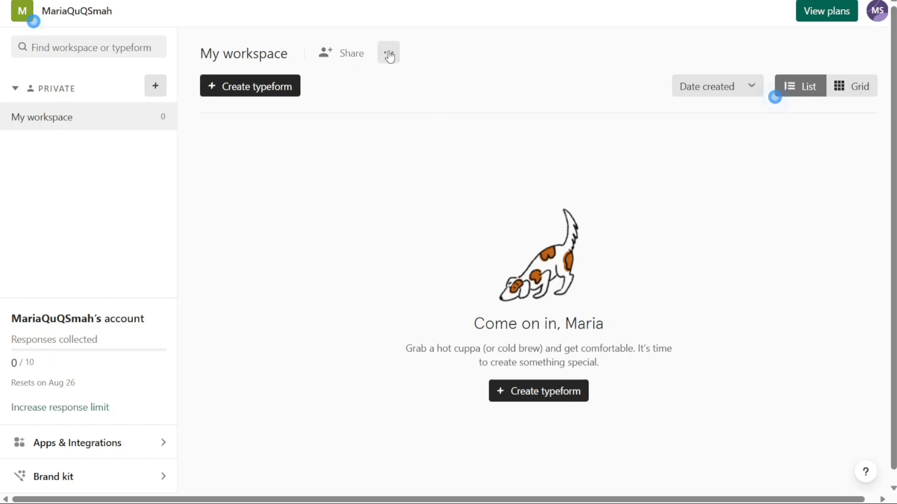
{"action": "left_click", "coordinate": [389, 54]}
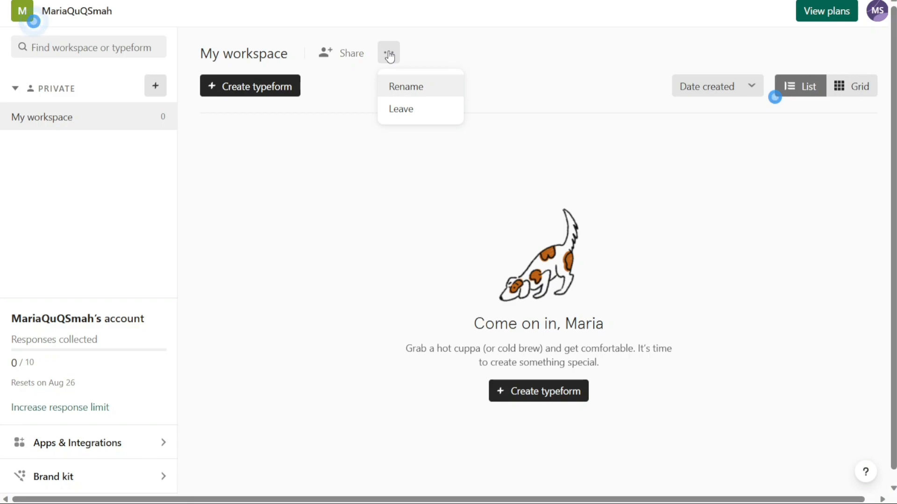
{"action": "left_click", "coordinate": [406, 86]}
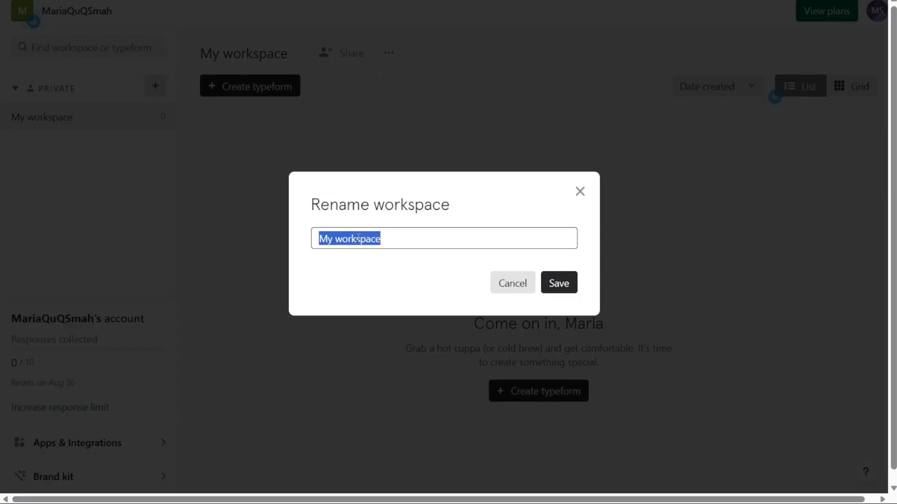
{"action": "left_click", "coordinate": [511, 282]}
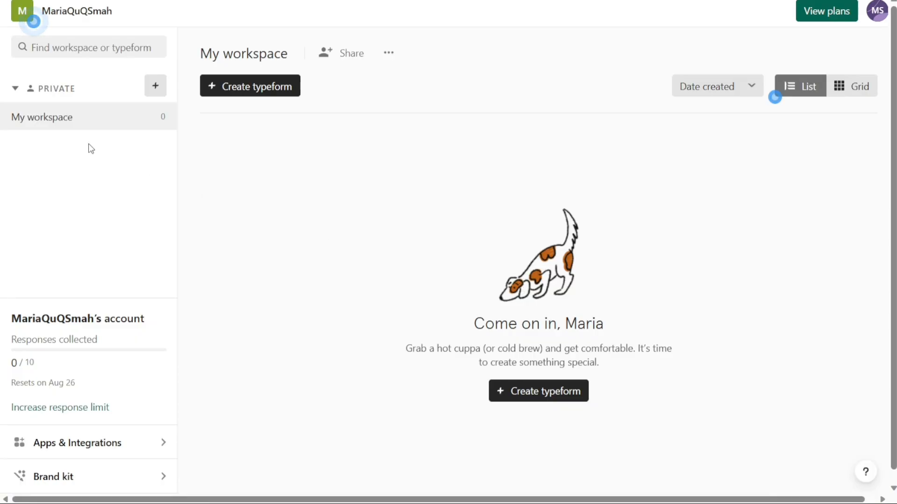
{"action": "mouse_move", "coordinate": [305, 158]}
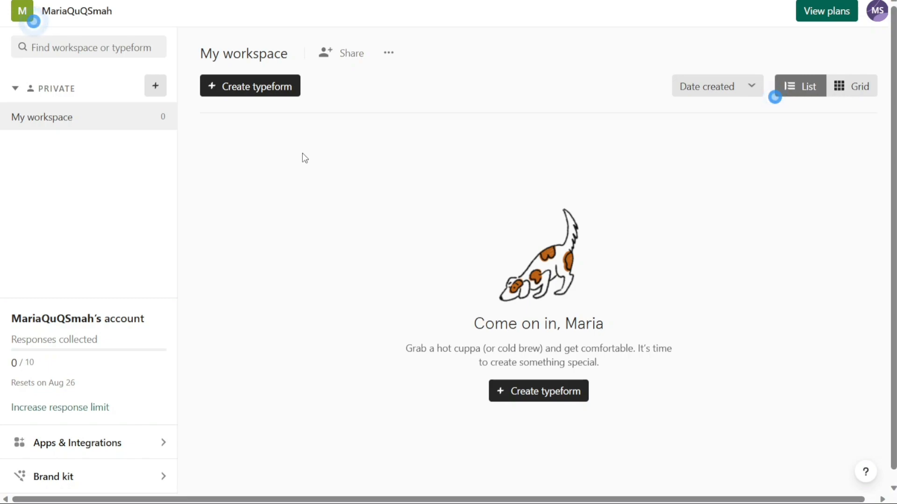
{"action": "mouse_move", "coordinate": [245, 157]}
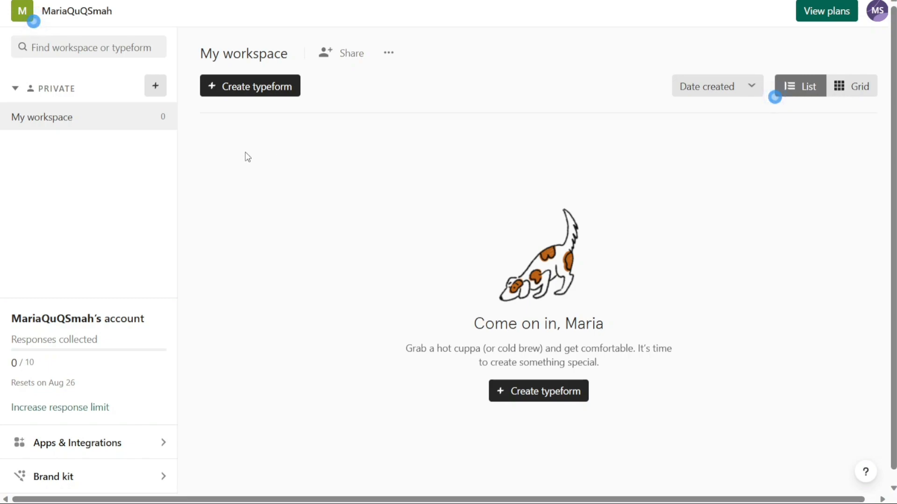
{"action": "mouse_move", "coordinate": [217, 135]}
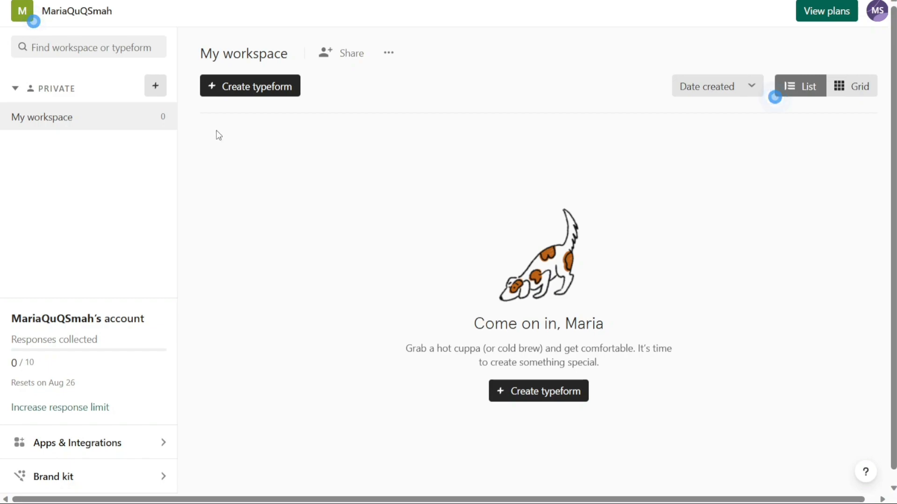
{"action": "mouse_move", "coordinate": [46, 91]}
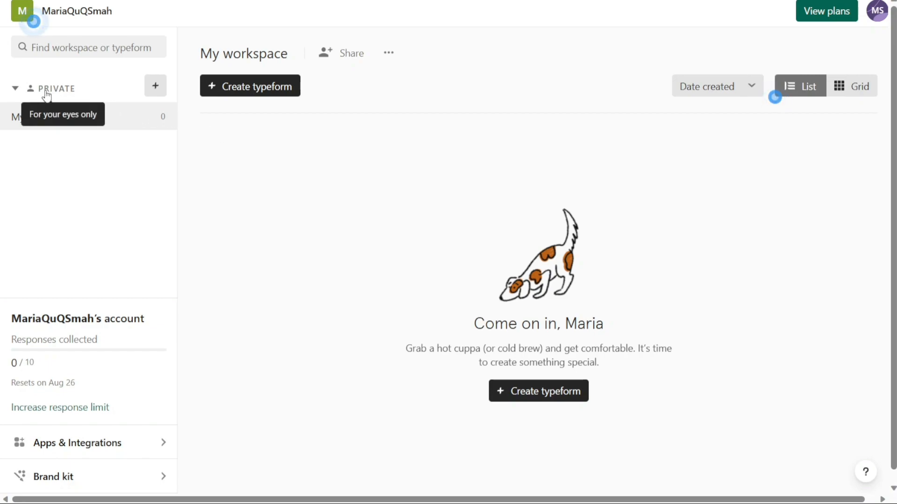
{"action": "mouse_move", "coordinate": [155, 86]}
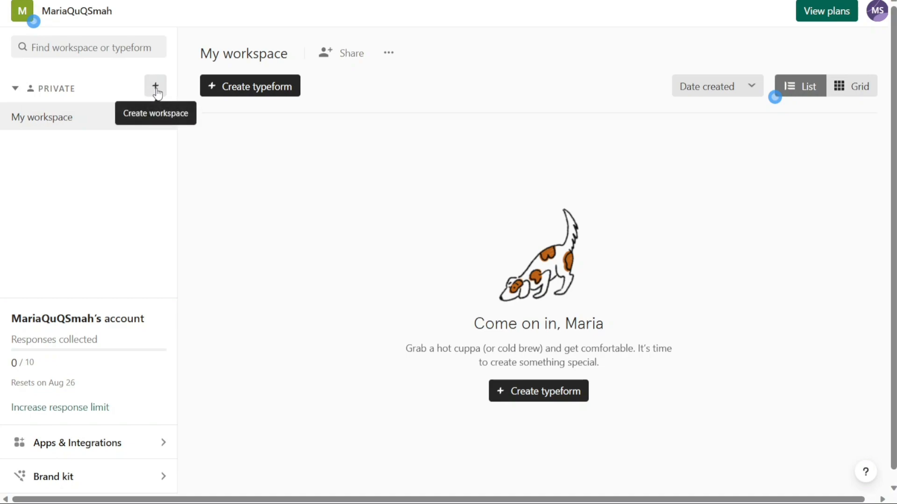
Create a new private workspace named Demo
{"action": "left_click", "coordinate": [155, 86]}
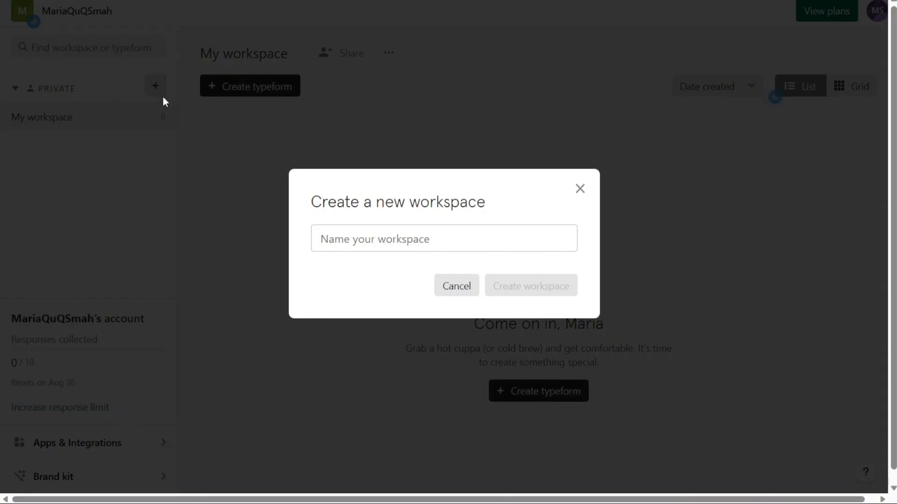
{"action": "mouse_move", "coordinate": [336, 238]}
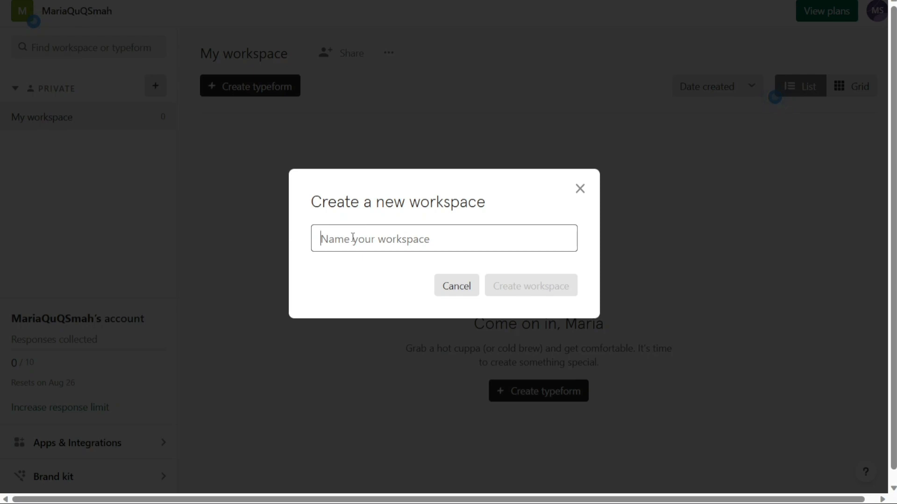
{"action": "type", "text": "De"}
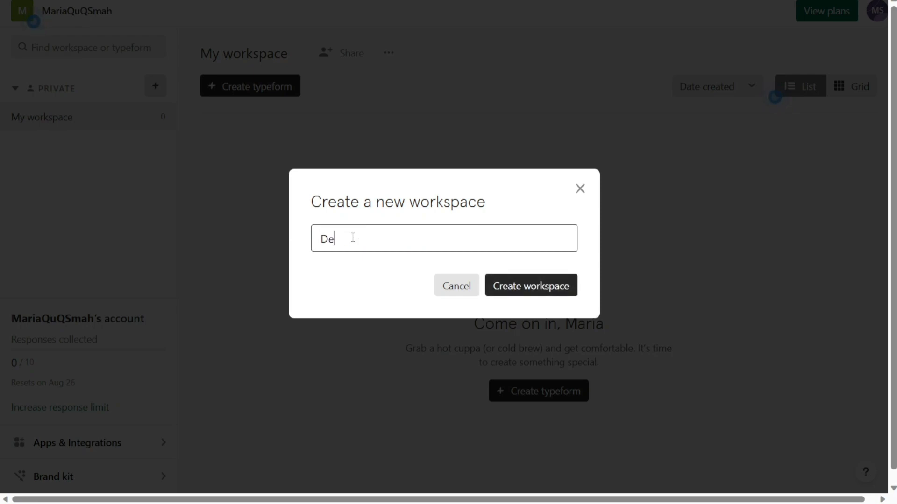
{"action": "type", "text": "mo"}
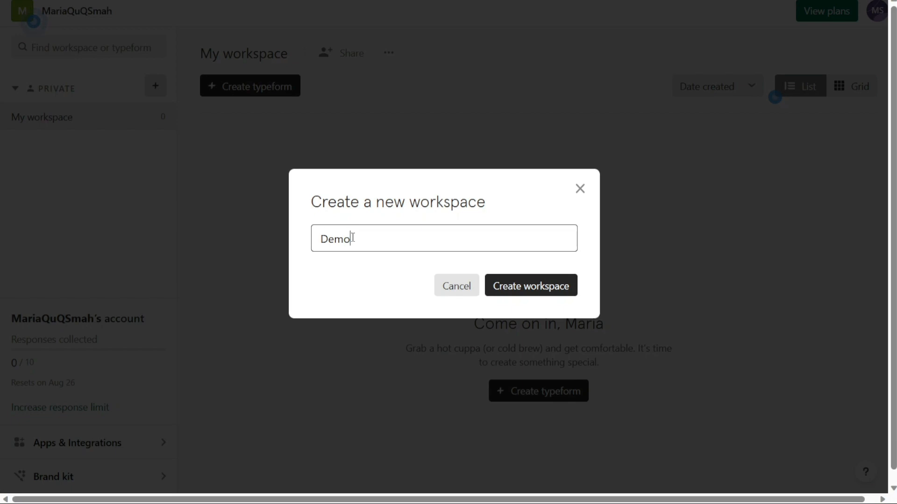
{"action": "double_click", "coordinate": [334, 238]}
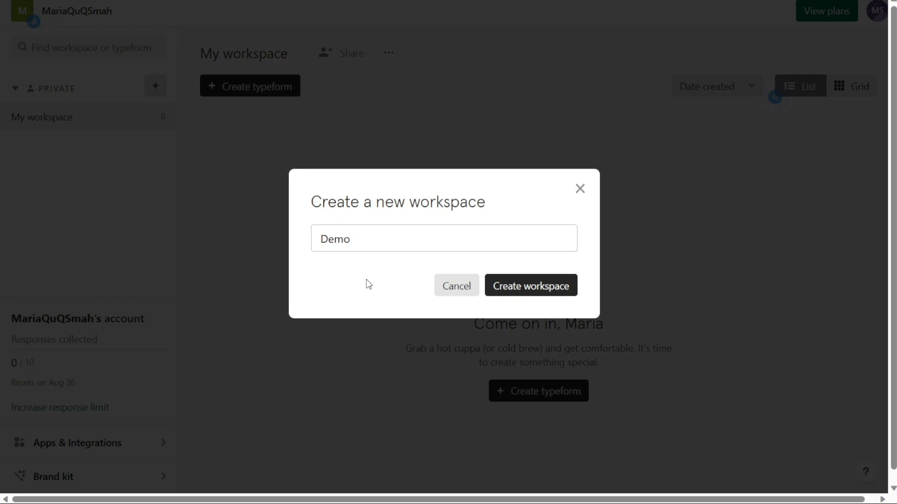
{"action": "left_click", "coordinate": [530, 286]}
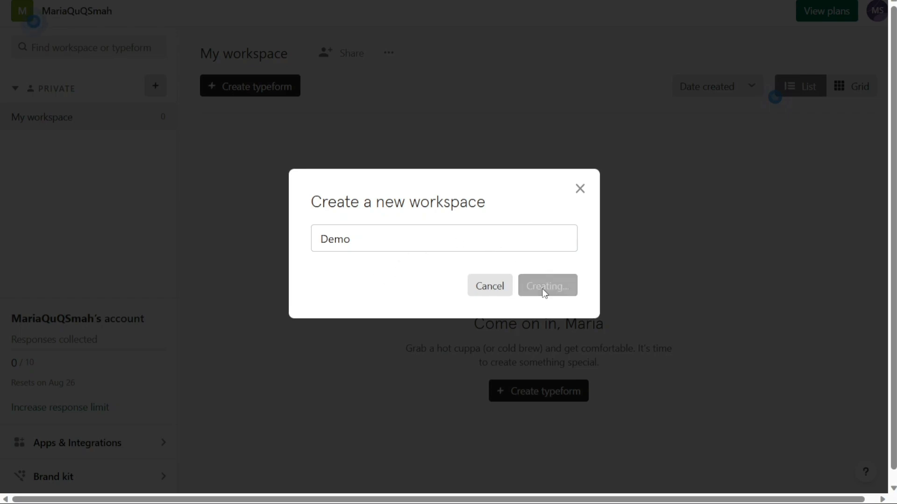
{"action": "left_click", "coordinate": [545, 286]}
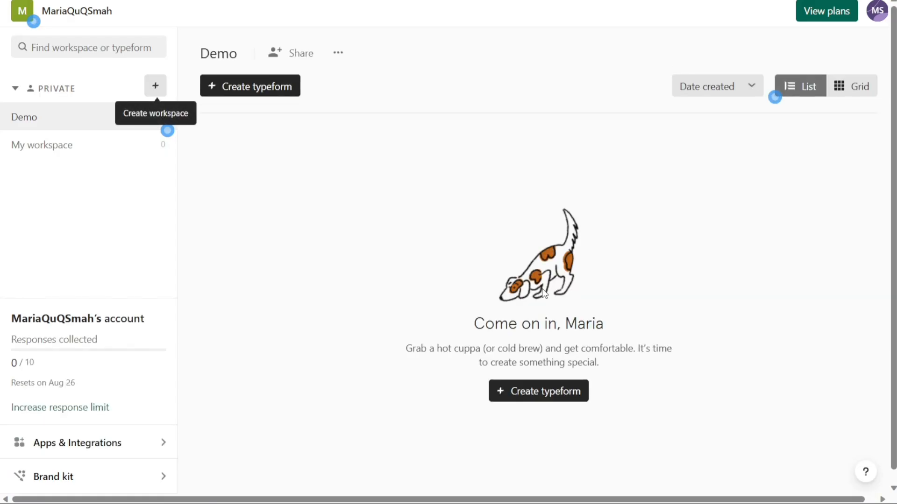
{"action": "mouse_move", "coordinate": [426, 233]}
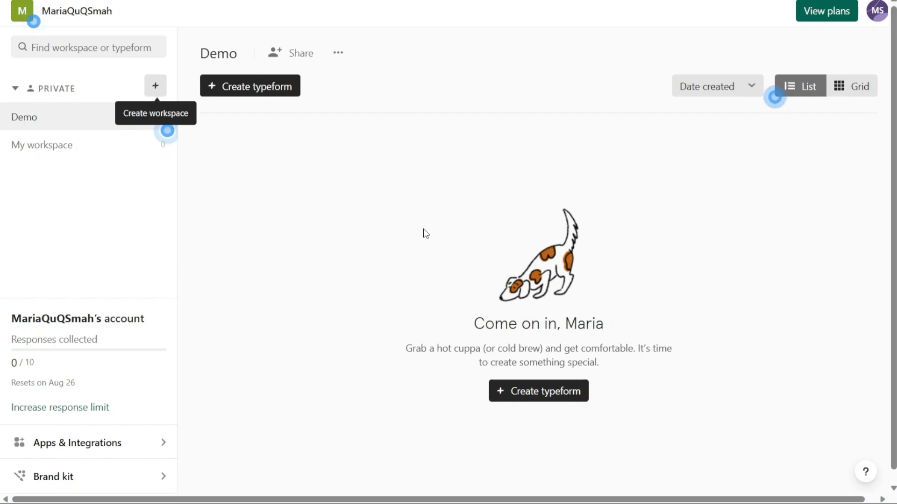
{"action": "mouse_move", "coordinate": [81, 122]}
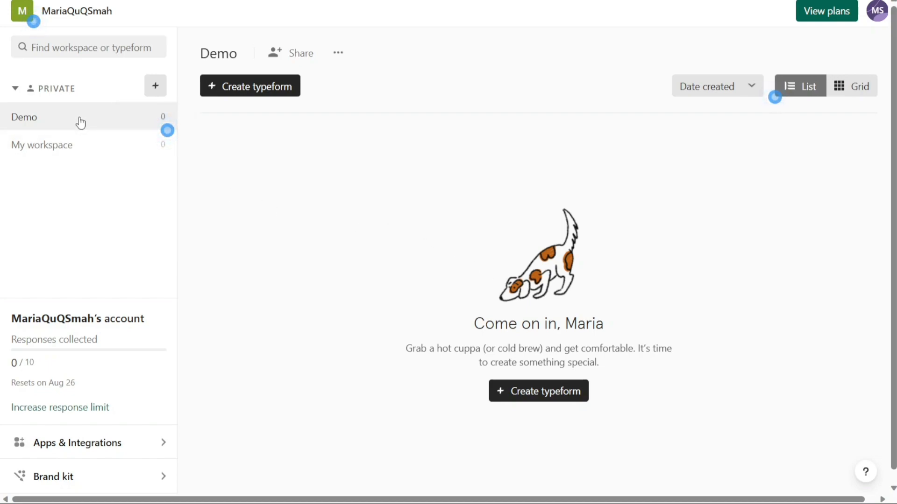
{"action": "mouse_move", "coordinate": [240, 148]}
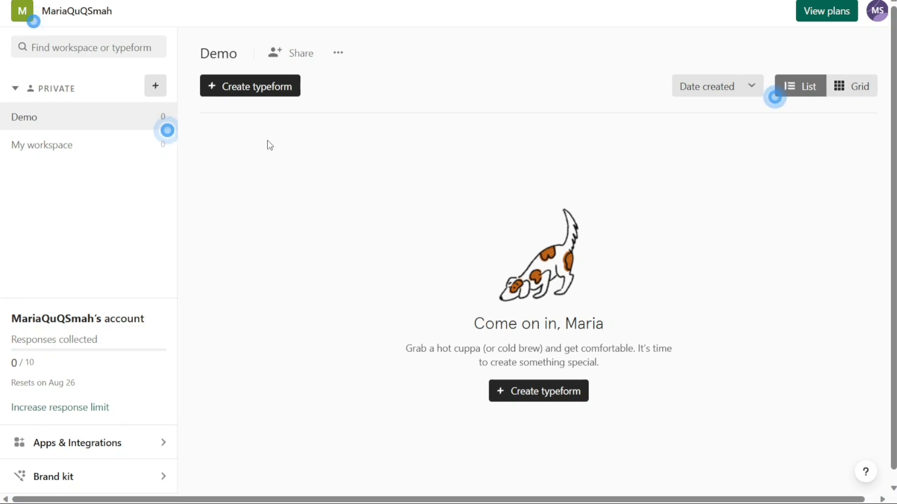
{"action": "mouse_move", "coordinate": [370, 144]}
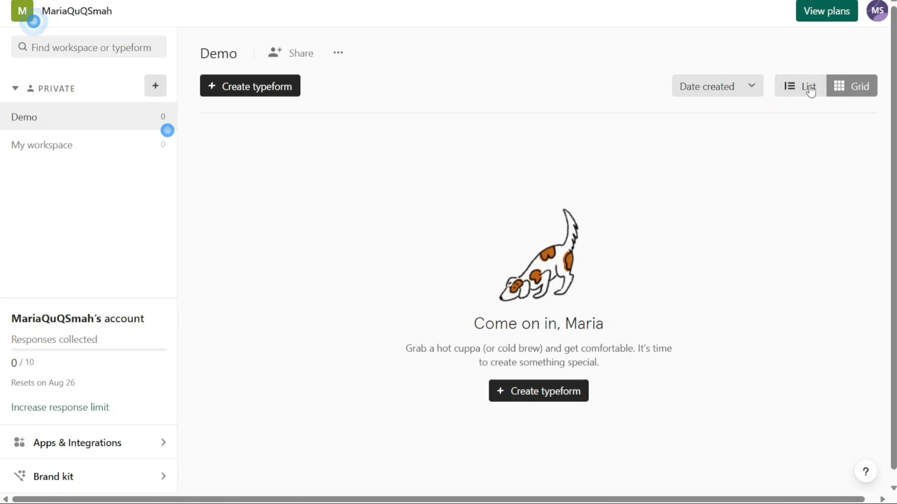
{"action": "mouse_move", "coordinate": [488, 93]}
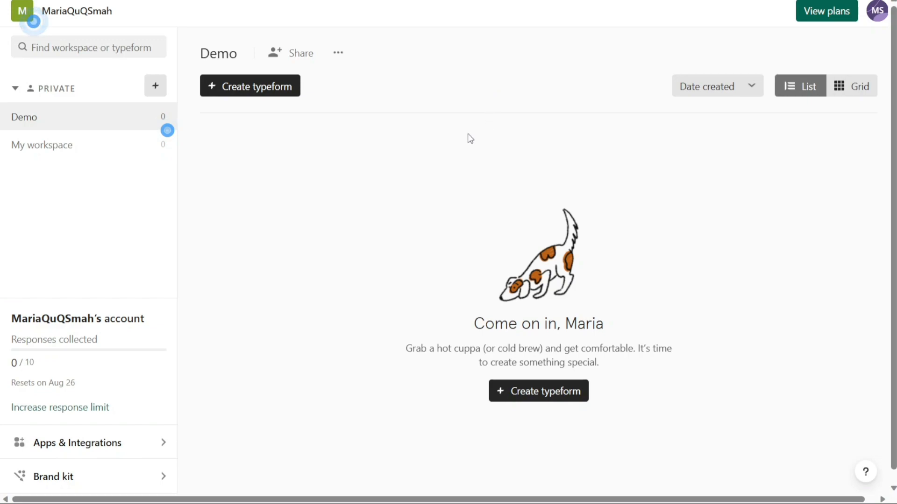
{"action": "mouse_move", "coordinate": [307, 155]}
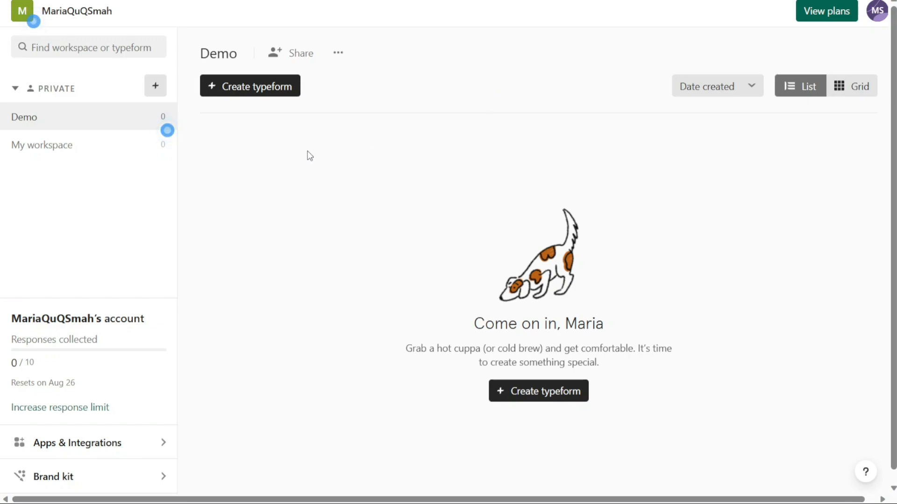
{"action": "mouse_move", "coordinate": [81, 145]}
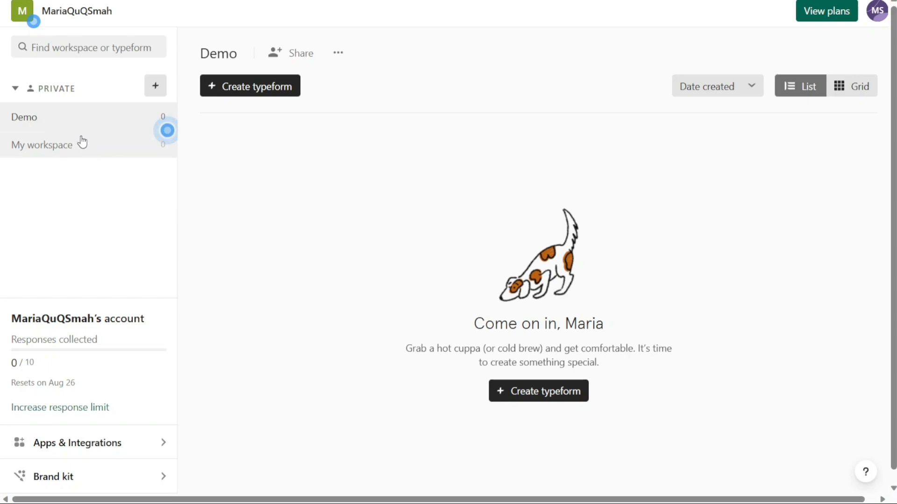
{"action": "left_click", "coordinate": [41, 145]}
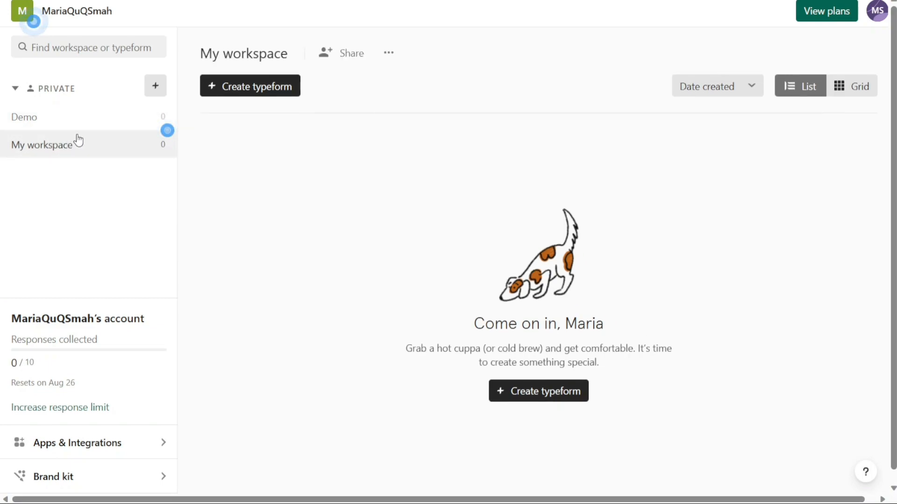
{"action": "mouse_move", "coordinate": [78, 125]}
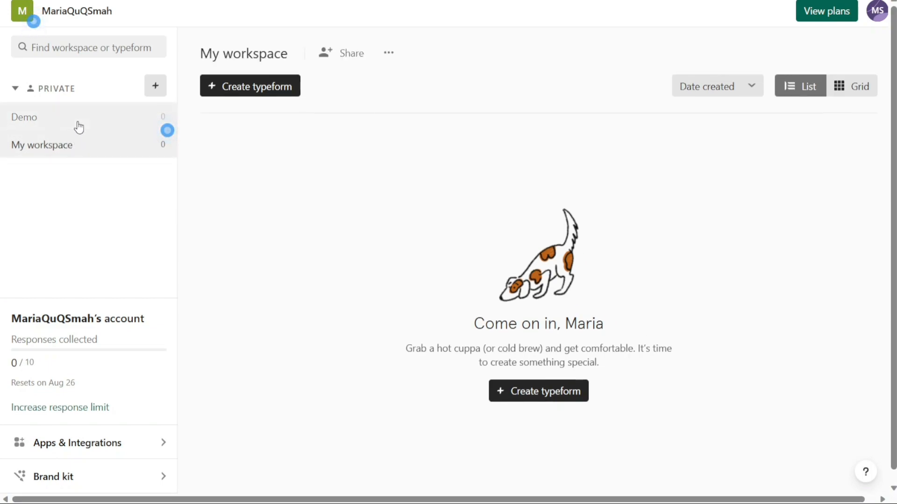
{"action": "left_click", "coordinate": [24, 117]}
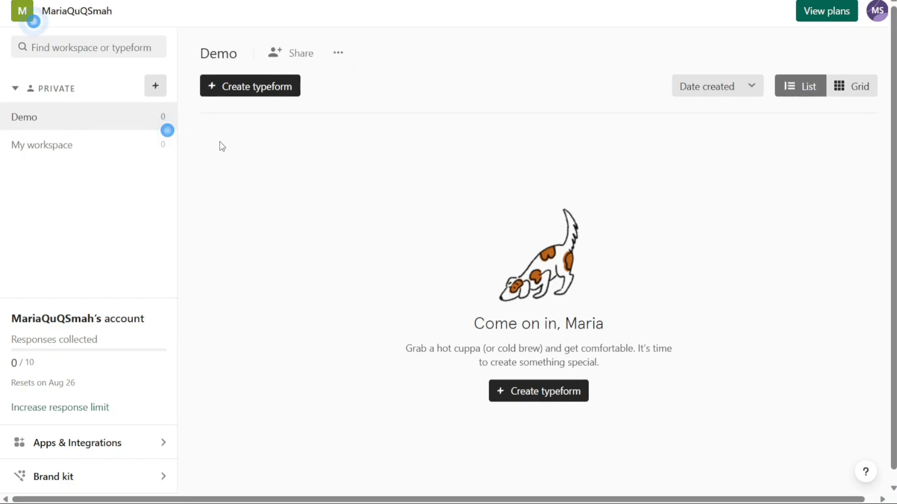
{"action": "mouse_move", "coordinate": [232, 96]}
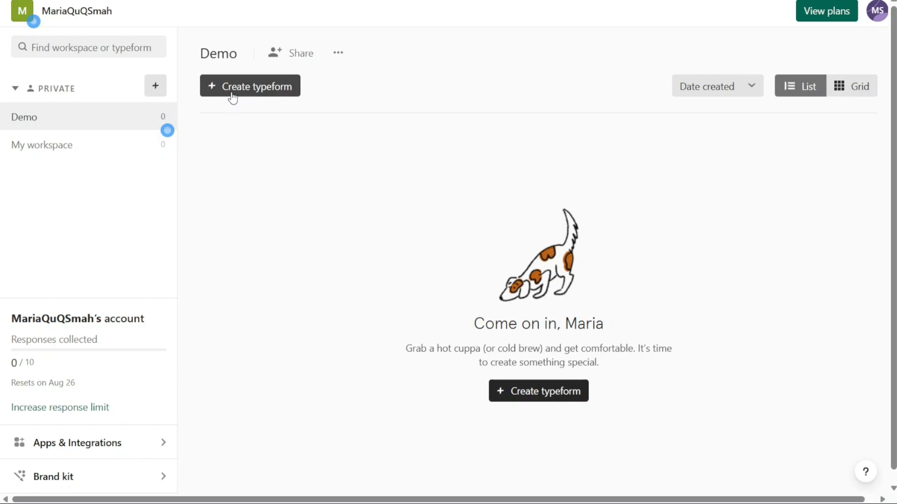
{"action": "mouse_move", "coordinate": [480, 316]}
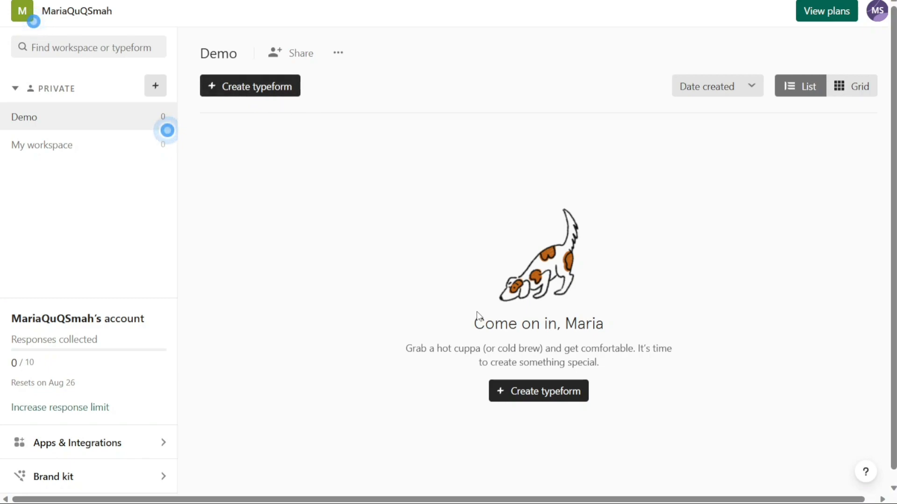
{"action": "mouse_move", "coordinate": [538, 391]}
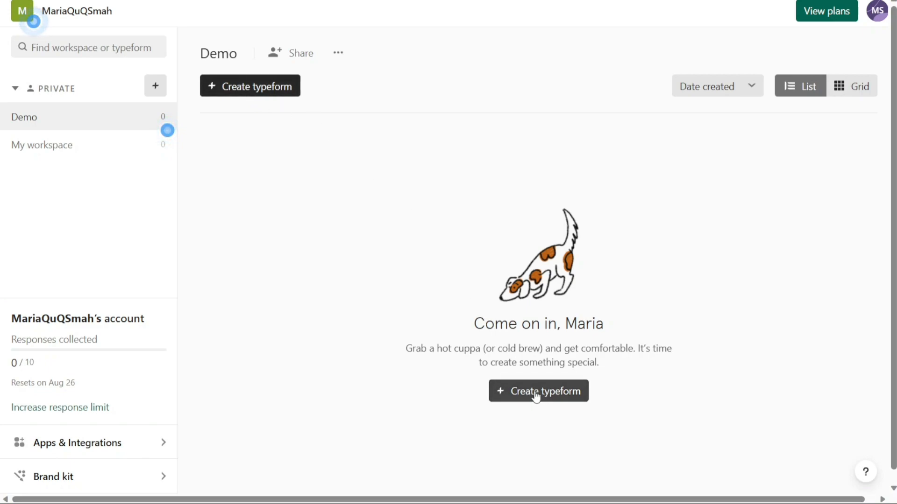
Start a new typeform to show the scratch, template or AI options
{"action": "left_click", "coordinate": [539, 391]}
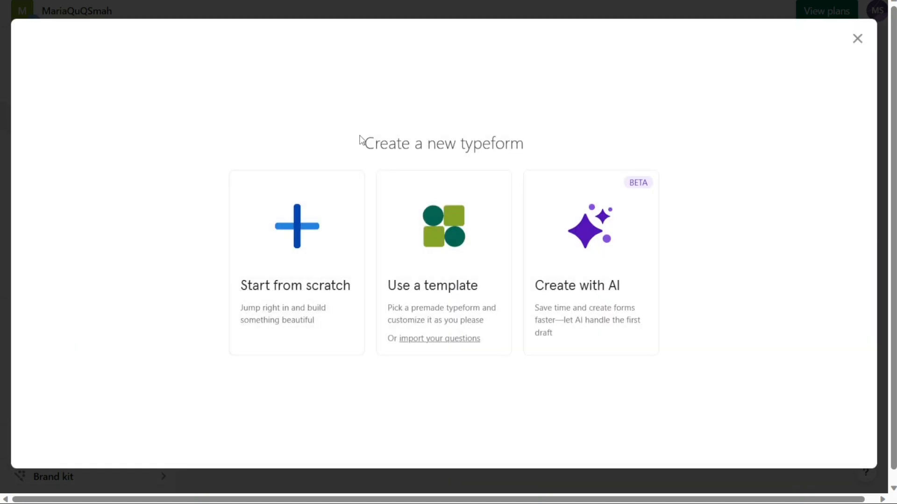
{"action": "mouse_move", "coordinate": [506, 109]}
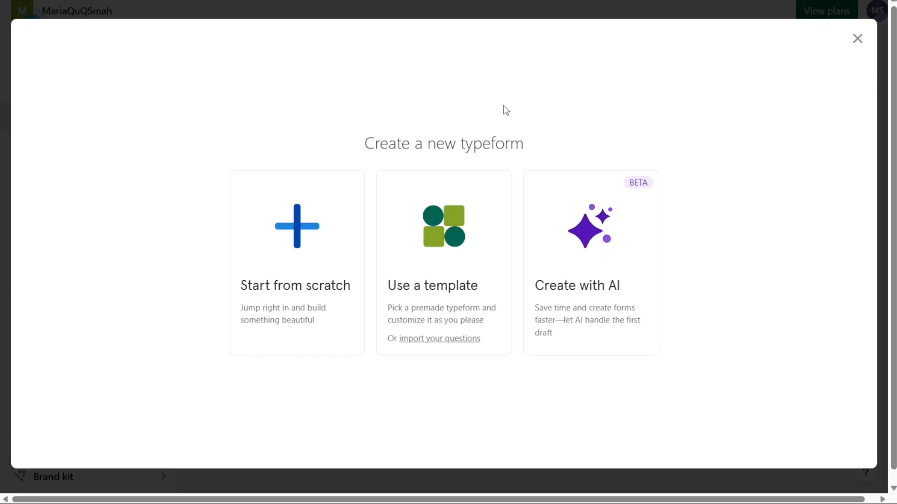
{"action": "mouse_move", "coordinate": [470, 125]}
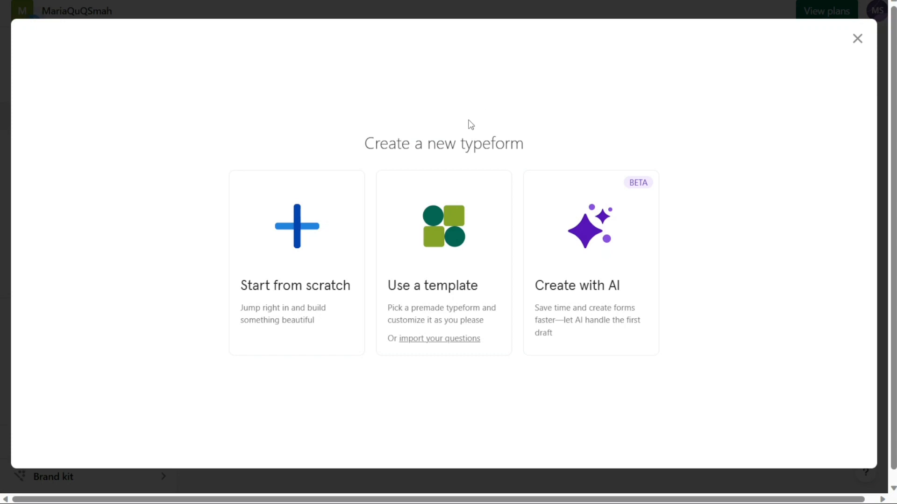
{"action": "mouse_move", "coordinate": [312, 213]}
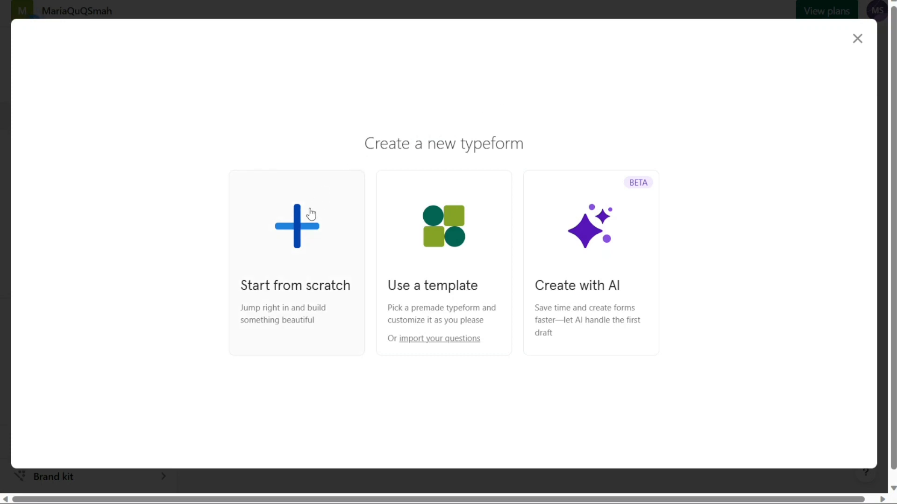
{"action": "mouse_move", "coordinate": [565, 250]}
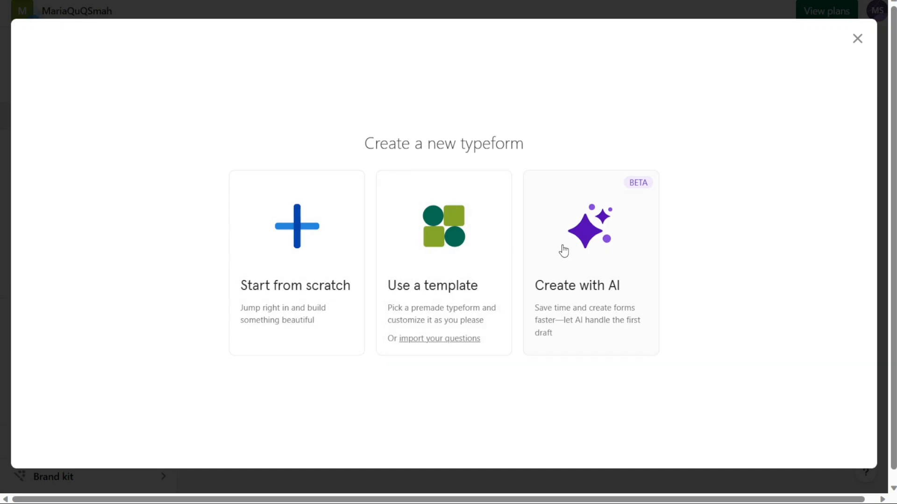
{"action": "mouse_move", "coordinate": [592, 257]}
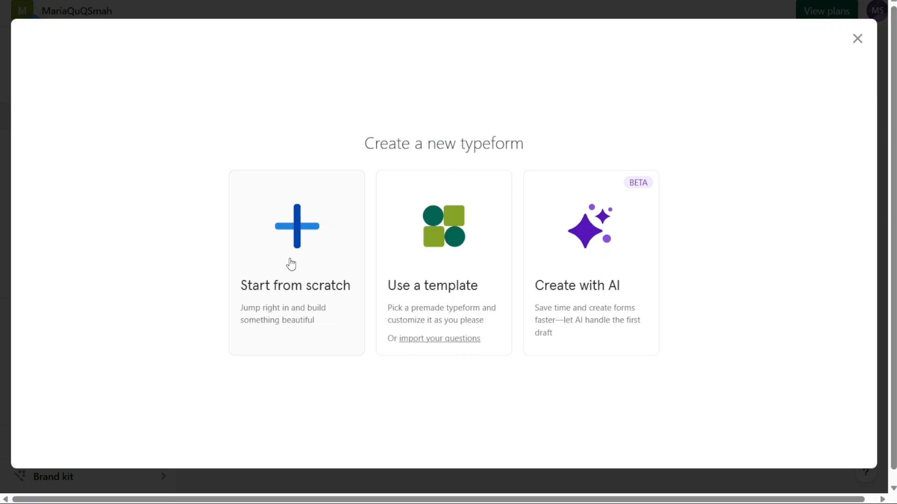
{"action": "mouse_move", "coordinate": [420, 274]}
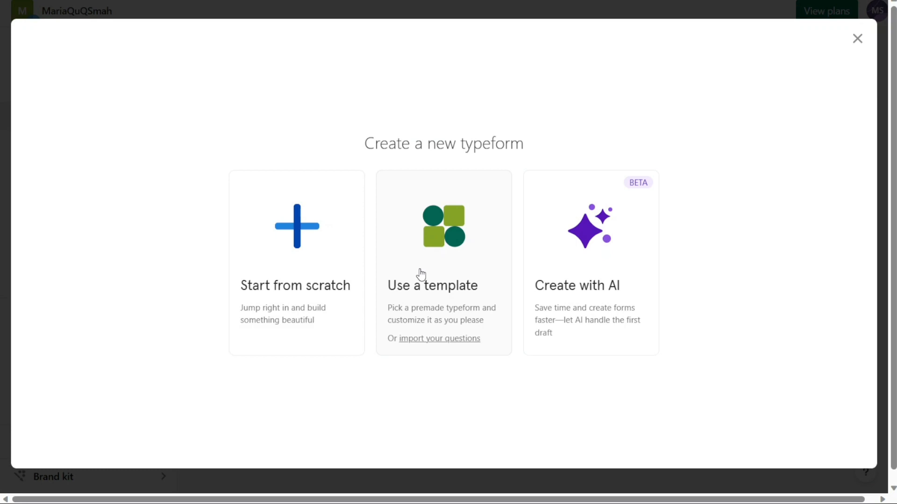
{"action": "mouse_move", "coordinate": [438, 254]}
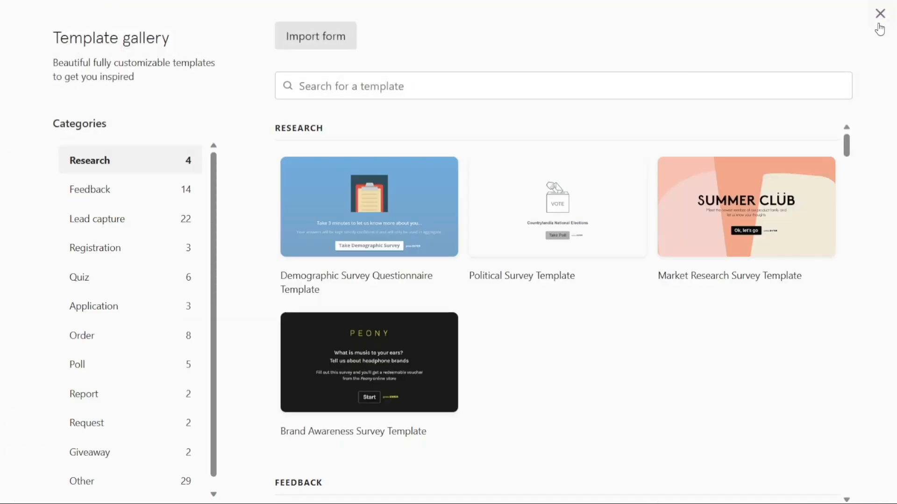
{"action": "mouse_move", "coordinate": [148, 173]}
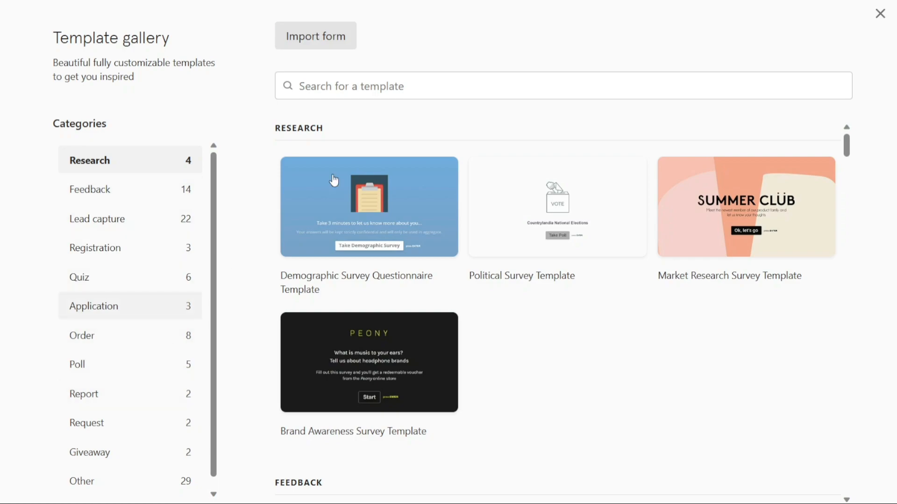
{"action": "mouse_move", "coordinate": [832, 133]}
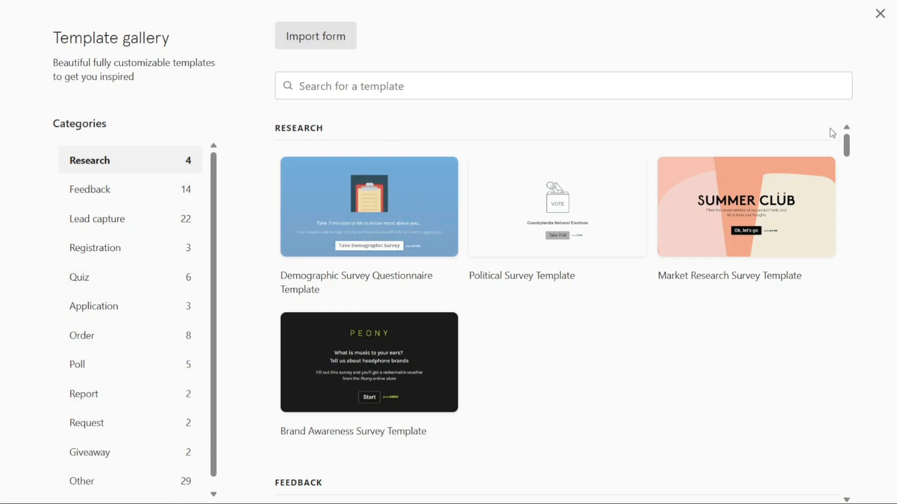
Browse the research templates, then bring up the Import form options
{"action": "scroll", "scroll_direction": "down", "scroll_amount": 3}
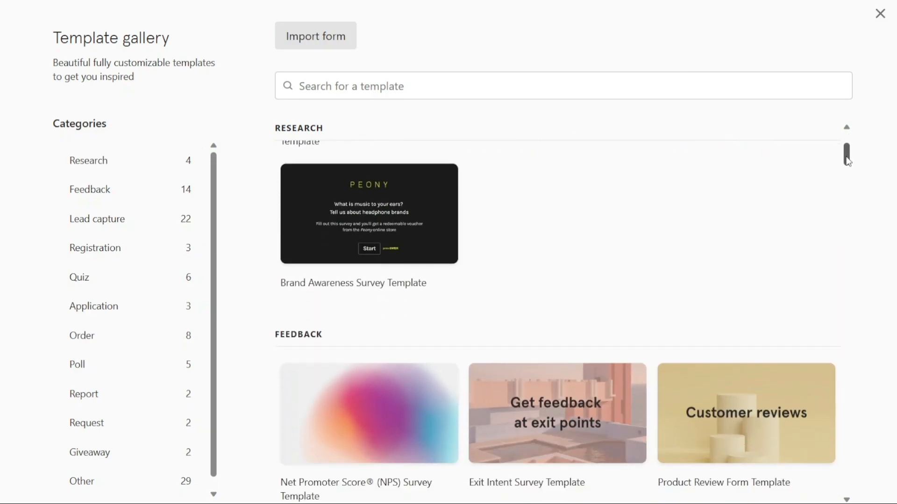
{"action": "scroll", "scroll_direction": "up", "scroll_amount": 3}
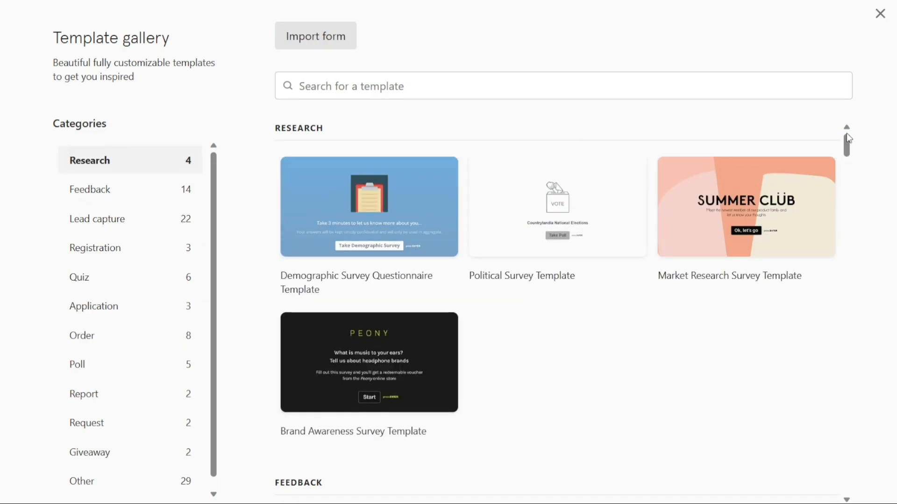
{"action": "mouse_move", "coordinate": [842, 53]}
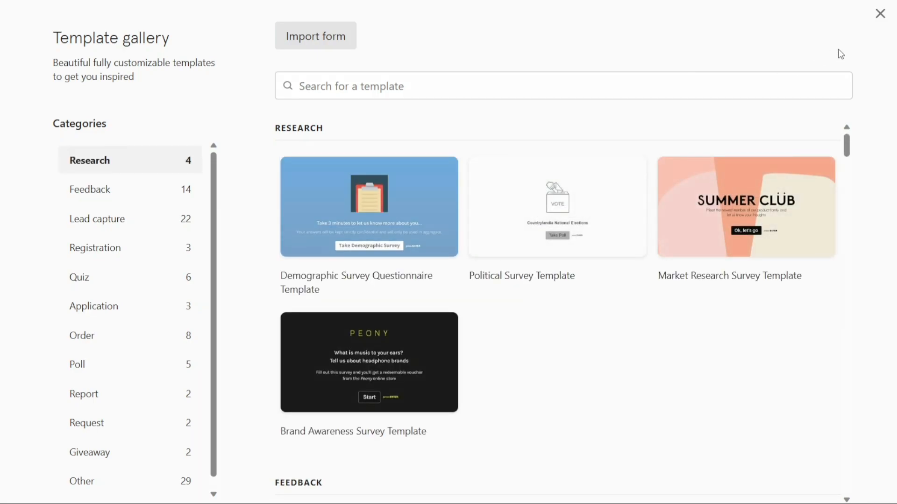
{"action": "mouse_move", "coordinate": [402, 63]}
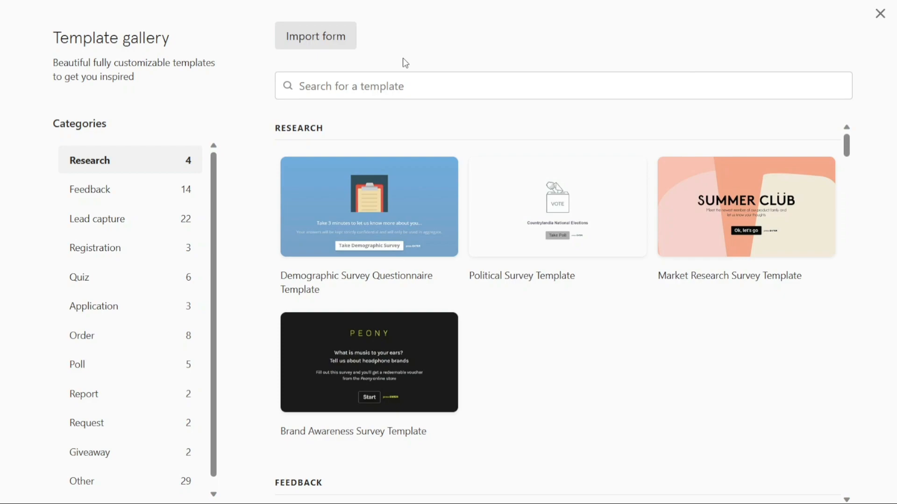
{"action": "mouse_move", "coordinate": [364, 128]}
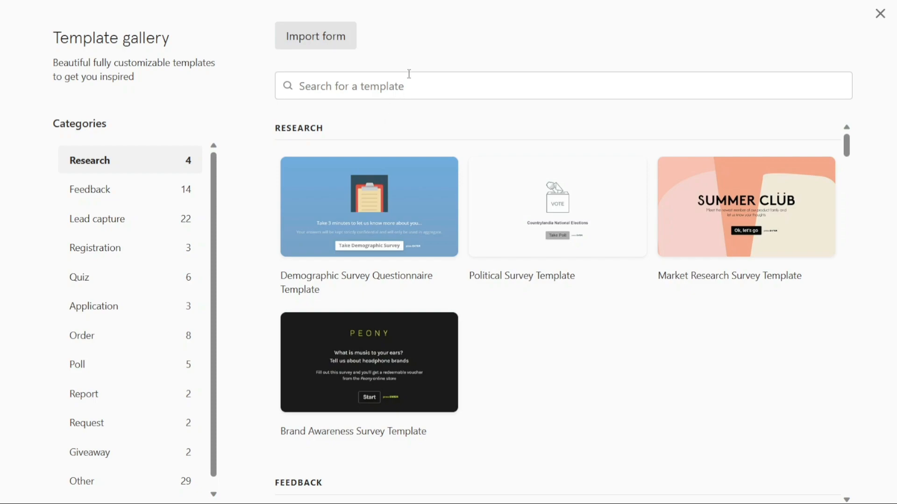
{"action": "left_click", "coordinate": [315, 36]}
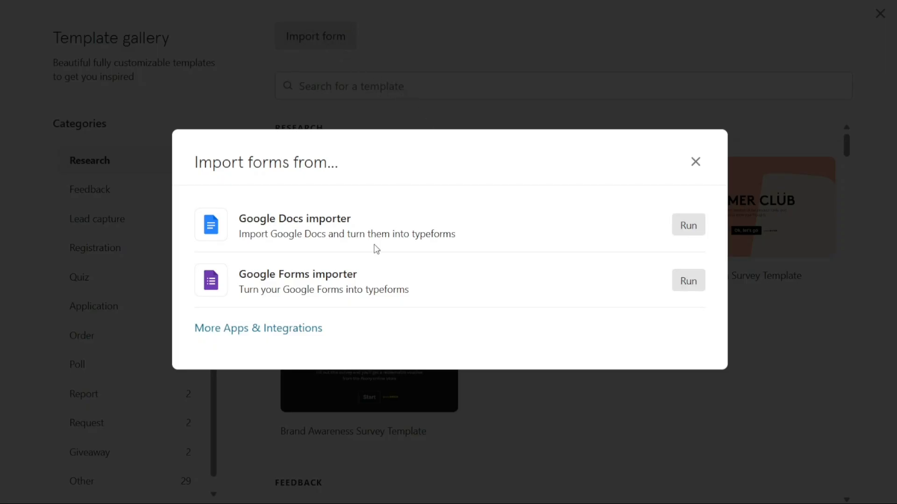
{"action": "mouse_move", "coordinate": [651, 282]}
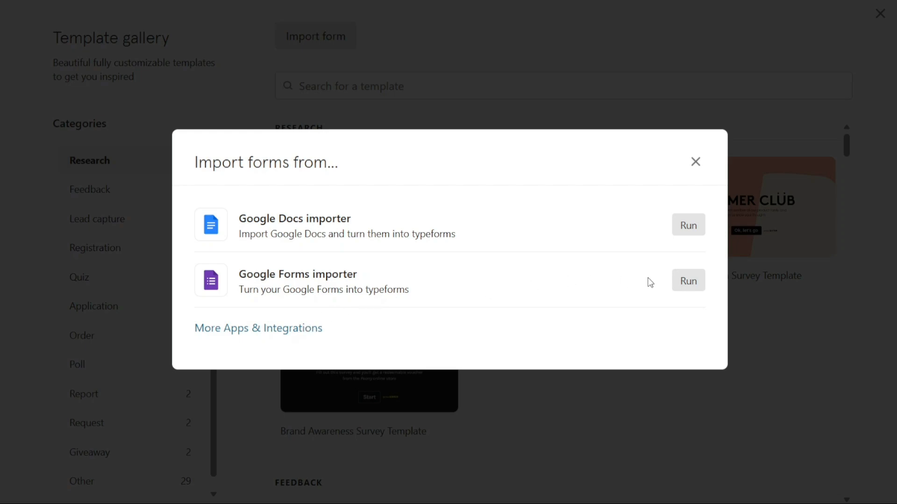
Dismiss the Import forms dialog to return to the template gallery
{"action": "left_click", "coordinate": [695, 161]}
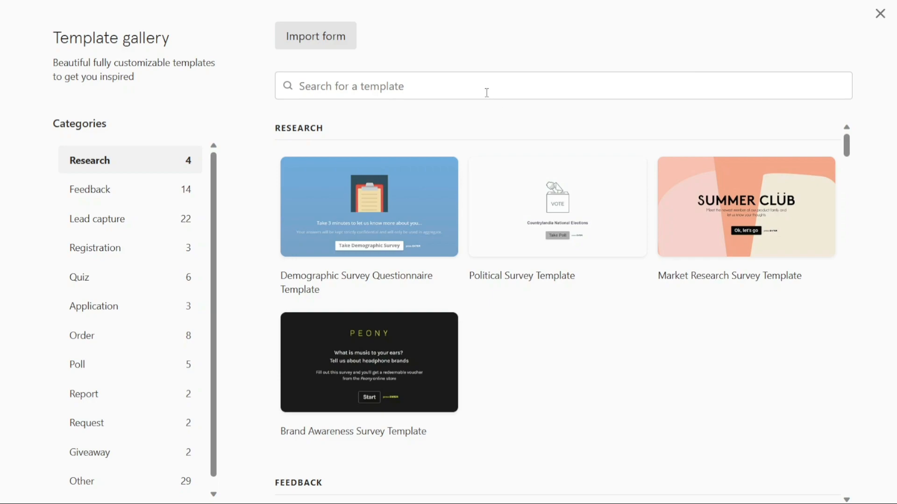
Search the template gallery for 'booking' and start a new form from the Booking Form Template
{"action": "type", "text": "booking"}
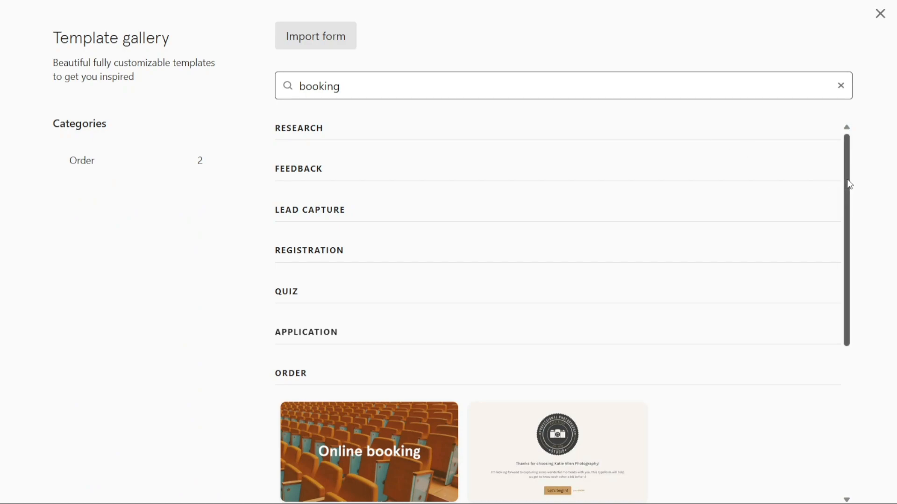
{"action": "scroll", "scroll_direction": "down", "scroll_amount": 3}
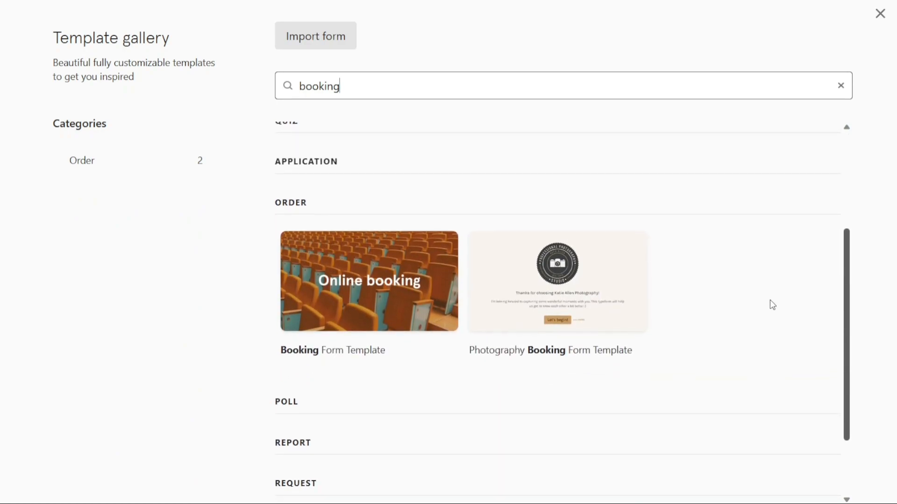
{"action": "mouse_move", "coordinate": [368, 281]}
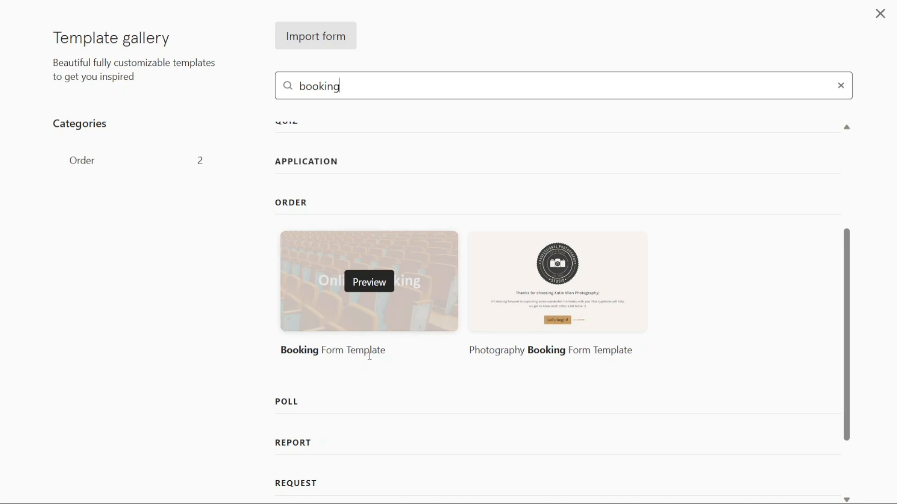
{"action": "mouse_move", "coordinate": [373, 373]}
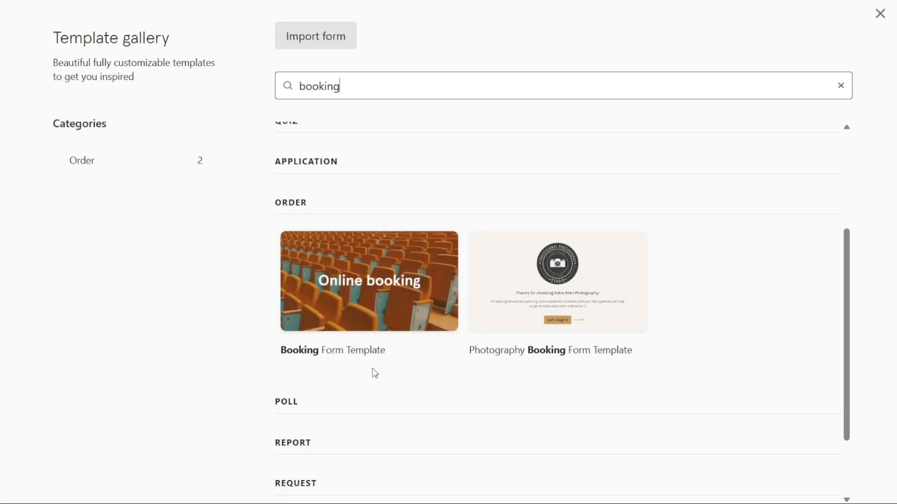
{"action": "mouse_move", "coordinate": [368, 282]}
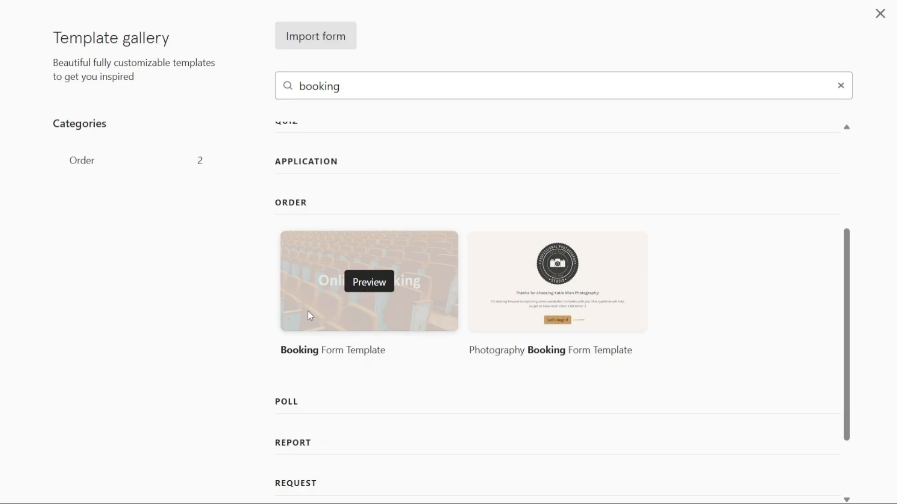
{"action": "left_click", "coordinate": [368, 281]}
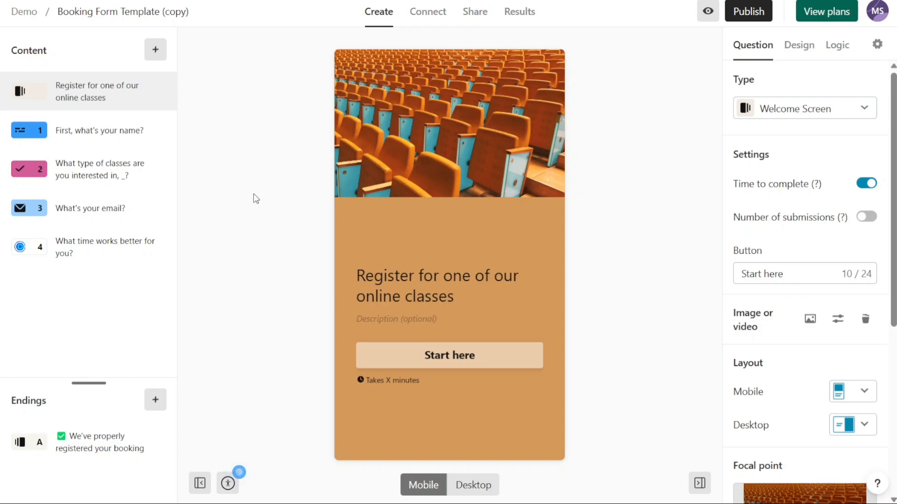
{"action": "mouse_move", "coordinate": [758, 163]}
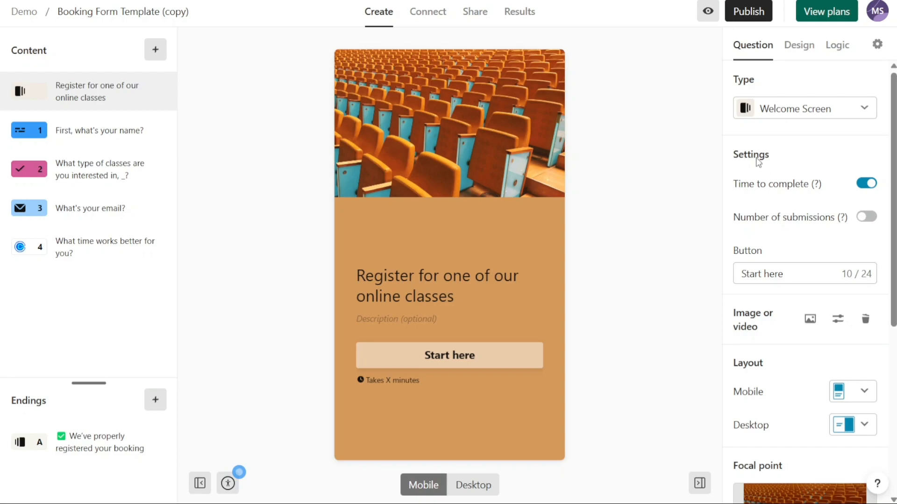
{"action": "mouse_move", "coordinate": [570, 194]}
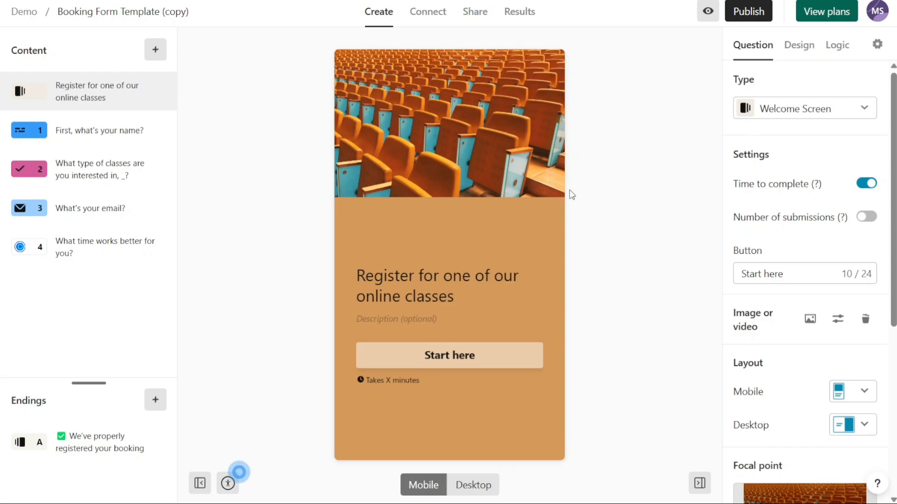
Review the name, class type and booking time questions, then return to the welcome screen
{"action": "left_click", "coordinate": [99, 131]}
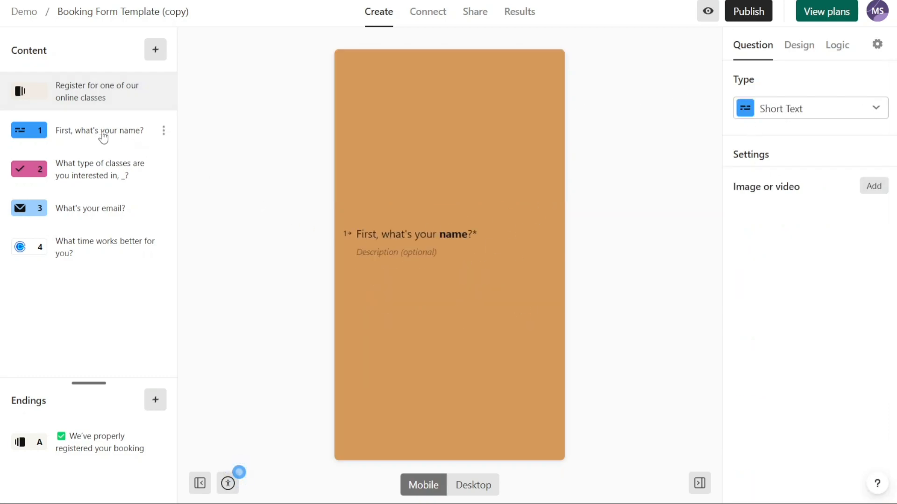
{"action": "left_click", "coordinate": [100, 170]}
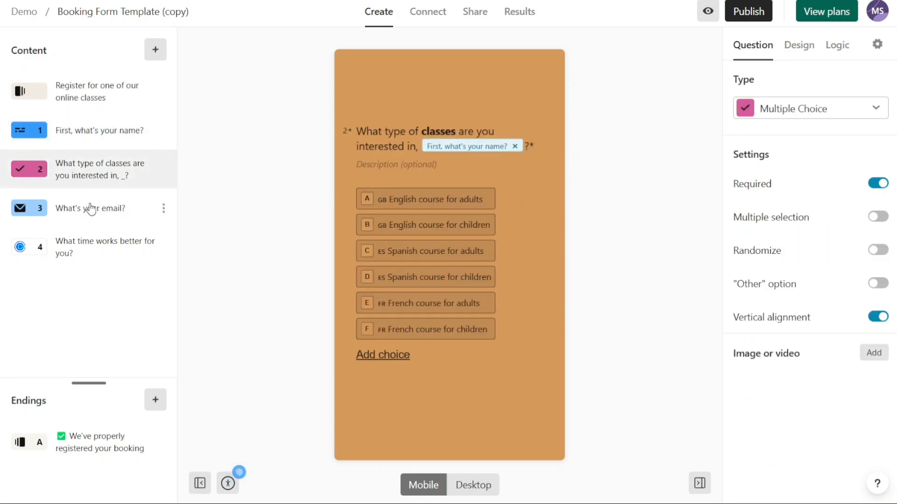
{"action": "left_click", "coordinate": [105, 246]}
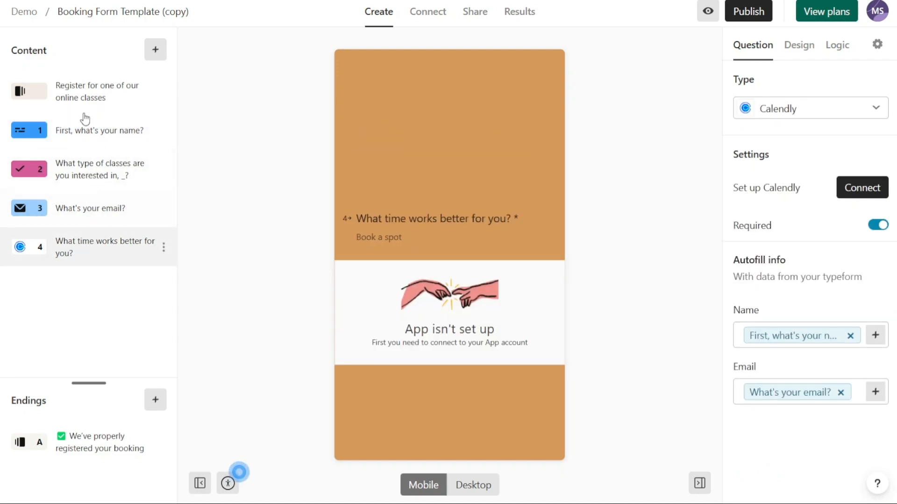
{"action": "left_click", "coordinate": [98, 91]}
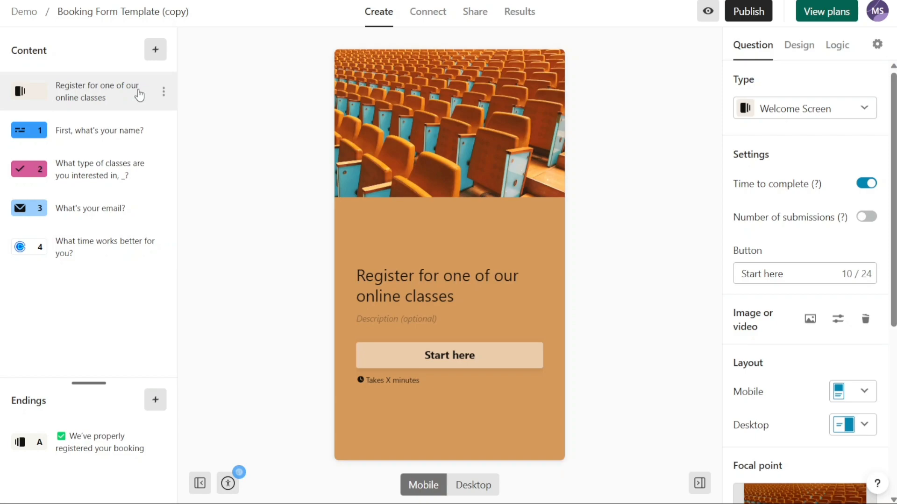
{"action": "mouse_move", "coordinate": [231, 141]}
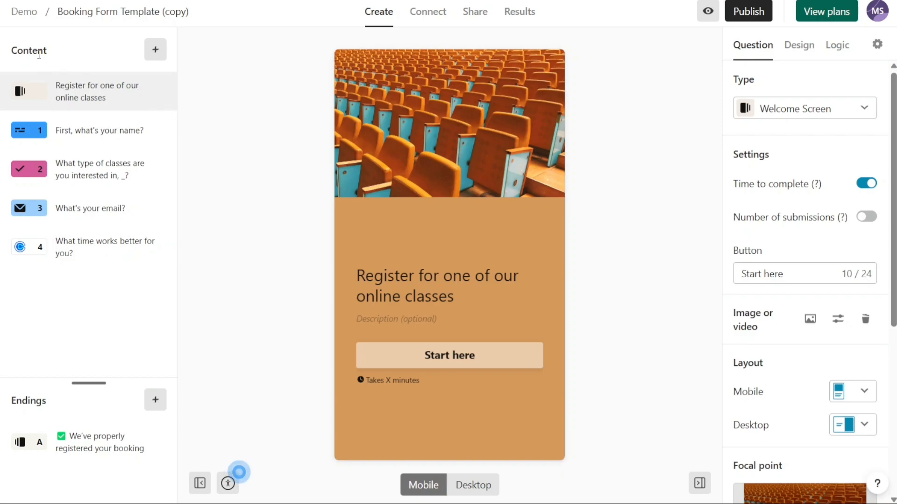
{"action": "mouse_move", "coordinate": [155, 49]}
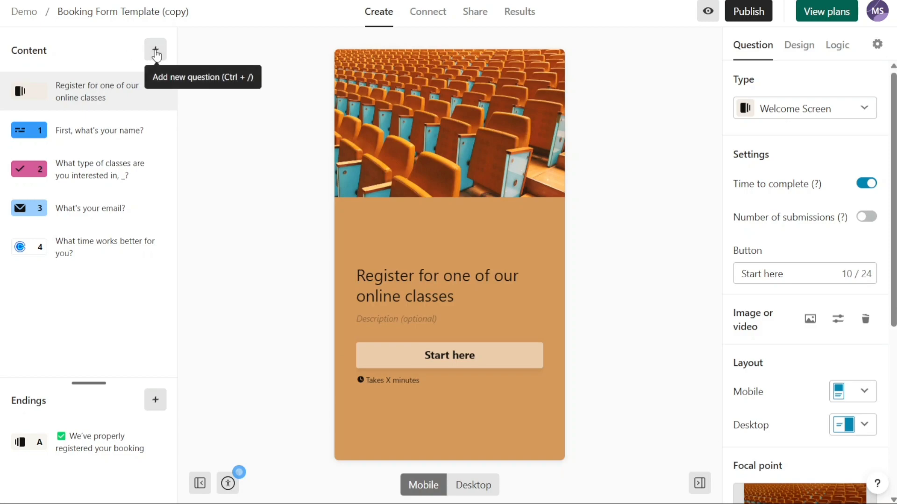
{"action": "left_click", "coordinate": [155, 51]}
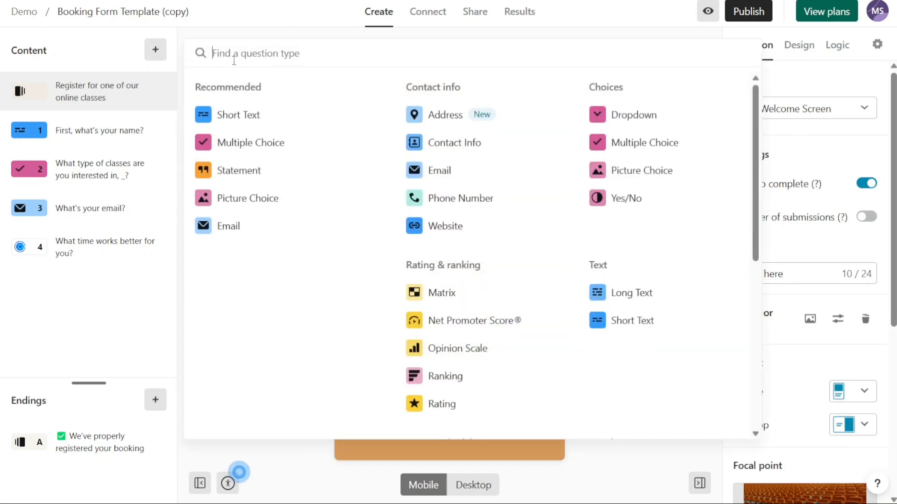
{"action": "mouse_move", "coordinate": [286, 142]}
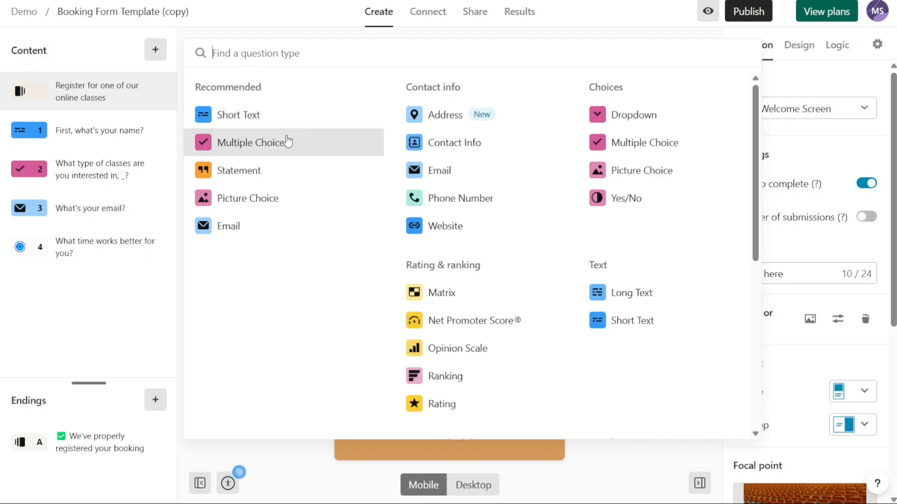
{"action": "mouse_move", "coordinate": [299, 175]}
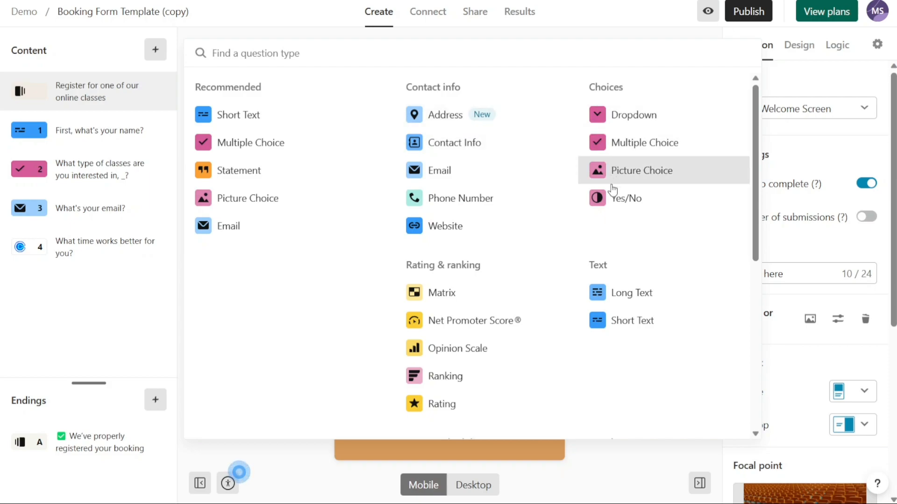
{"action": "mouse_move", "coordinate": [286, 463]}
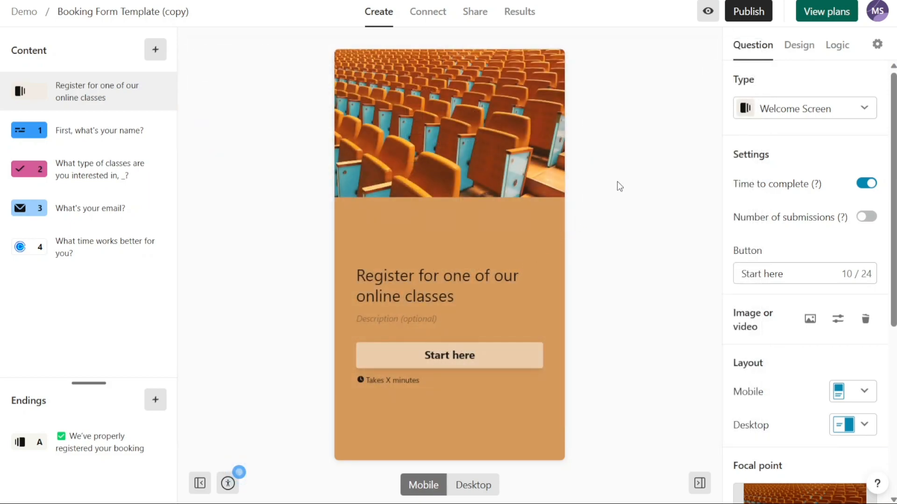
{"action": "mouse_move", "coordinate": [800, 111]}
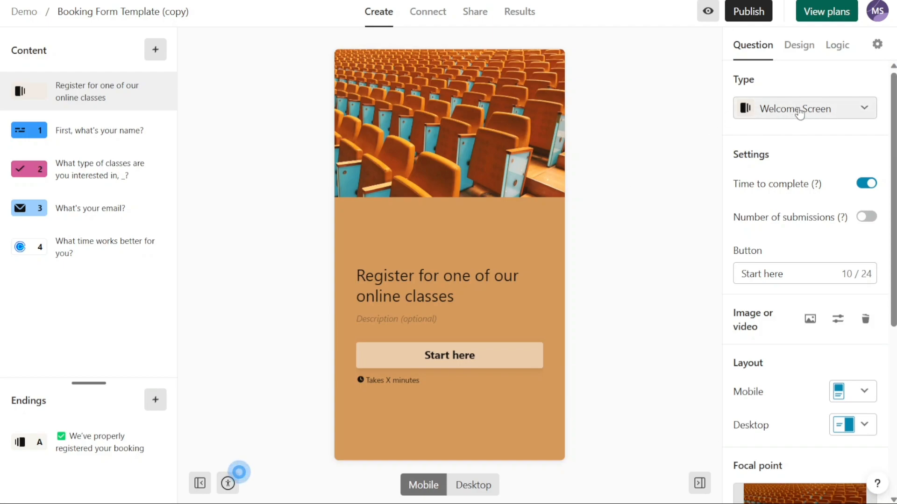
{"action": "mouse_move", "coordinate": [580, 124]}
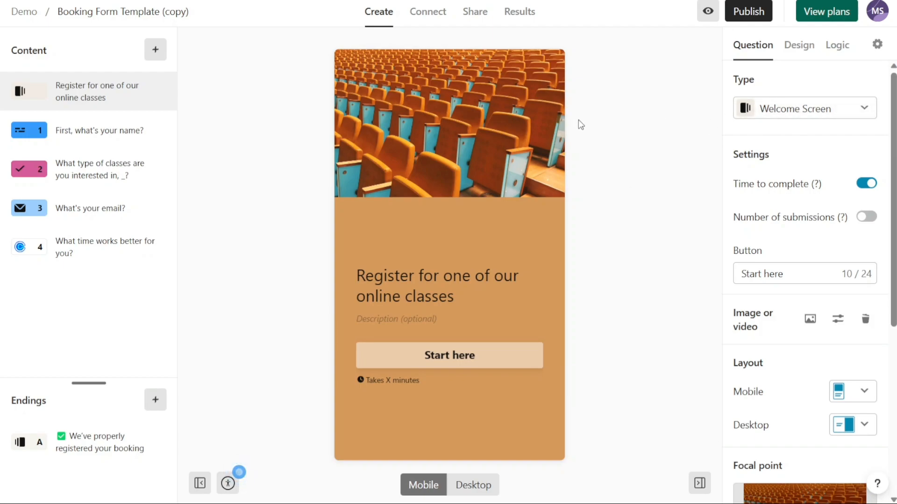
{"action": "mouse_move", "coordinate": [684, 75]}
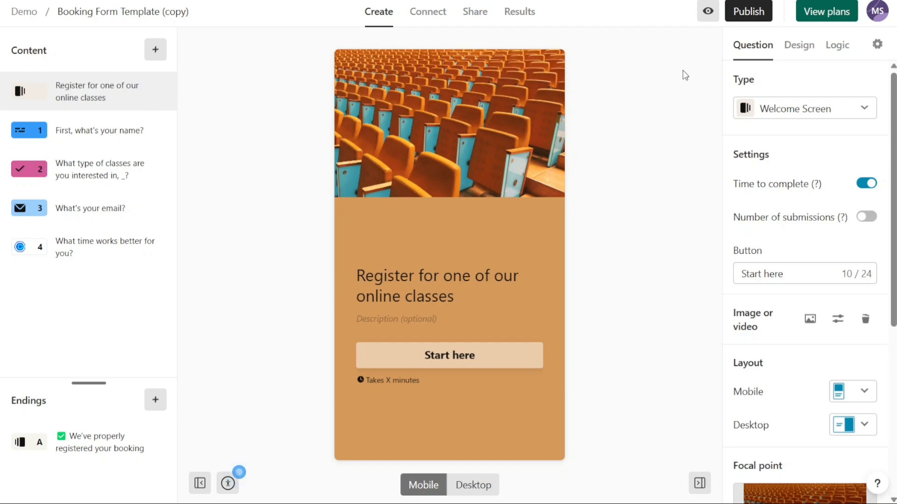
{"action": "mouse_move", "coordinate": [738, 108]}
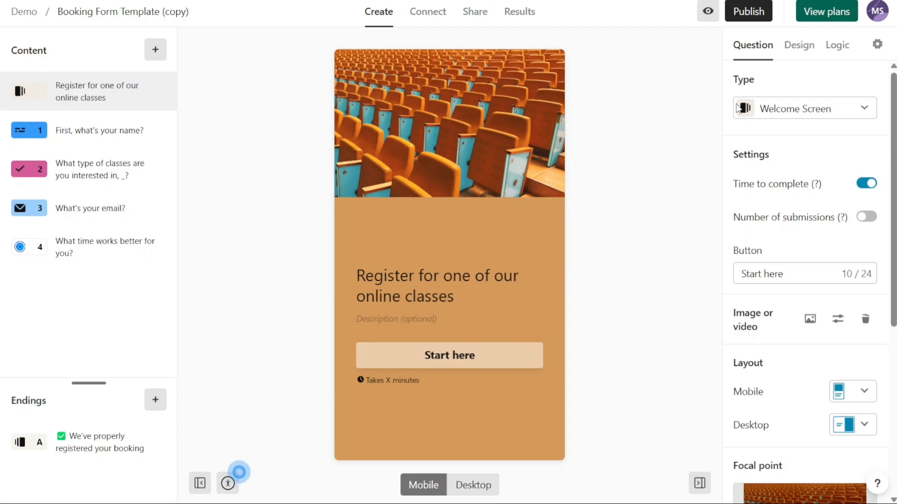
{"action": "left_click", "coordinate": [803, 108]}
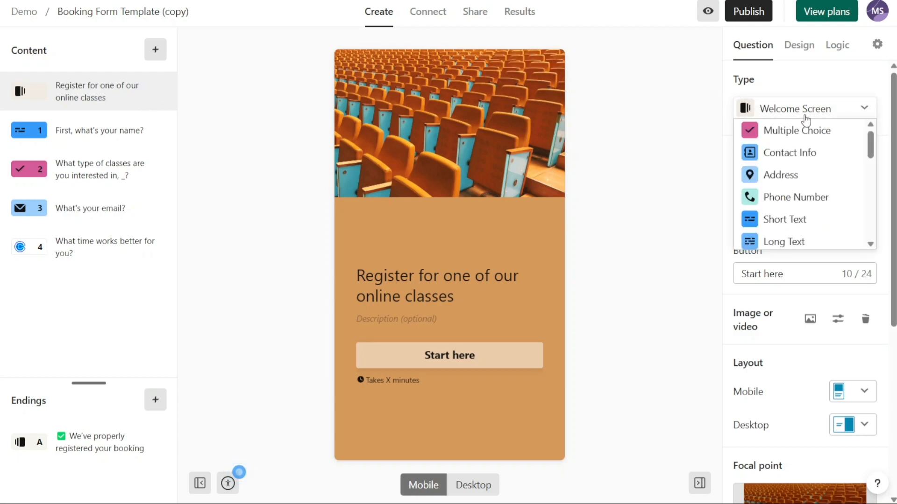
{"action": "left_click", "coordinate": [803, 109]}
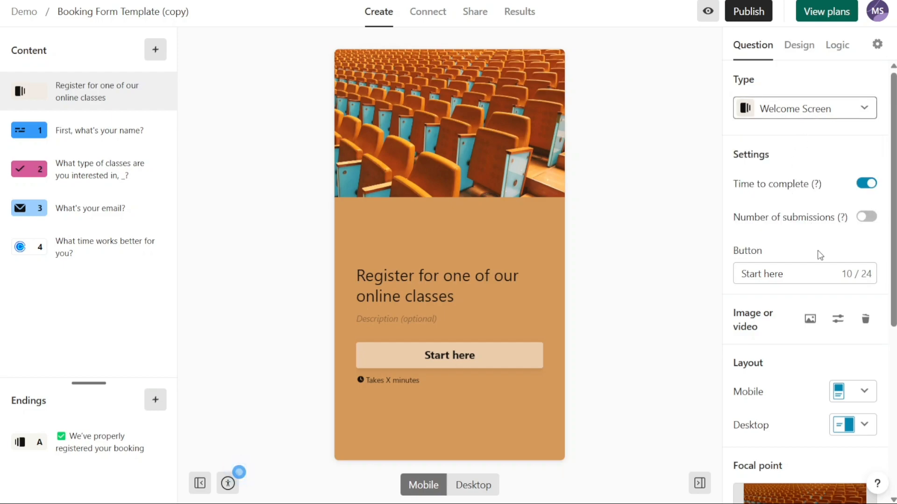
{"action": "mouse_move", "coordinate": [837, 45]}
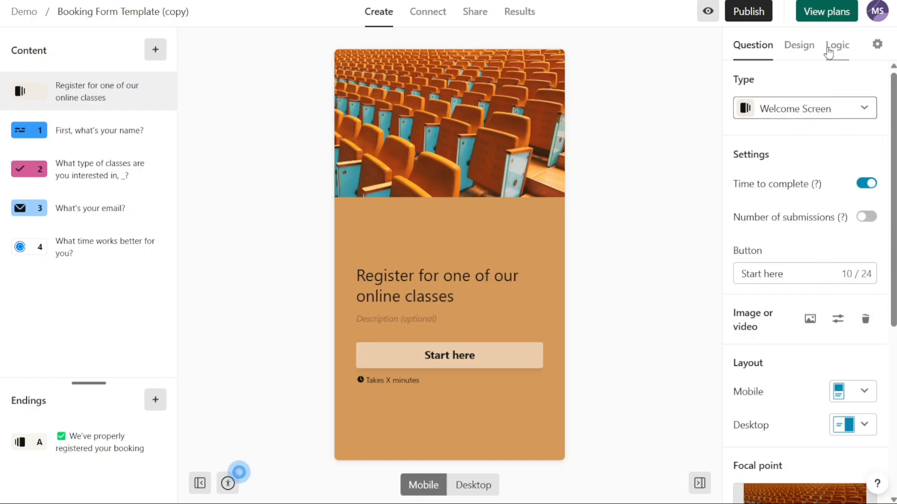
{"action": "left_click", "coordinate": [837, 44]}
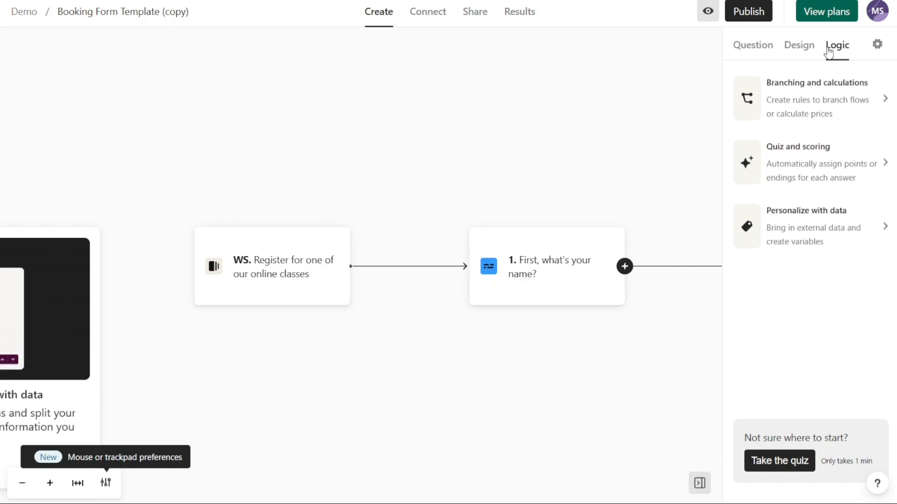
{"action": "left_click", "coordinate": [753, 45]}
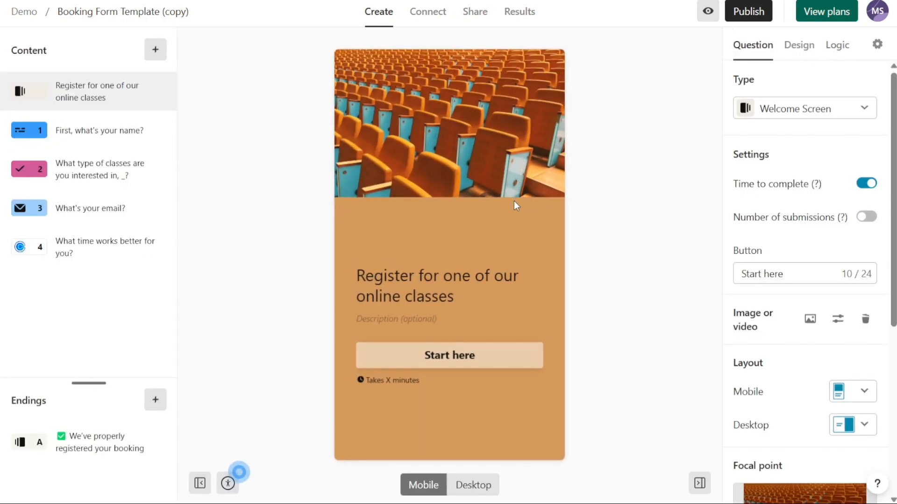
{"action": "mouse_move", "coordinate": [447, 277]}
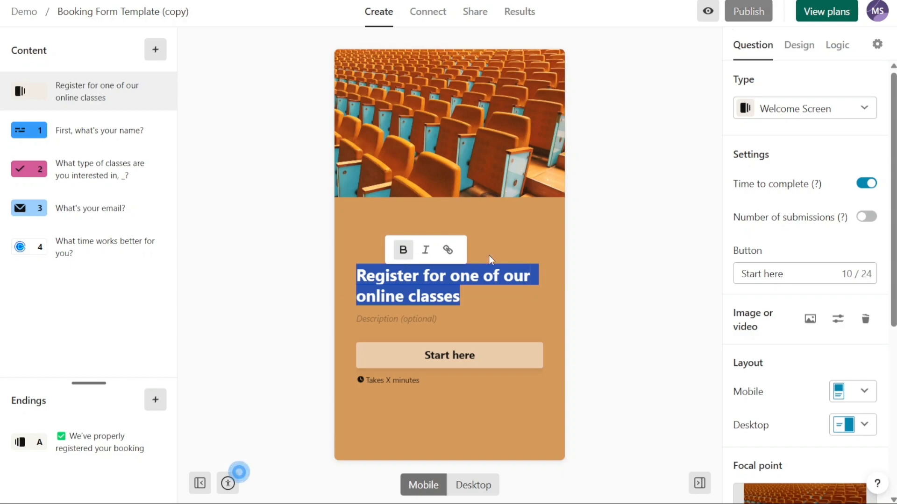
Finish the bold welcome heading, glance at question 1's name text, and return to the welcome screen
{"action": "left_click", "coordinate": [503, 243]}
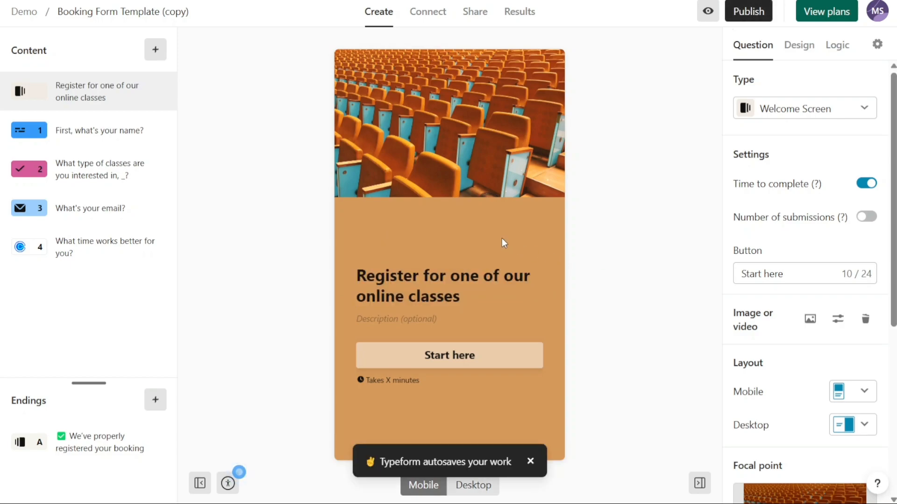
{"action": "mouse_move", "coordinate": [463, 161]}
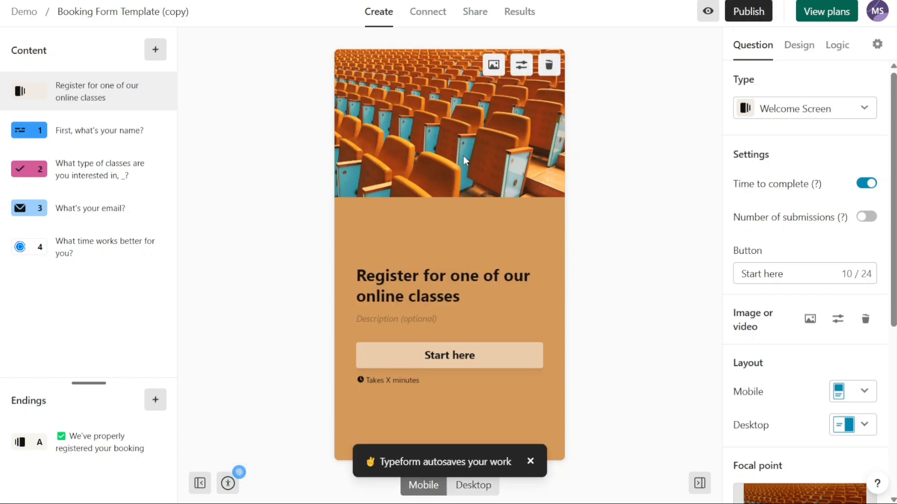
{"action": "left_click", "coordinate": [99, 131]}
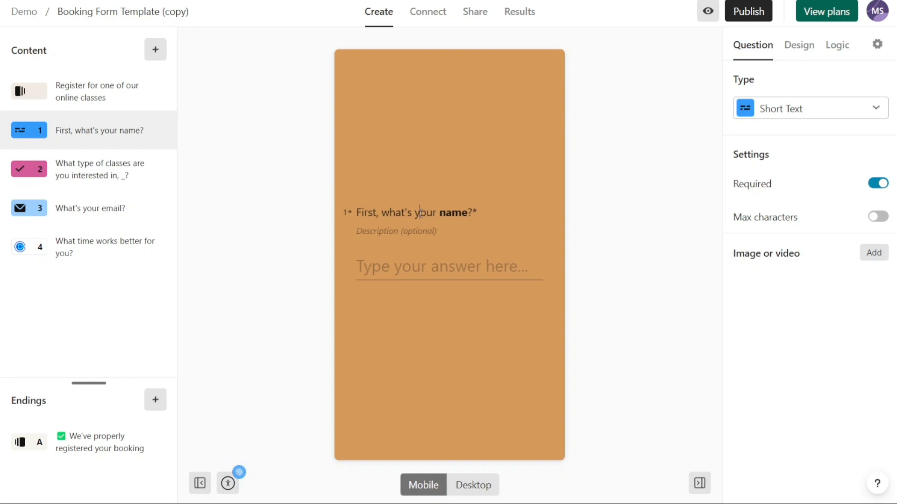
{"action": "triple_click", "coordinate": [415, 212]}
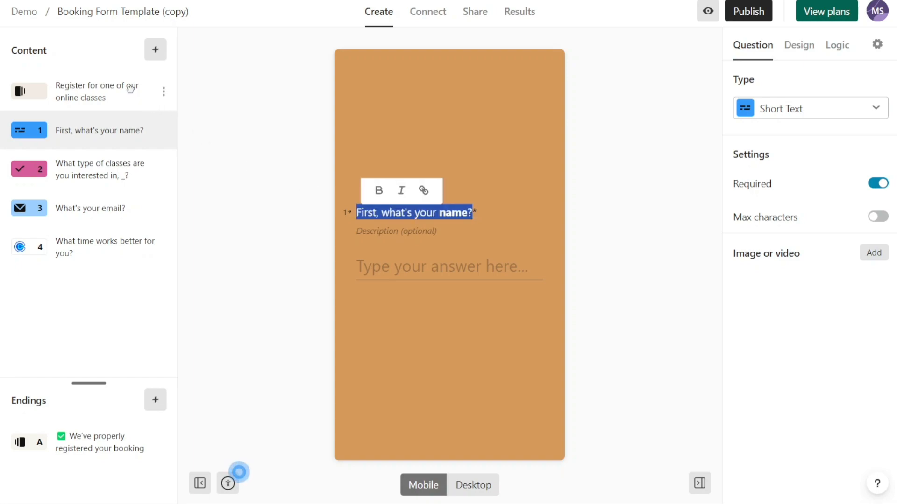
{"action": "left_click", "coordinate": [97, 91]}
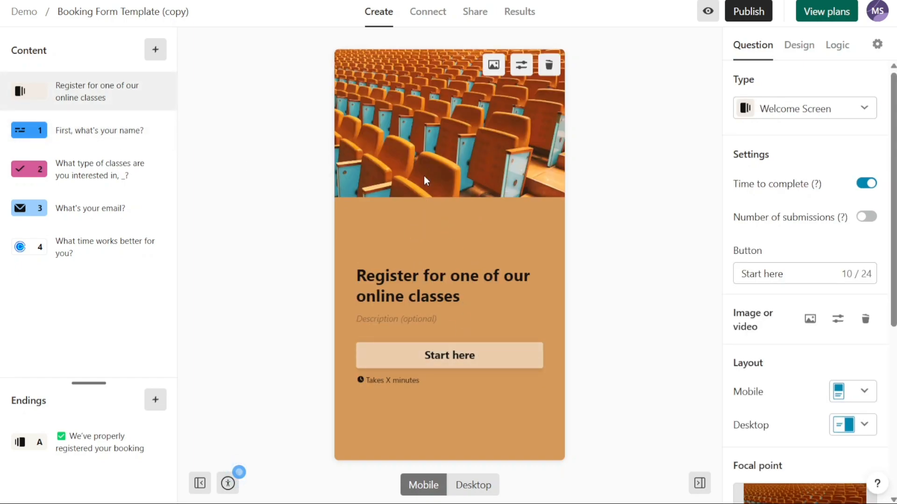
{"action": "mouse_move", "coordinate": [434, 168]}
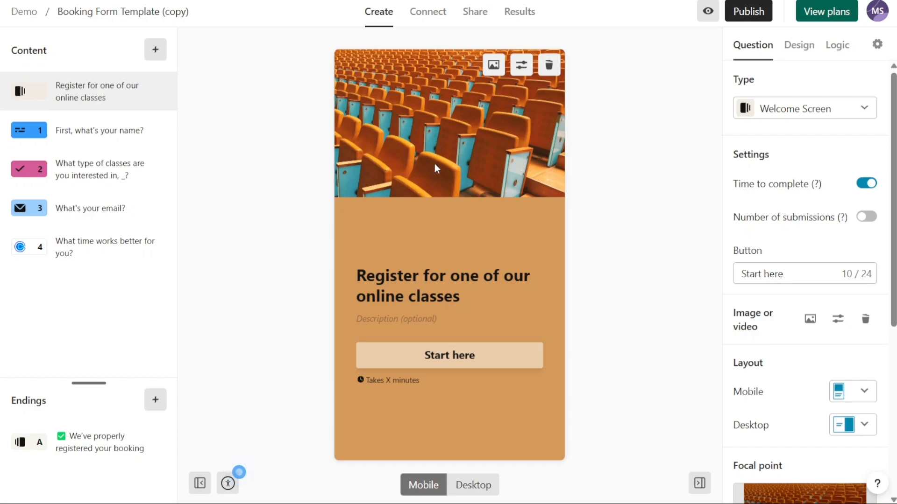
{"action": "mouse_move", "coordinate": [446, 230]}
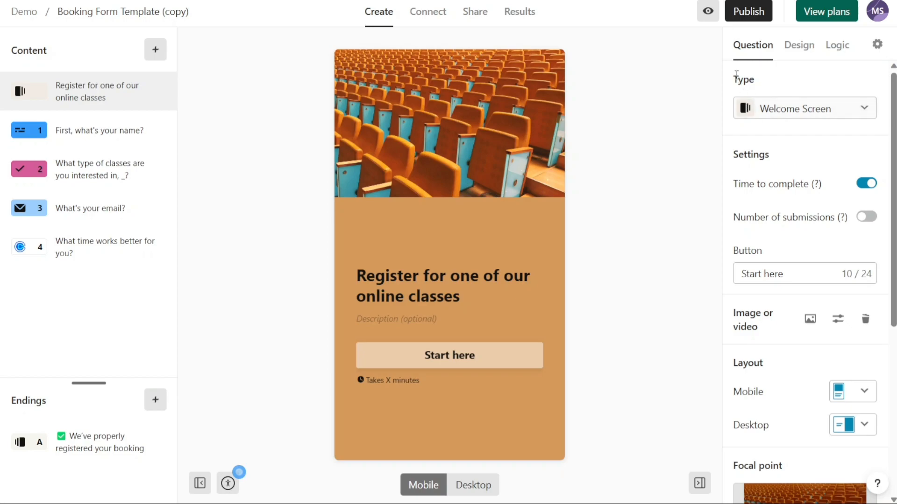
{"action": "mouse_move", "coordinate": [697, 206]}
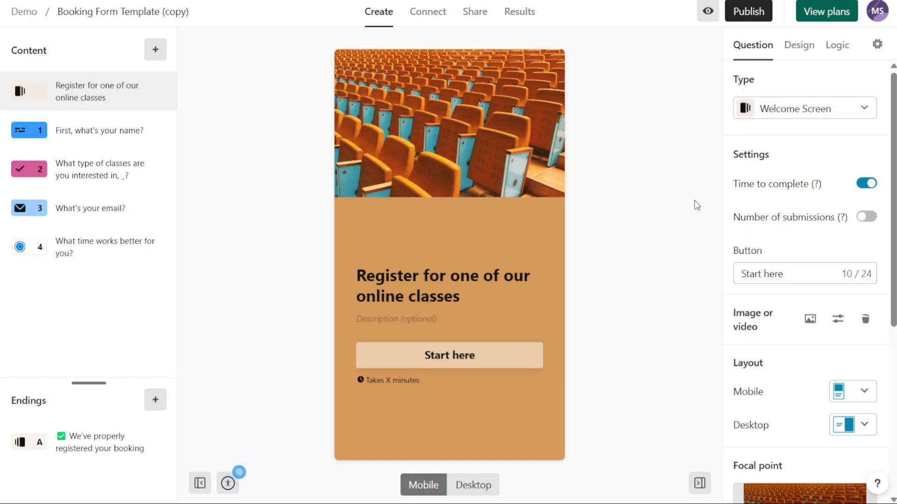
{"action": "mouse_move", "coordinate": [635, 231]}
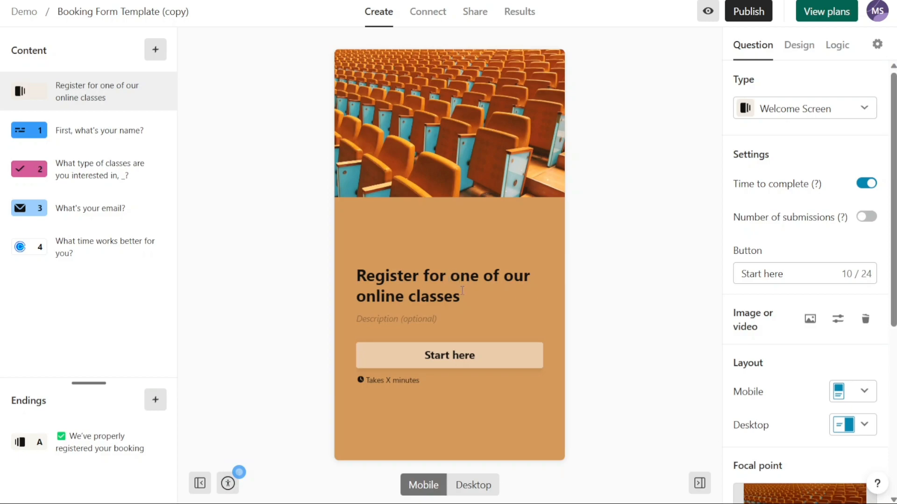
Select the welcome title text and switch it back to regular weight
{"action": "double_click", "coordinate": [437, 296]}
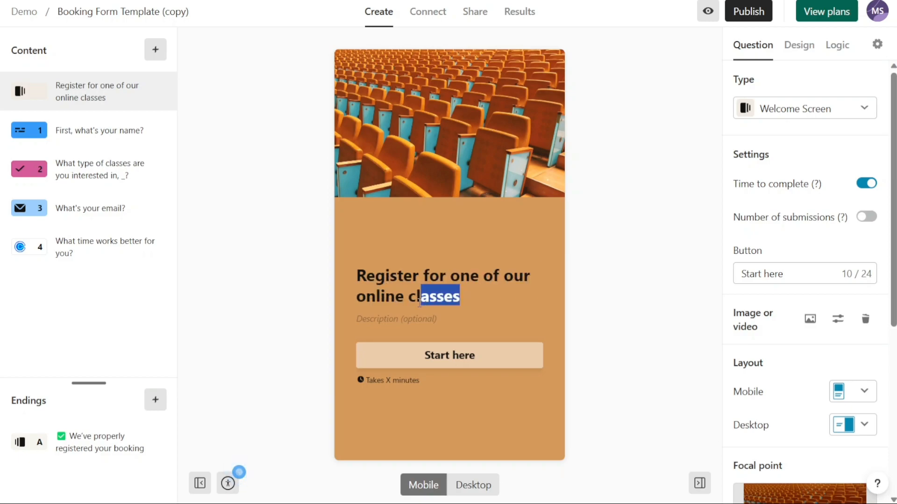
{"action": "double_click", "coordinate": [433, 296]}
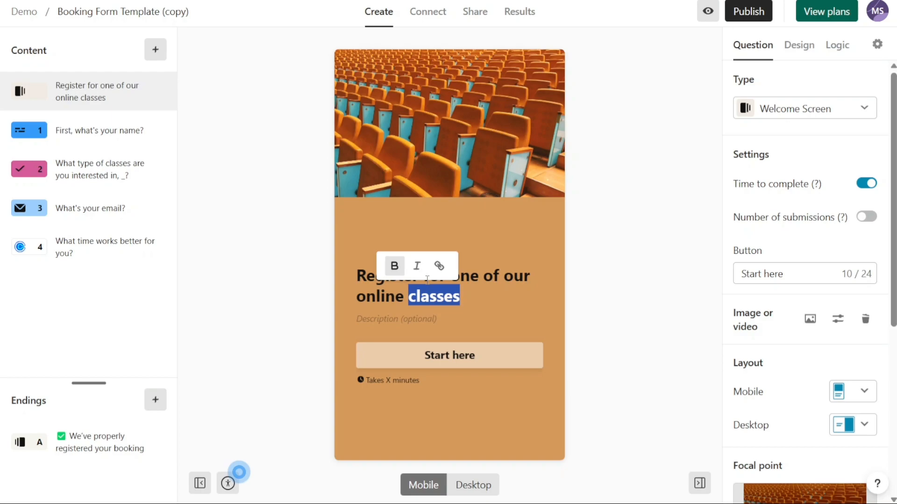
{"action": "mouse_move", "coordinate": [438, 266]}
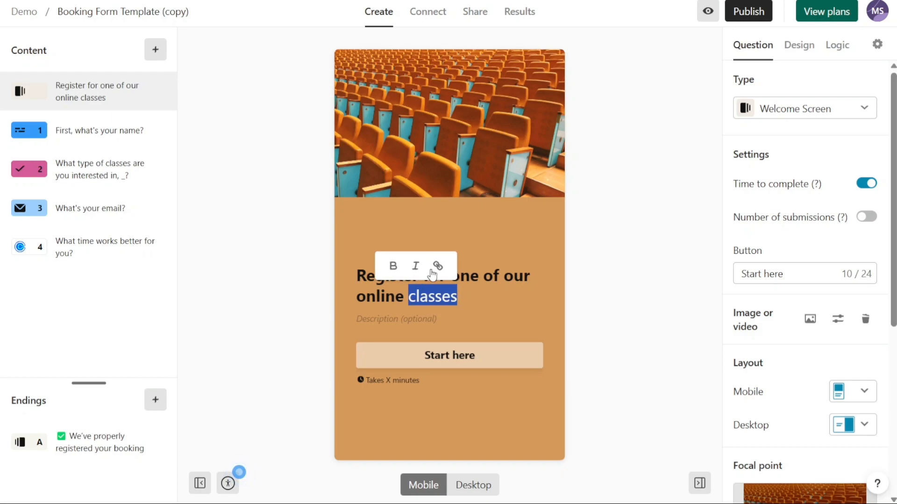
{"action": "left_click", "coordinate": [438, 266]}
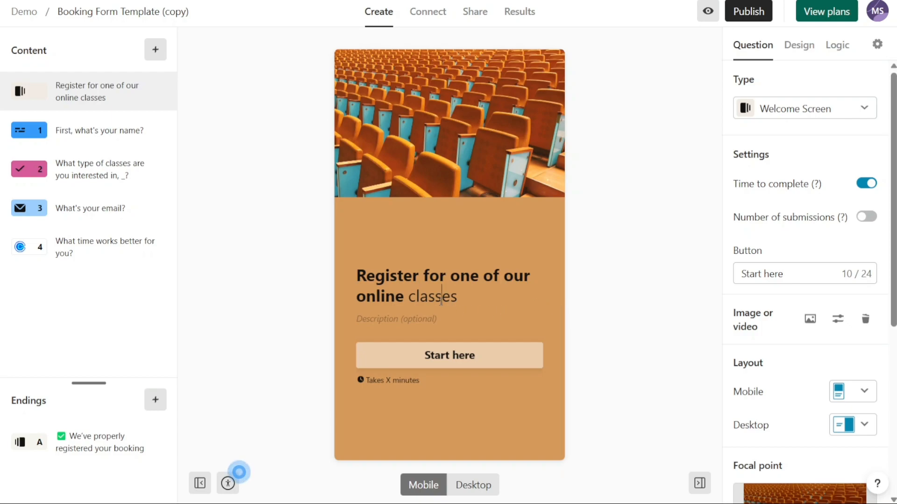
{"action": "double_click", "coordinate": [432, 296]}
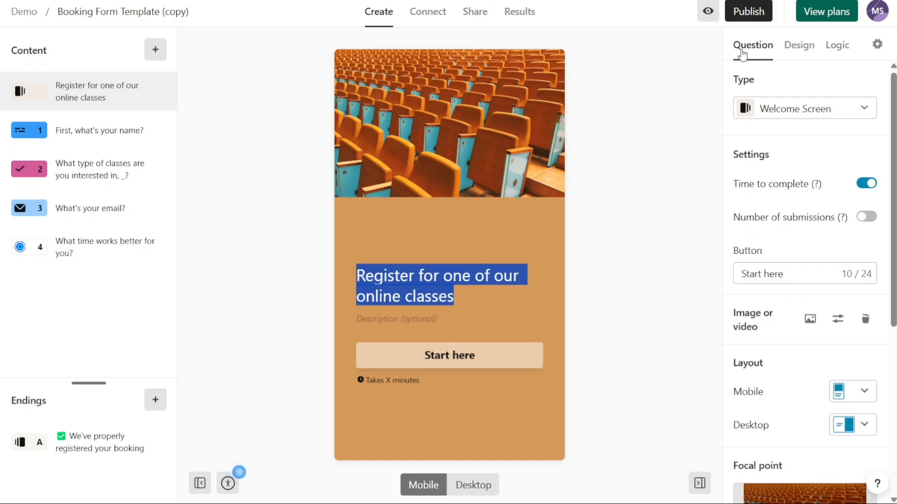
{"action": "mouse_move", "coordinate": [886, 208]}
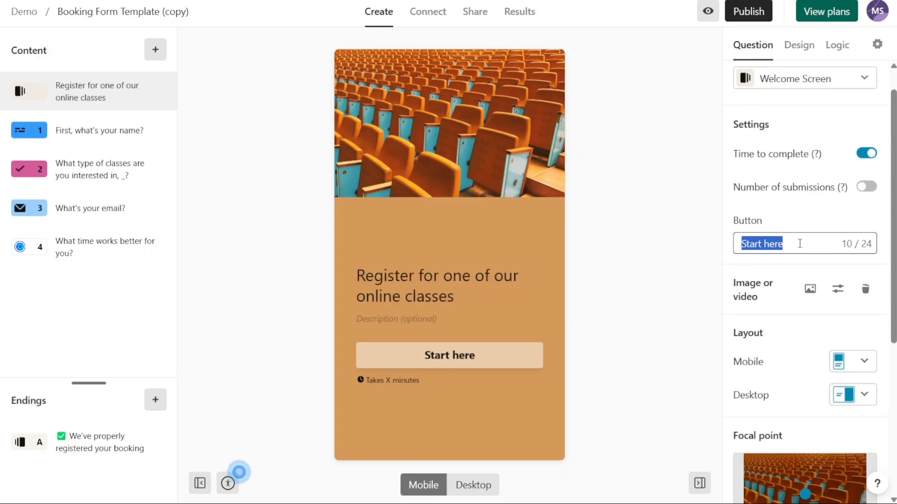
{"action": "left_click", "coordinate": [642, 206]}
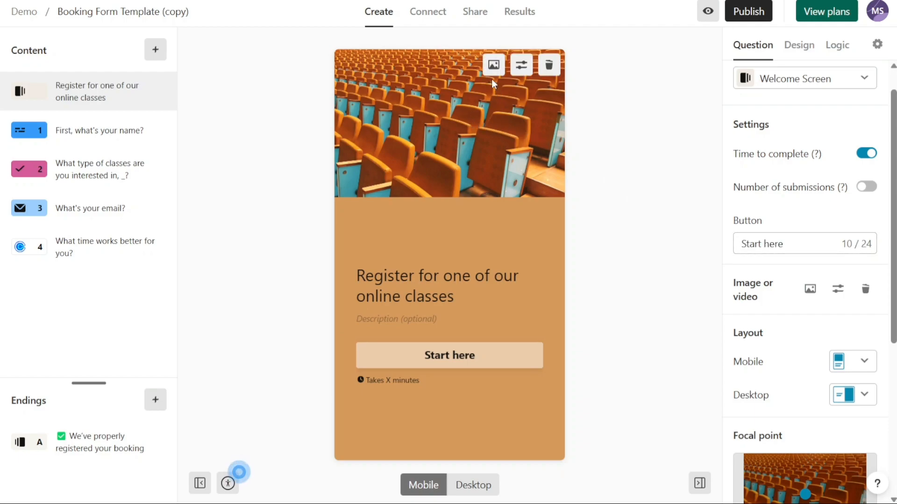
{"action": "mouse_move", "coordinate": [547, 64]}
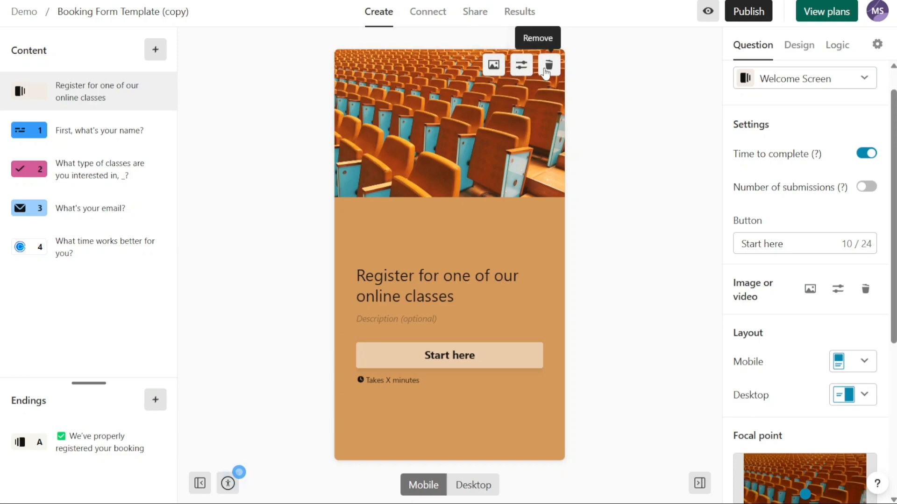
{"action": "left_click", "coordinate": [492, 65]}
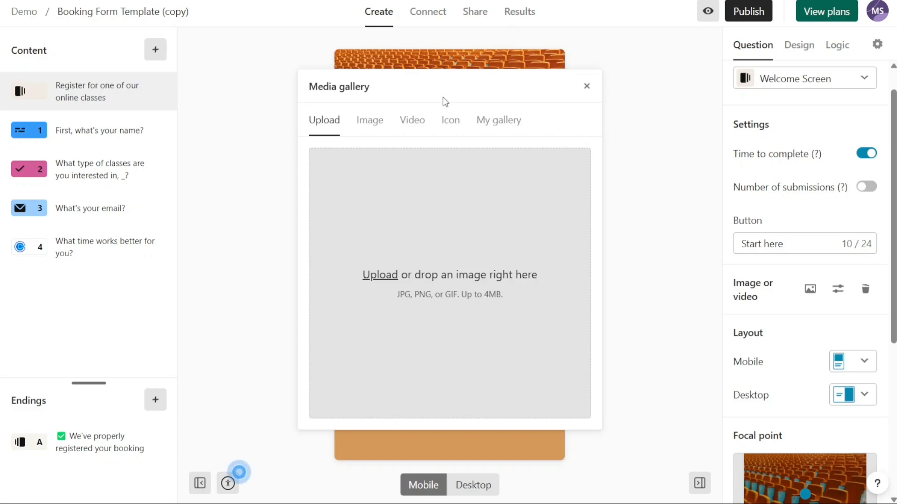
{"action": "mouse_move", "coordinate": [393, 176]}
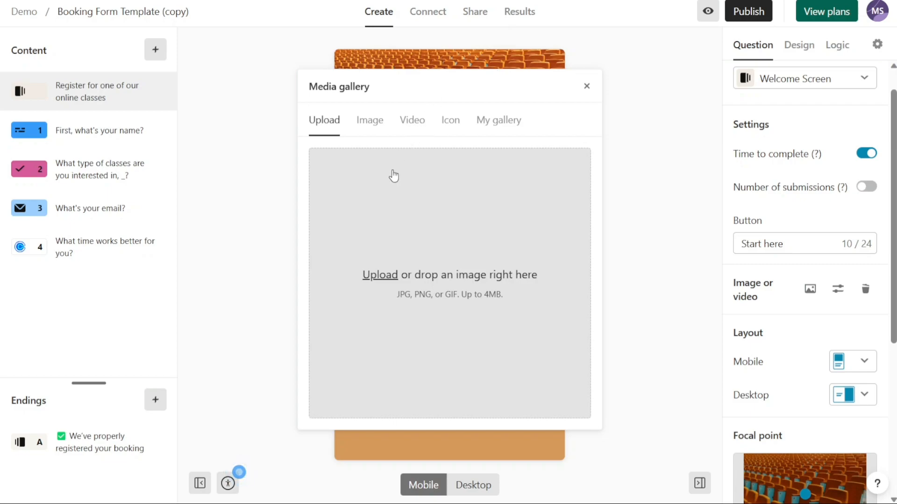
{"action": "mouse_move", "coordinate": [380, 120]}
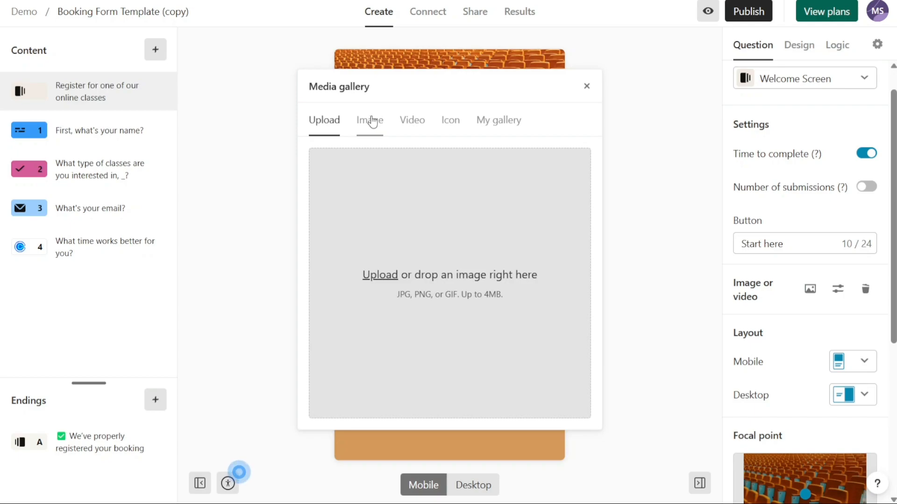
{"action": "mouse_move", "coordinate": [412, 120]}
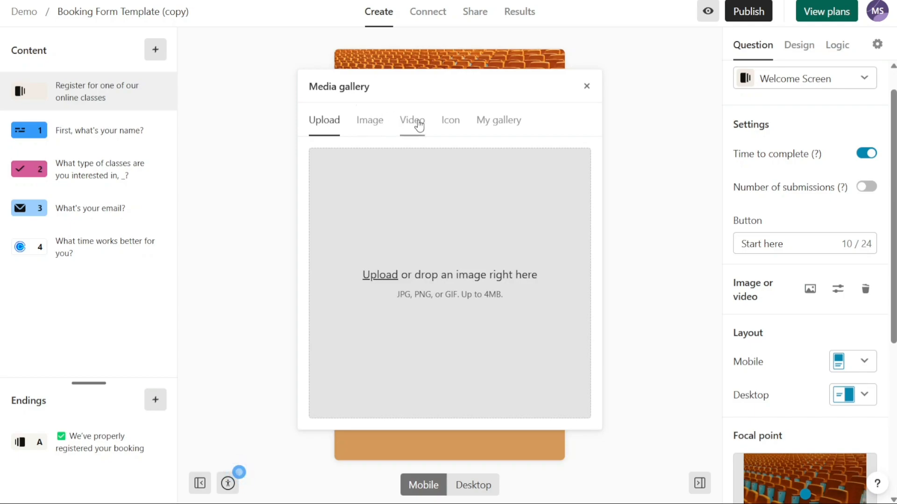
{"action": "left_click", "coordinate": [412, 121]}
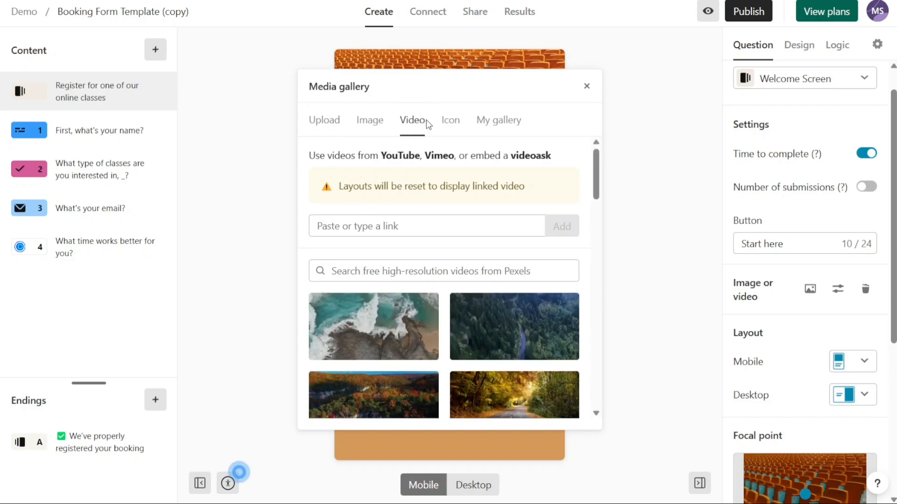
{"action": "mouse_move", "coordinate": [493, 153]}
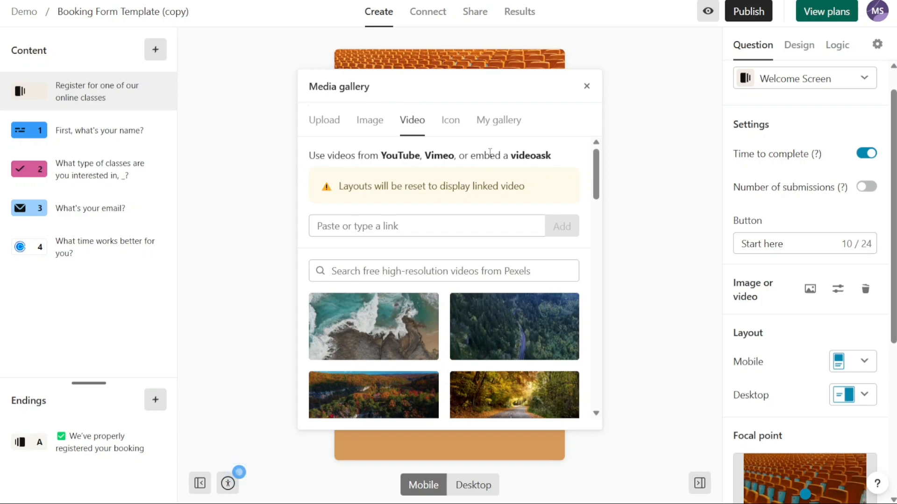
{"action": "mouse_move", "coordinate": [586, 86]}
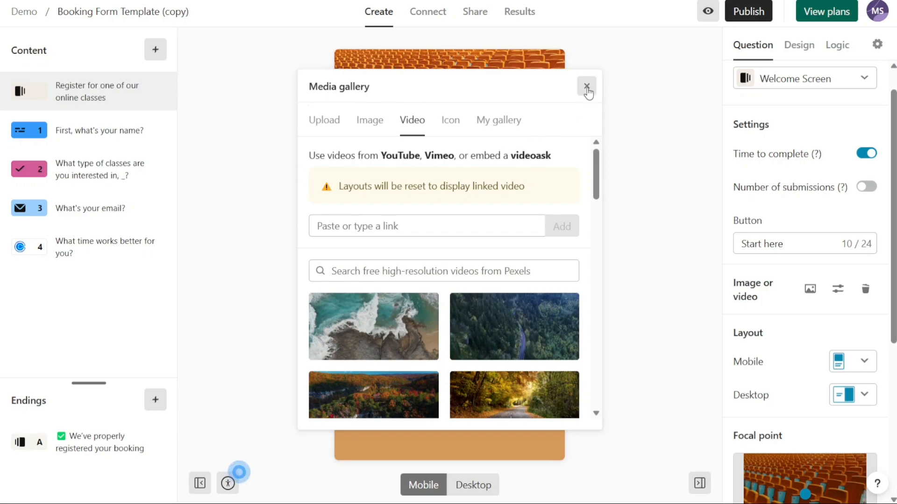
{"action": "left_click", "coordinate": [586, 87]}
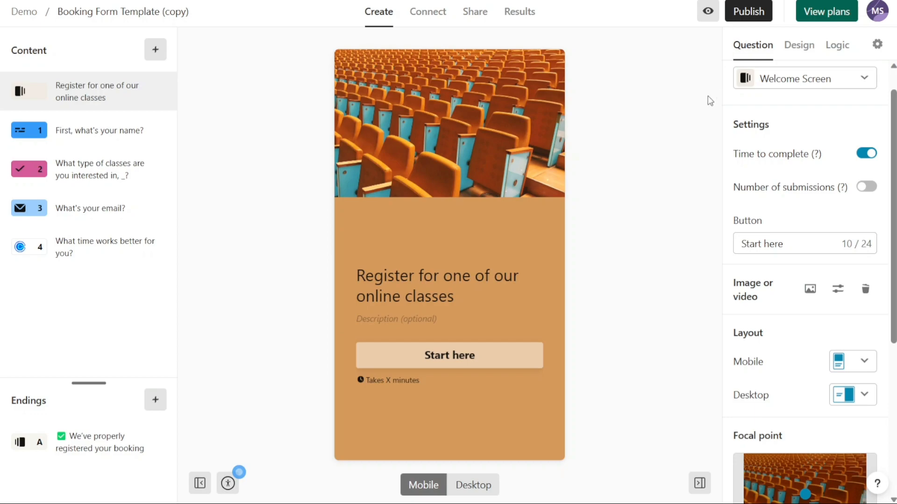
{"action": "mouse_move", "coordinate": [754, 335]}
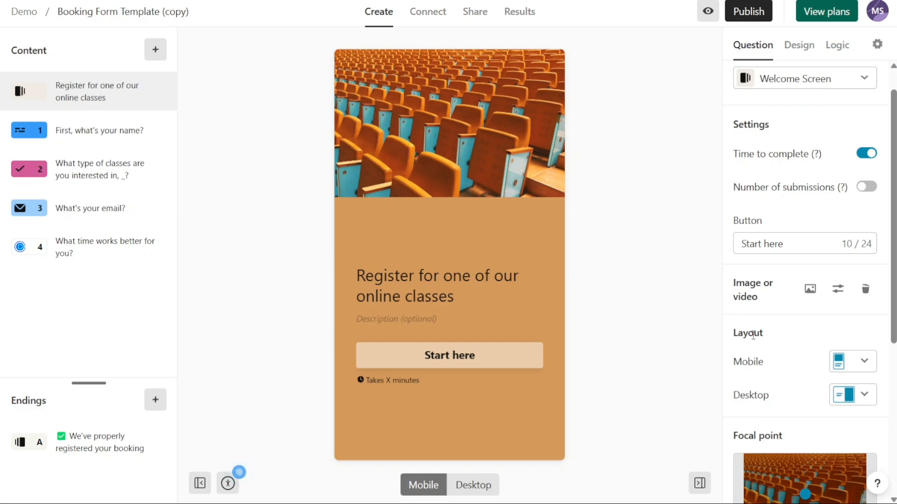
Try the alternative mobile layouts, keep the original image-on-top layout, and move to the name question
{"action": "left_click", "coordinate": [865, 361]}
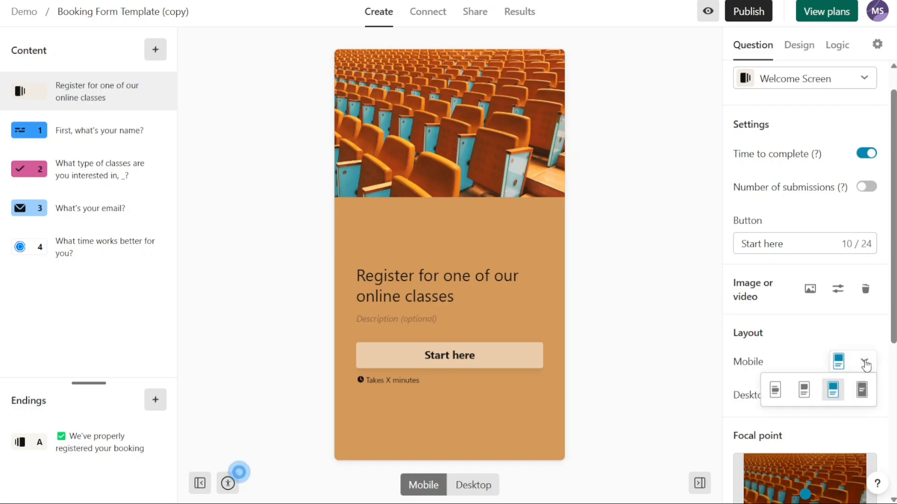
{"action": "left_click", "coordinate": [803, 390]}
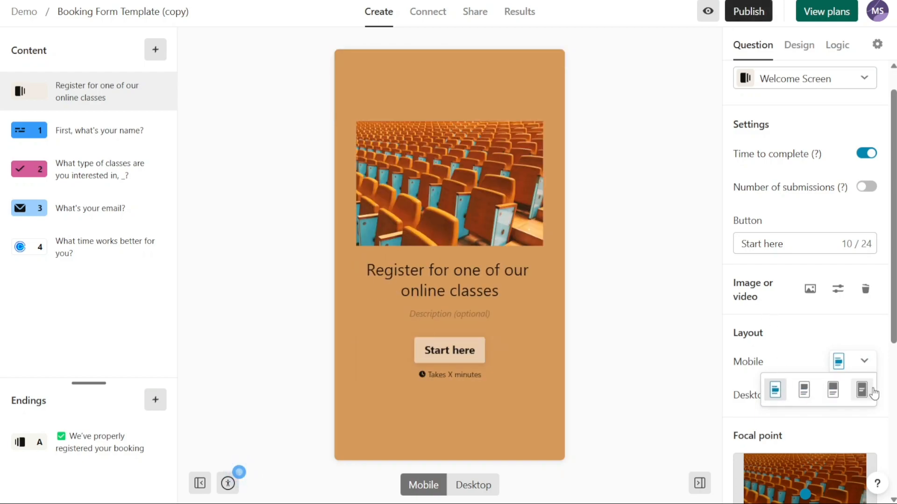
{"action": "left_click", "coordinate": [860, 389]}
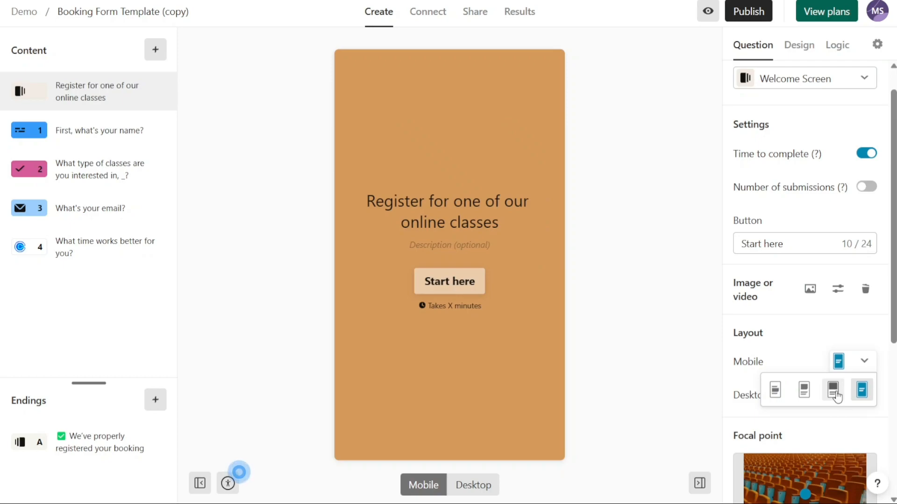
{"action": "left_click", "coordinate": [832, 390]}
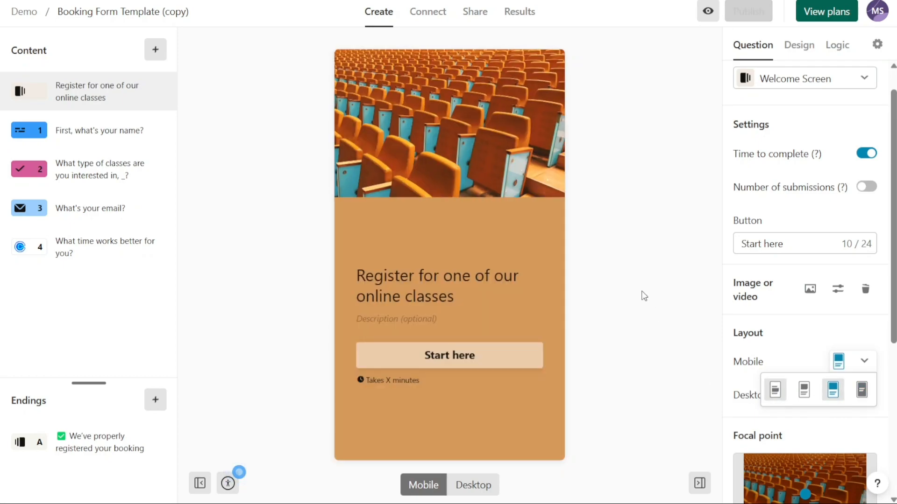
{"action": "left_click", "coordinate": [208, 155]}
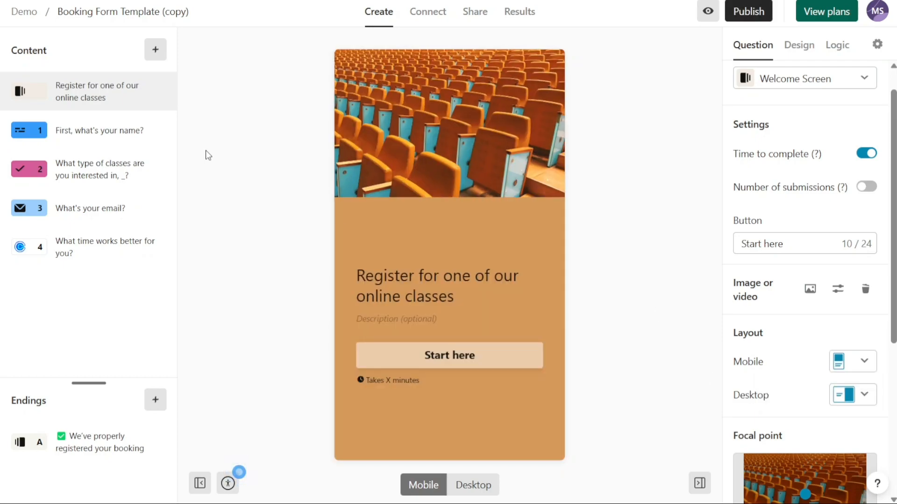
{"action": "left_click", "coordinate": [99, 131]}
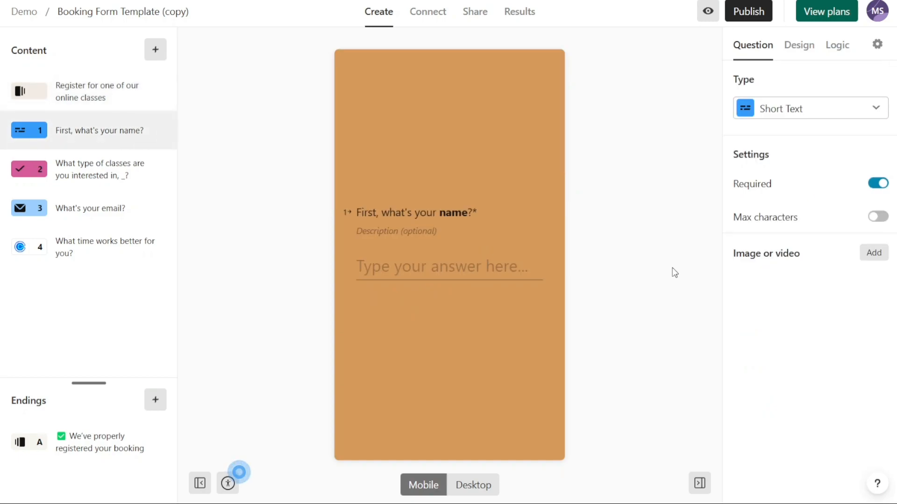
{"action": "mouse_move", "coordinate": [873, 253]}
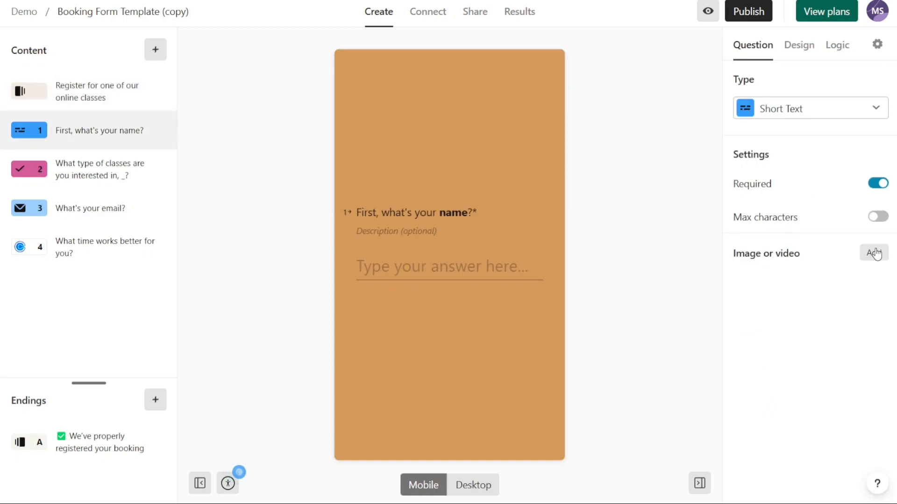
{"action": "mouse_move", "coordinate": [676, 167]}
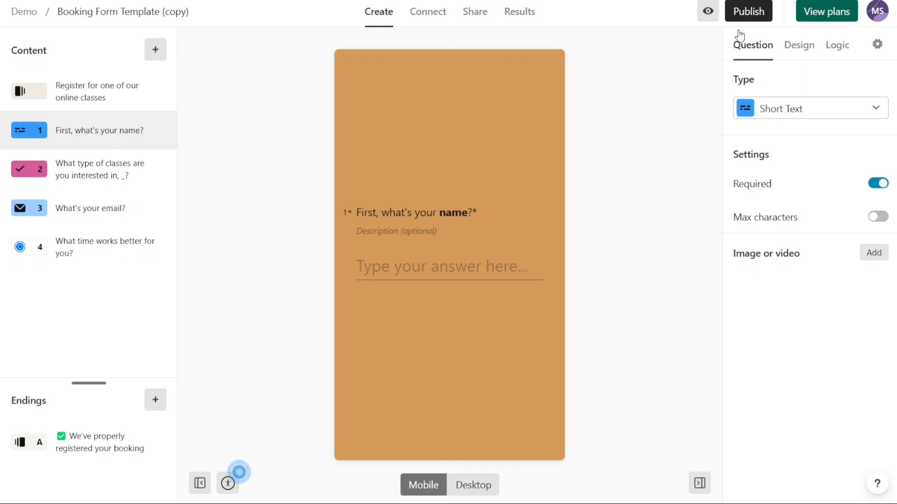
{"action": "mouse_move", "coordinate": [748, 11]}
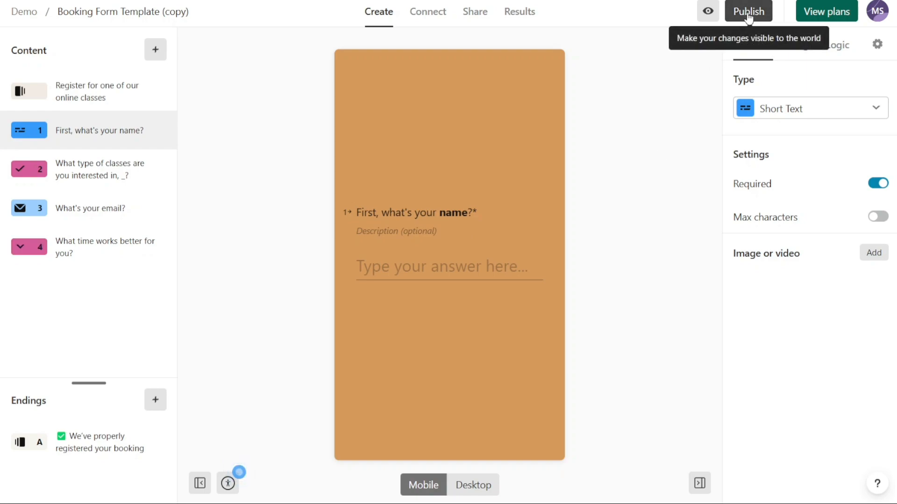
Publish the form, open its live link, answer the name question and choose English course for adults
{"action": "left_click", "coordinate": [747, 11]}
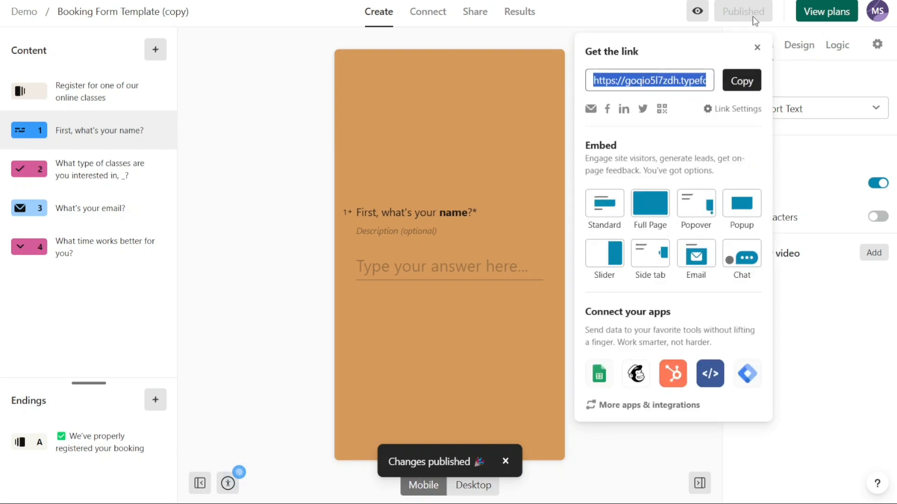
{"action": "left_click", "coordinate": [740, 80]}
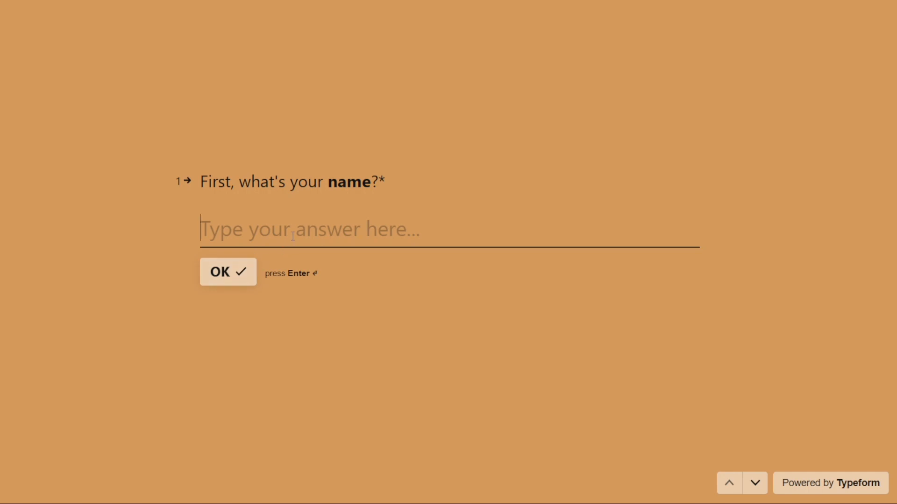
{"action": "left_click", "coordinate": [227, 271]}
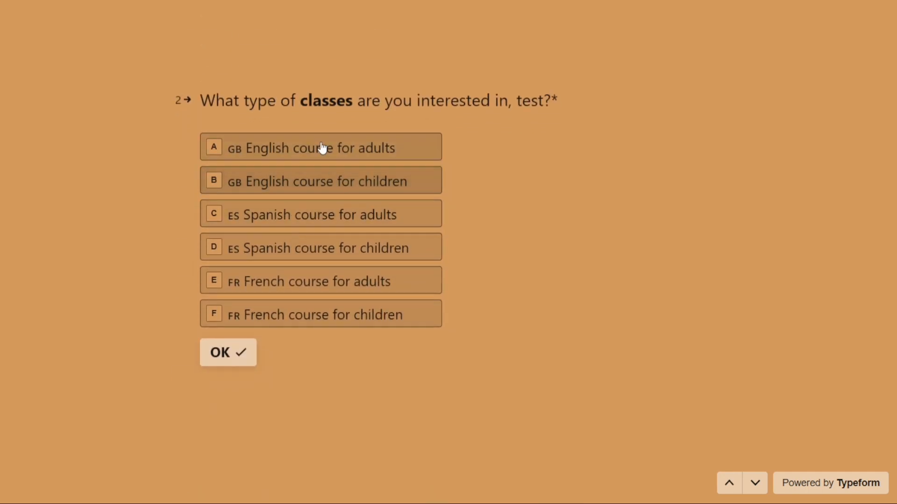
{"action": "left_click", "coordinate": [228, 352]}
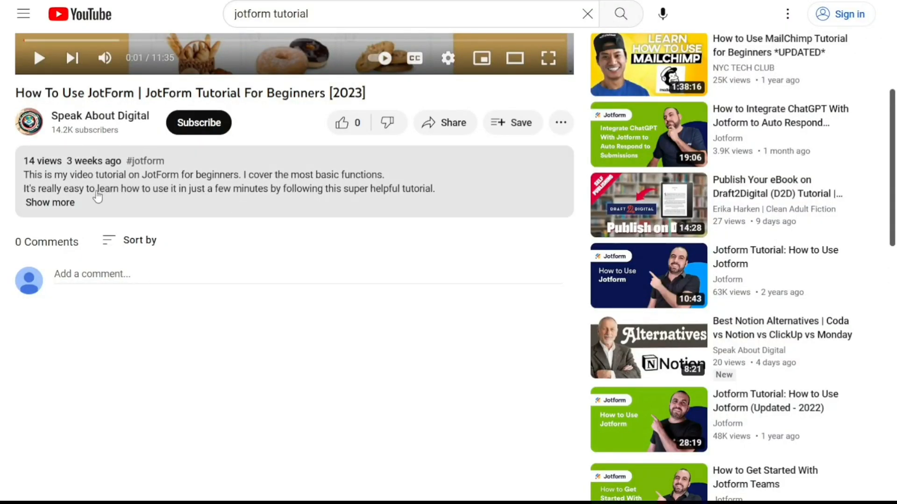
Expand the JotForm tutorial video's full description
{"action": "left_click", "coordinate": [49, 202]}
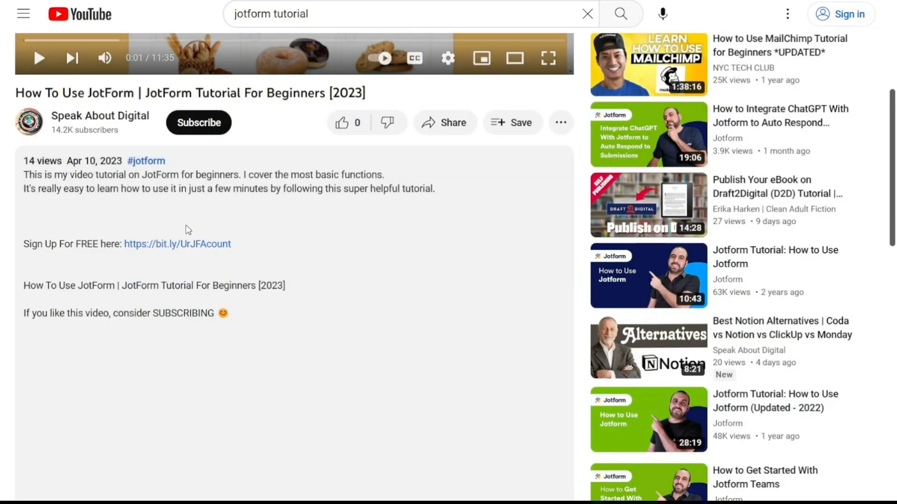